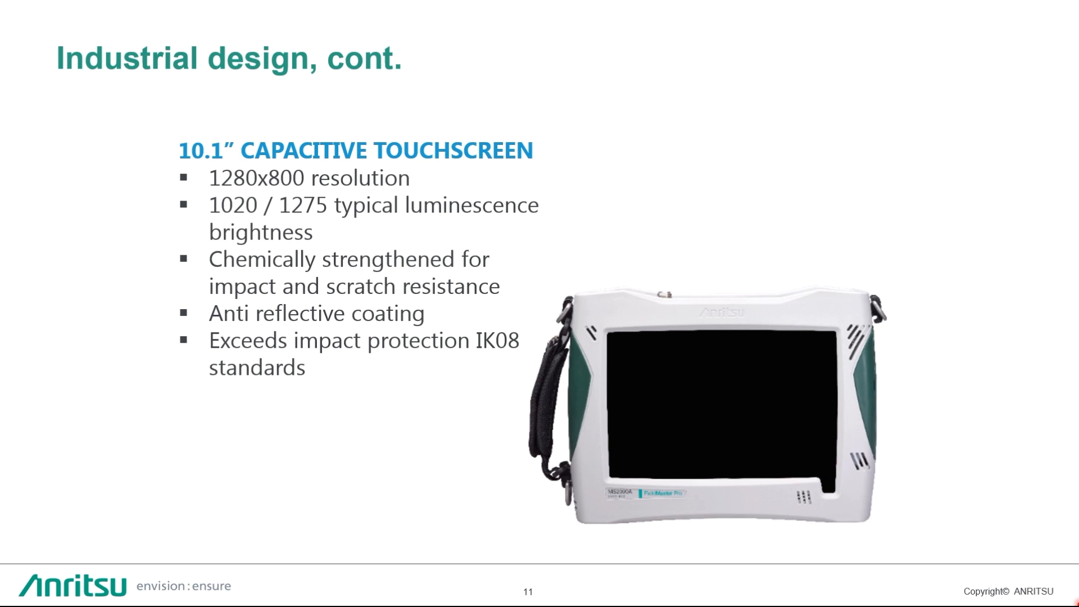
# Advance the slideshow from slide 11 to slide 12 on the touchscreen-friendly GUI
pyautogui.press('Right')
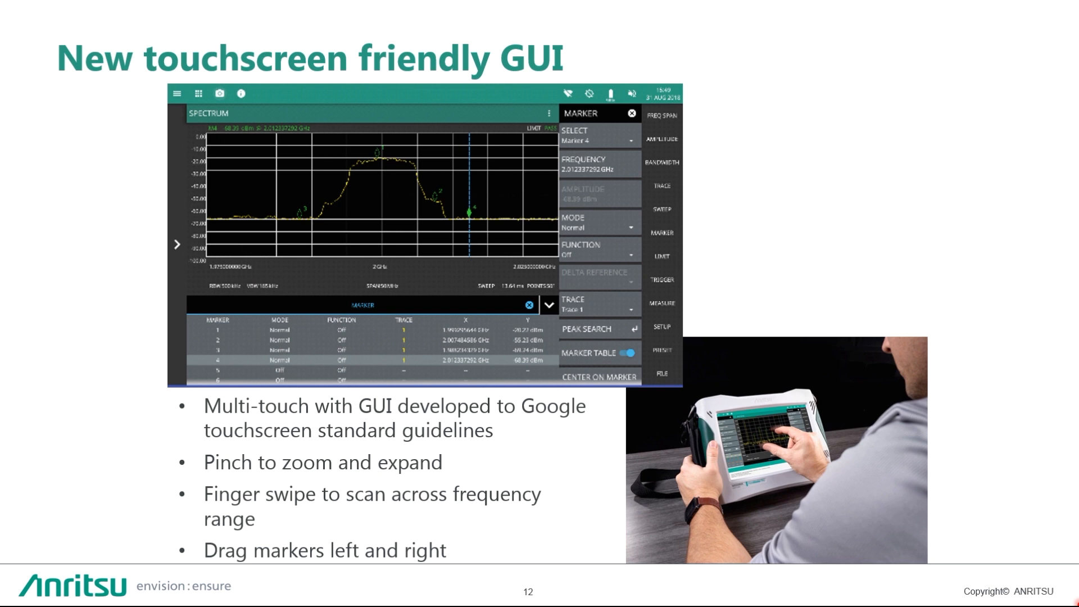
# Advance through the user-interface slides to the Live Demo of the MS2090A GUI slide 20
pyautogui.press('right')
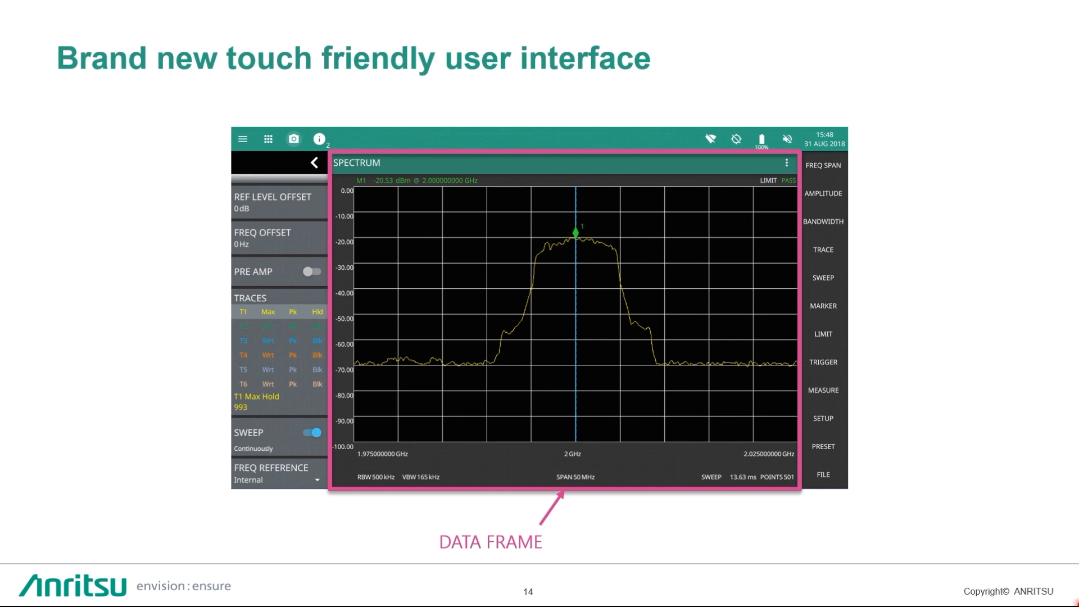
pyautogui.click(242, 139)
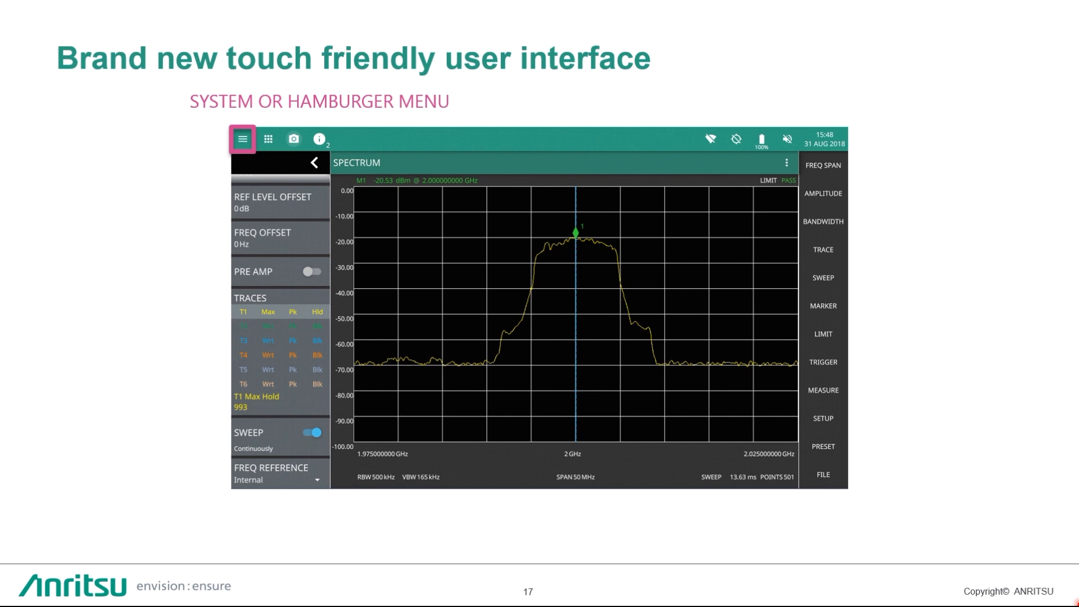
pyautogui.click(241, 139)
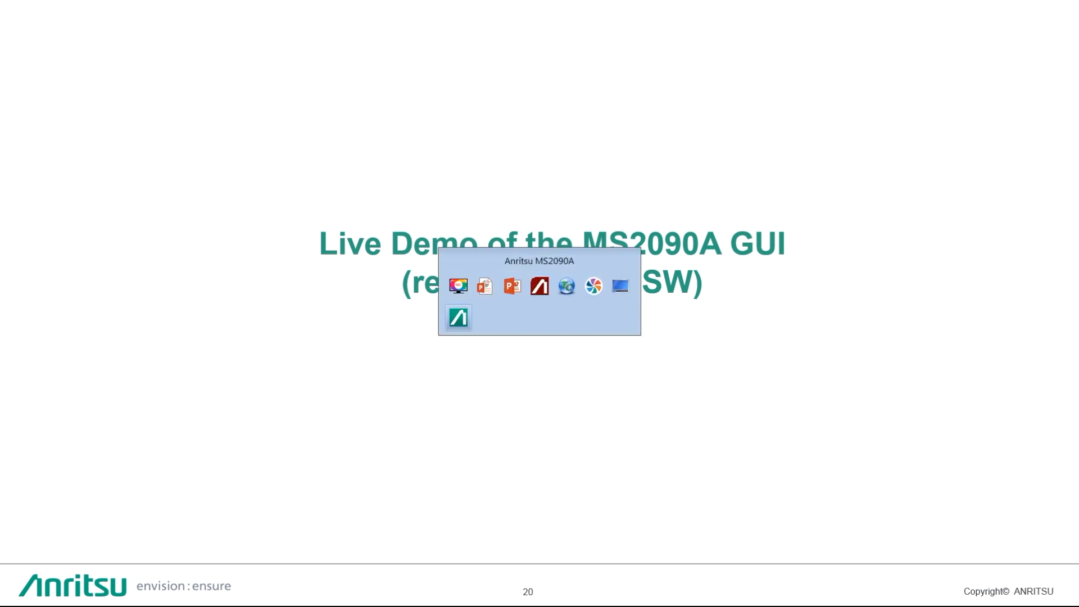
# Bring the Anritsu MS2090A remote software window to the front
pyautogui.click(458, 317)
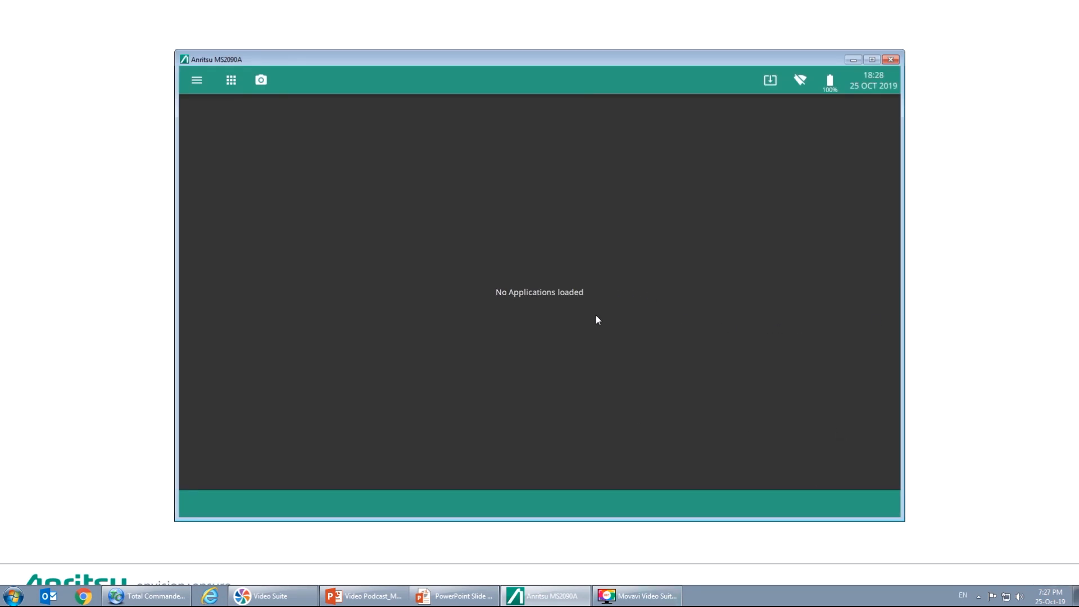
pyautogui.moveTo(474, 260)
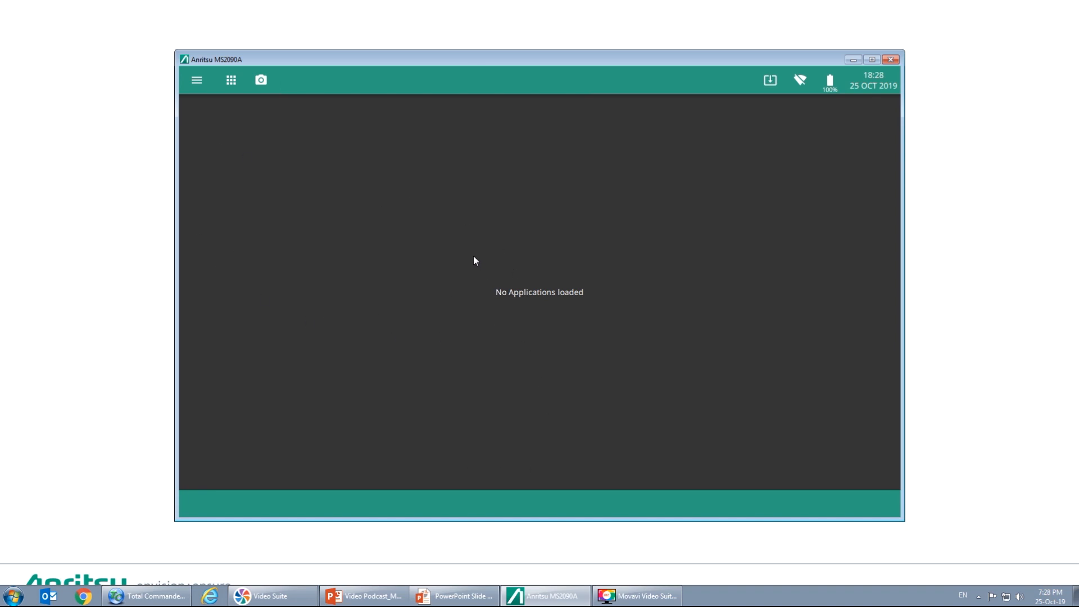
pyautogui.moveTo(471, 254)
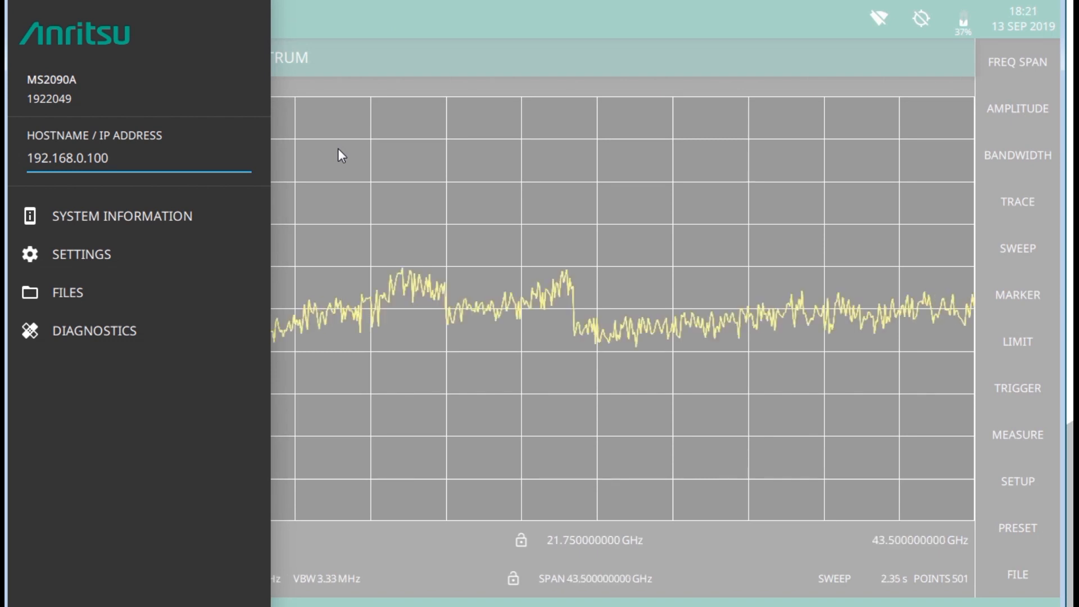
# Close the system panel and browse the Amplitude, Bandwidth and Trace settings panels
pyautogui.click(110, 158)
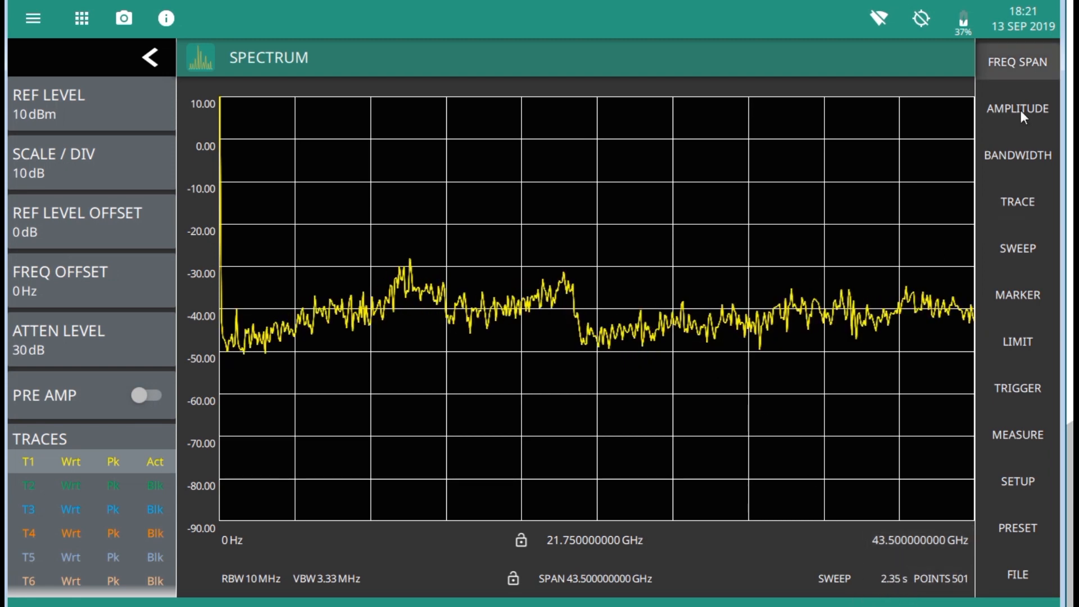
pyautogui.click(1018, 108)
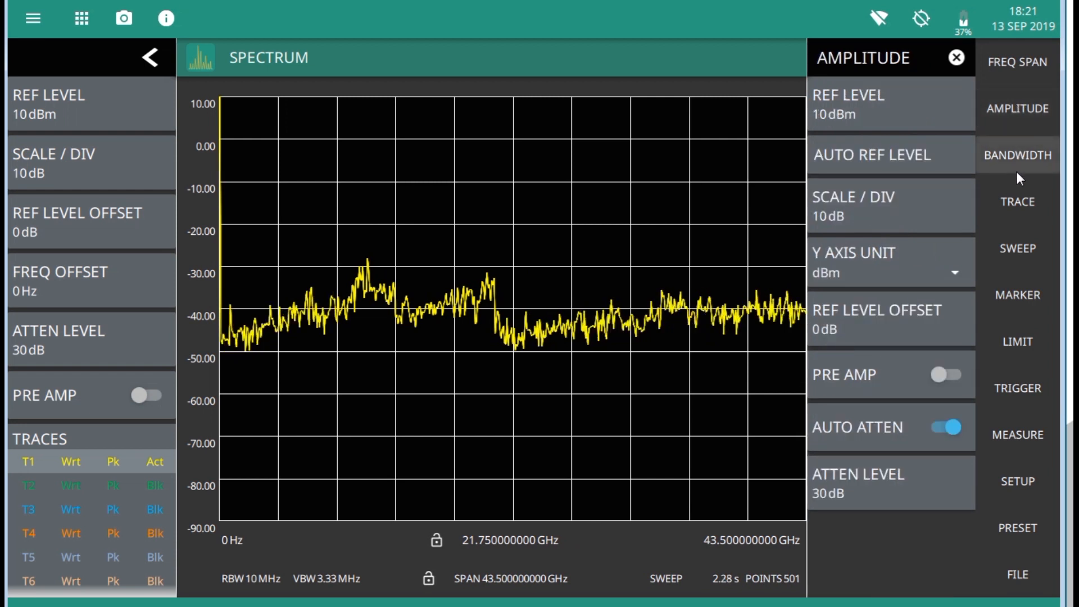
pyautogui.click(1017, 154)
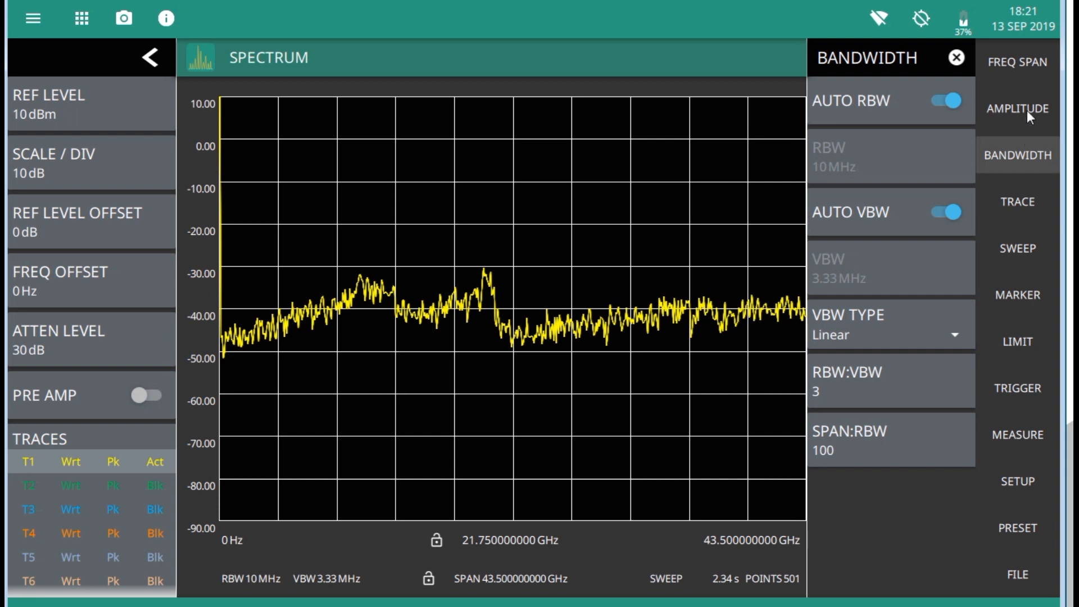
pyautogui.click(956, 58)
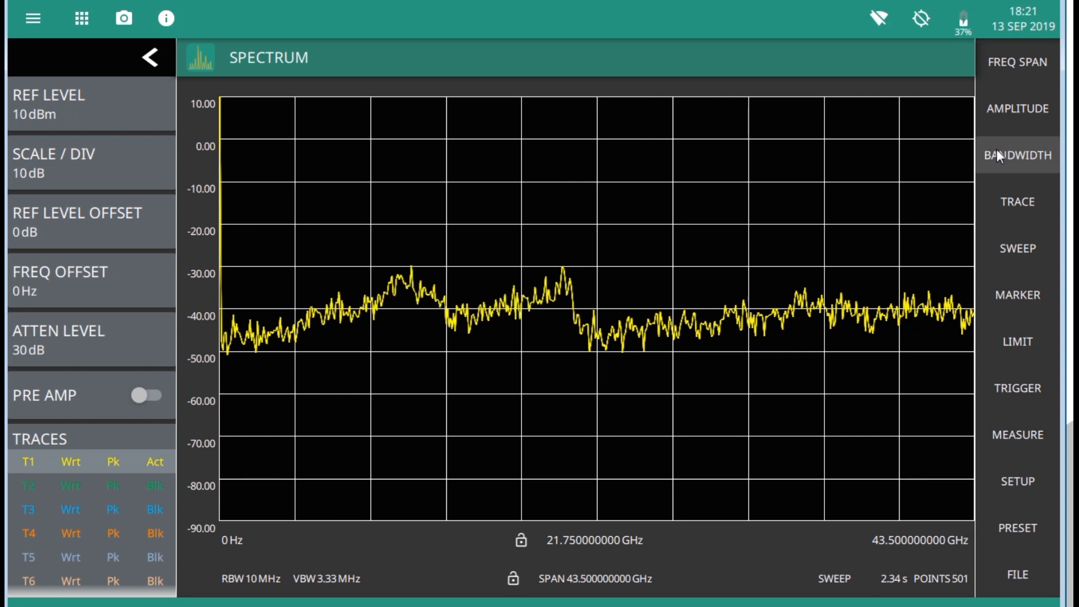
pyautogui.click(1017, 155)
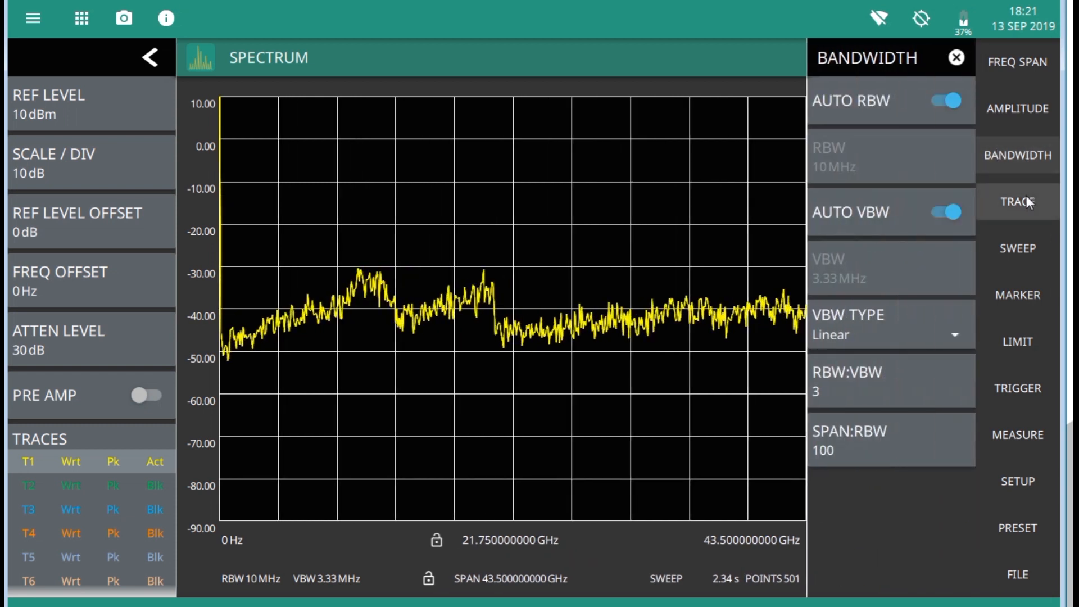
pyautogui.click(1018, 201)
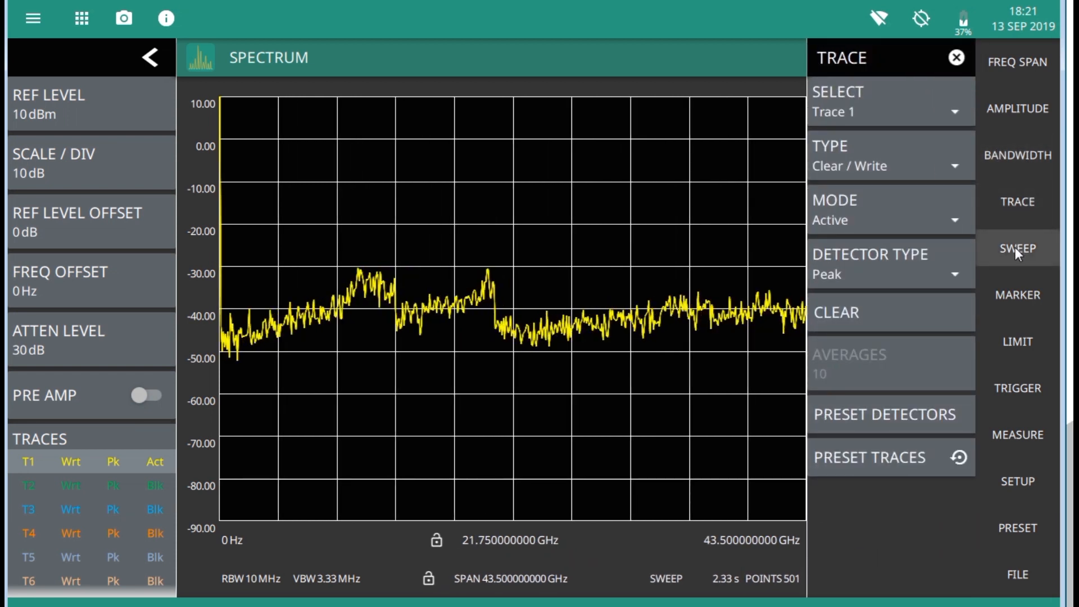
# Enable Marker 1 so it reads the spectrum at 21.75 GHz, dismissing the messages popup
pyautogui.click(1018, 294)
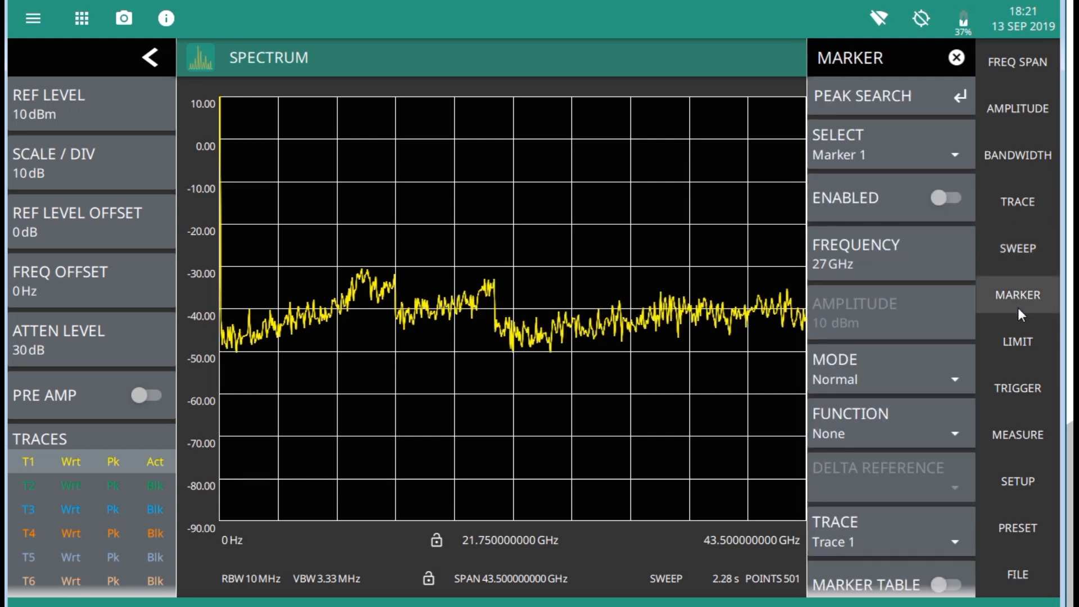
pyautogui.click(948, 198)
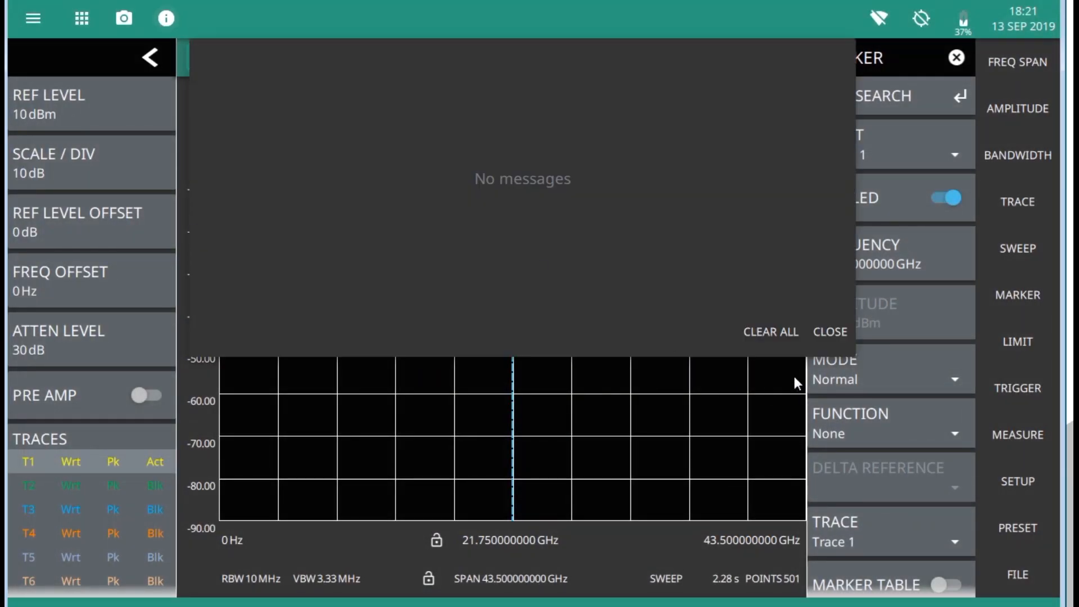
pyautogui.click(830, 332)
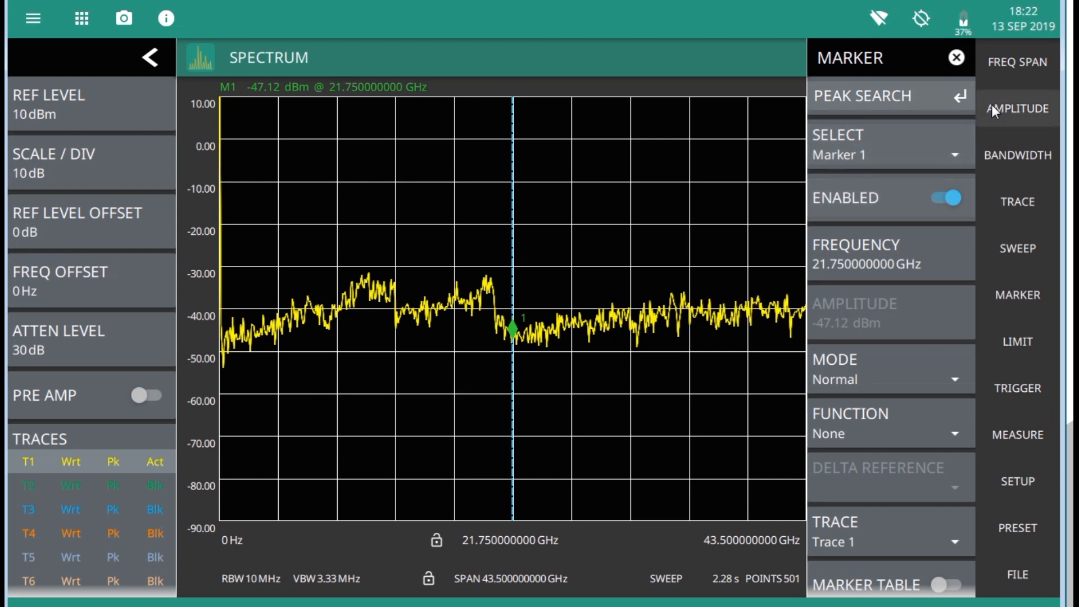
# Set the Measure view to Spectrogram beneath the live spectrum trace
pyautogui.click(1018, 108)
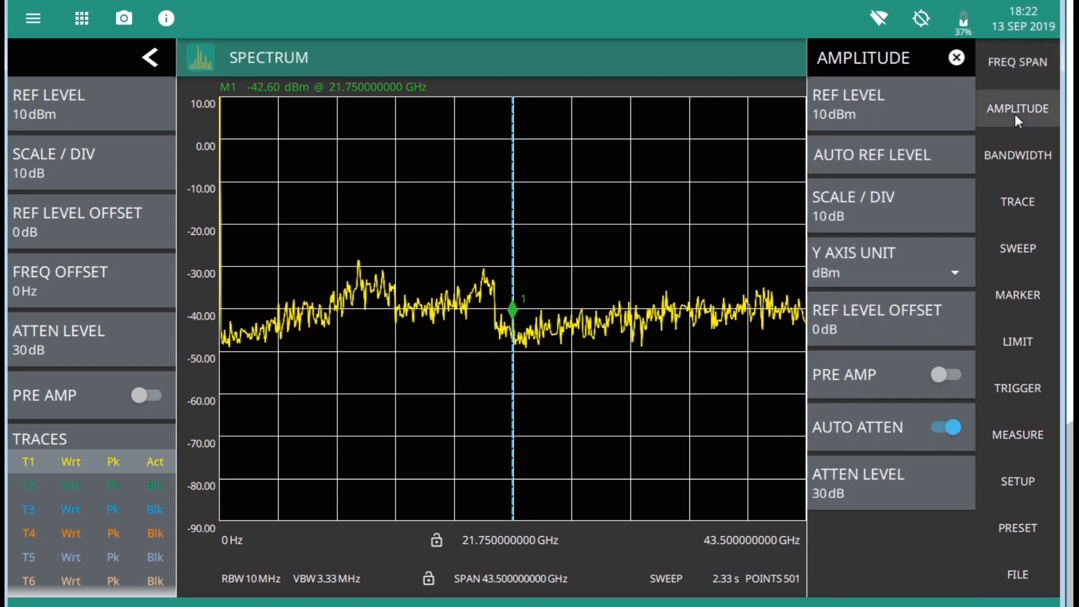
pyautogui.click(1018, 155)
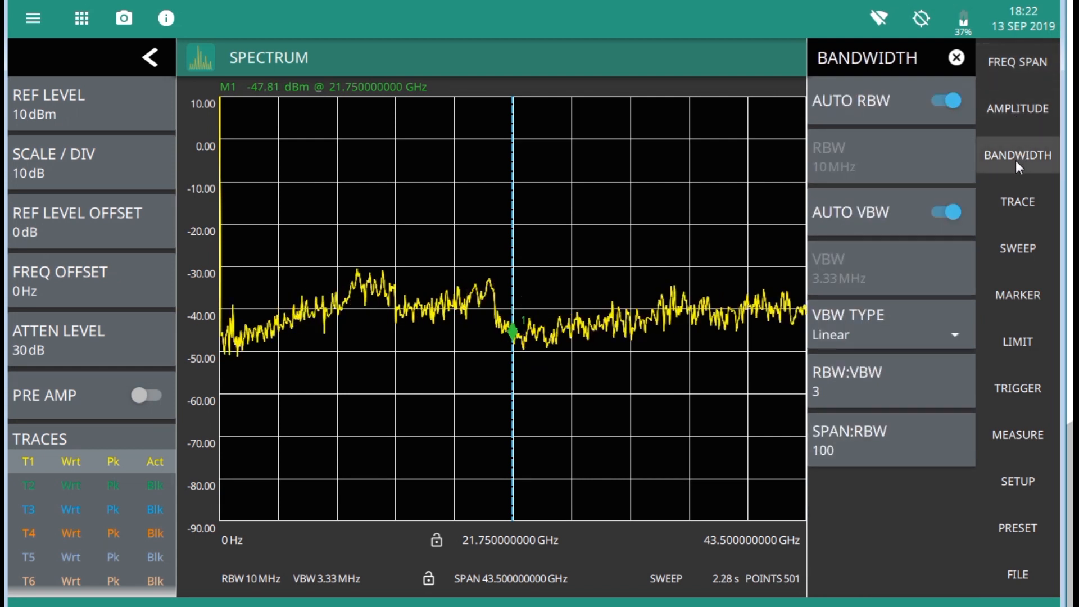
pyautogui.click(1018, 434)
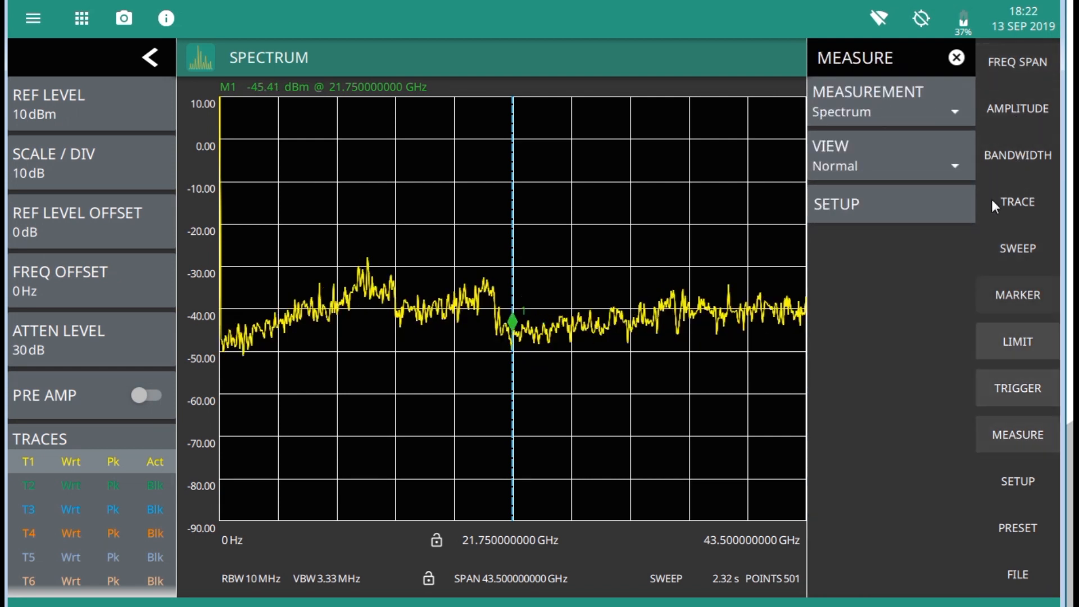
pyautogui.click(890, 166)
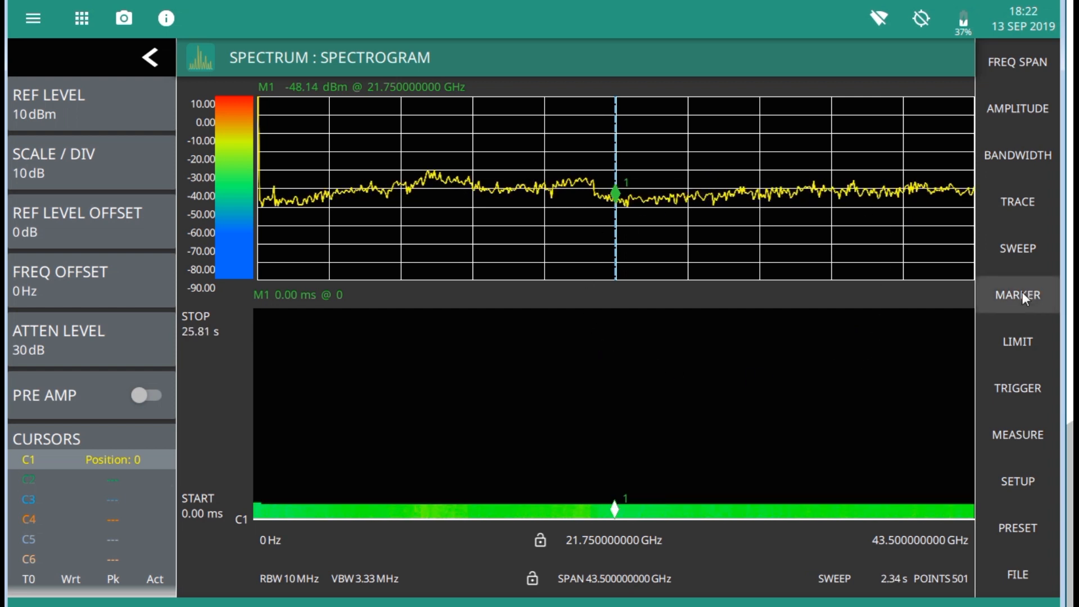
# Show the marker table, browse Trace and File save-on-event options, then return to the Measure panel
pyautogui.click(1018, 294)
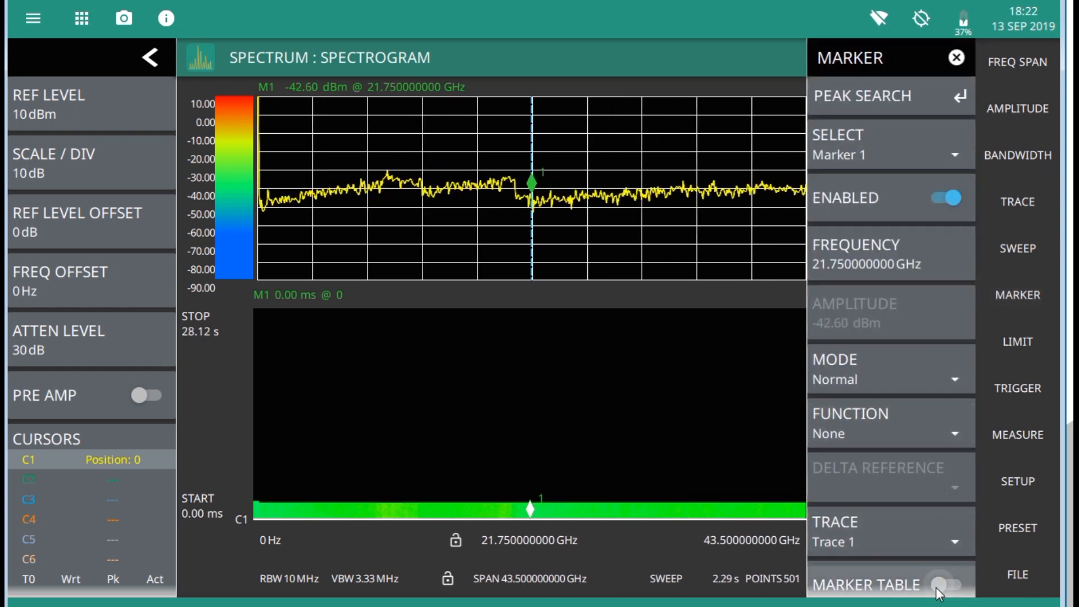
pyautogui.click(946, 585)
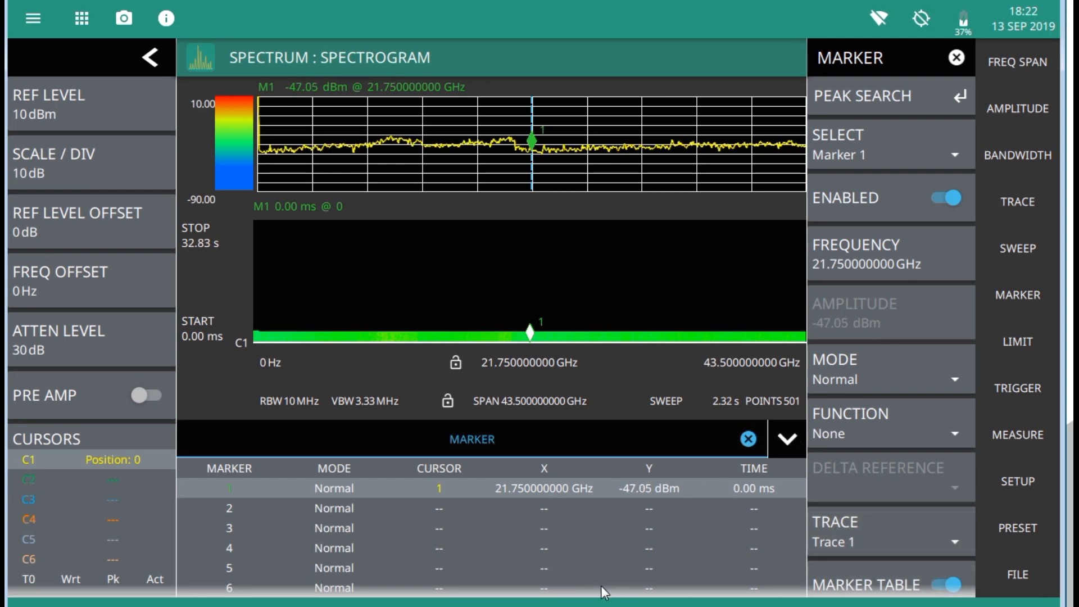
pyautogui.moveTo(510, 587)
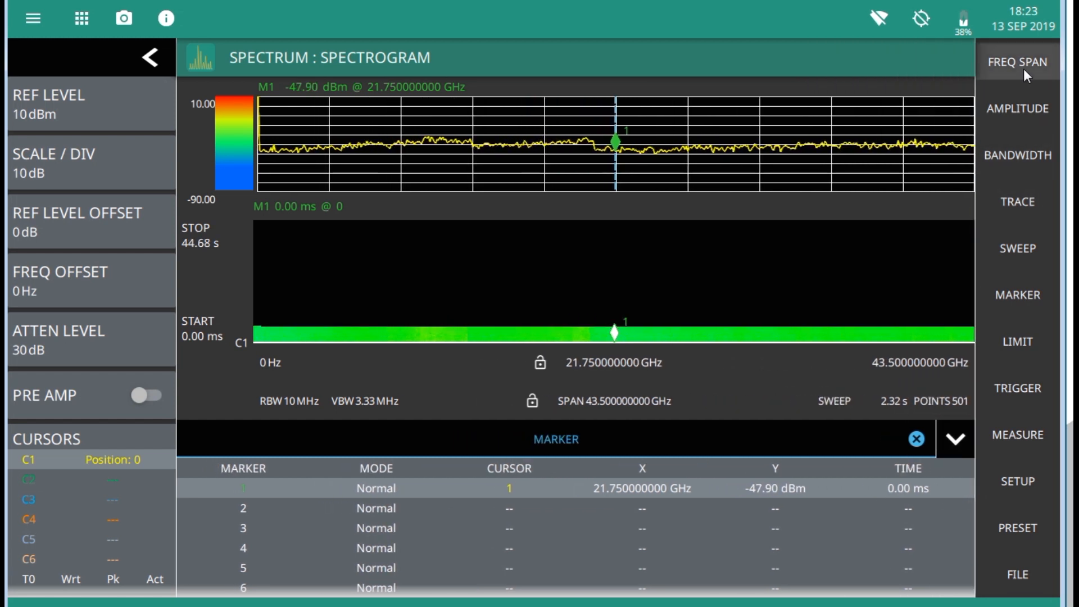
pyautogui.click(1017, 108)
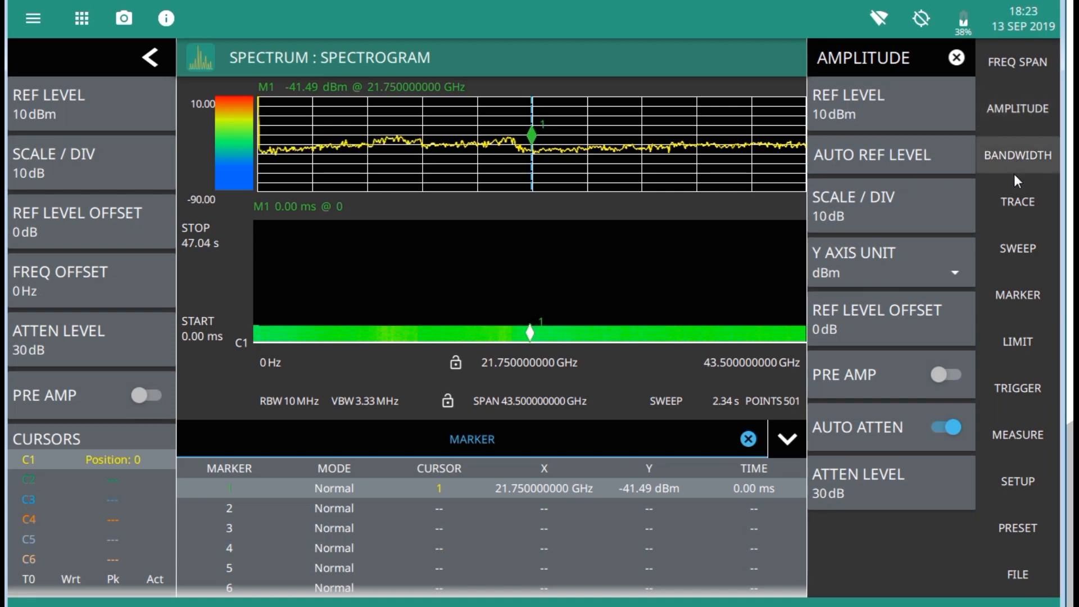
pyautogui.click(1019, 201)
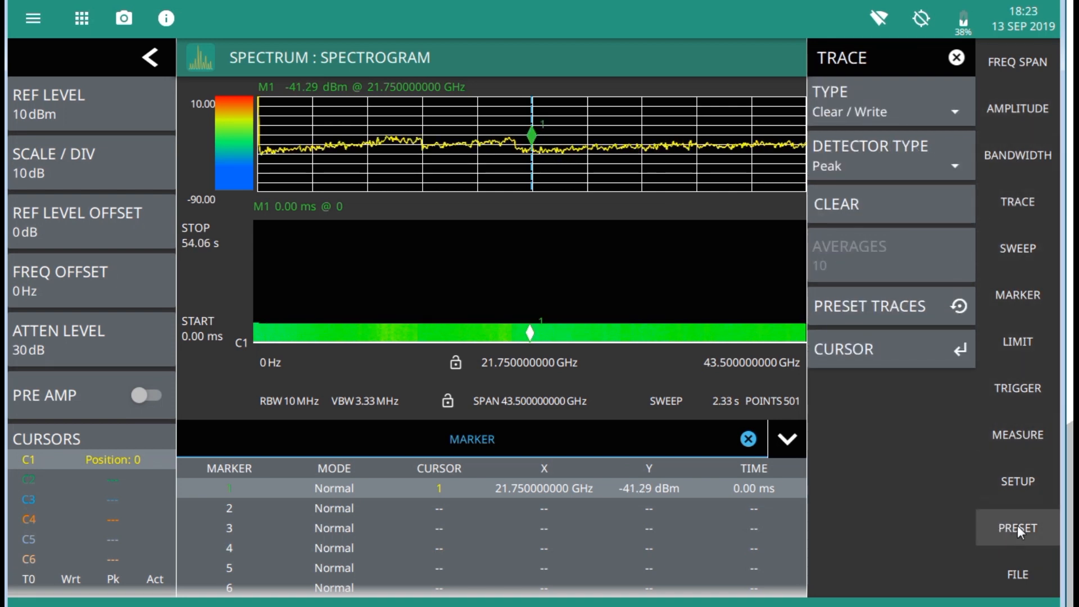
pyautogui.click(1018, 575)
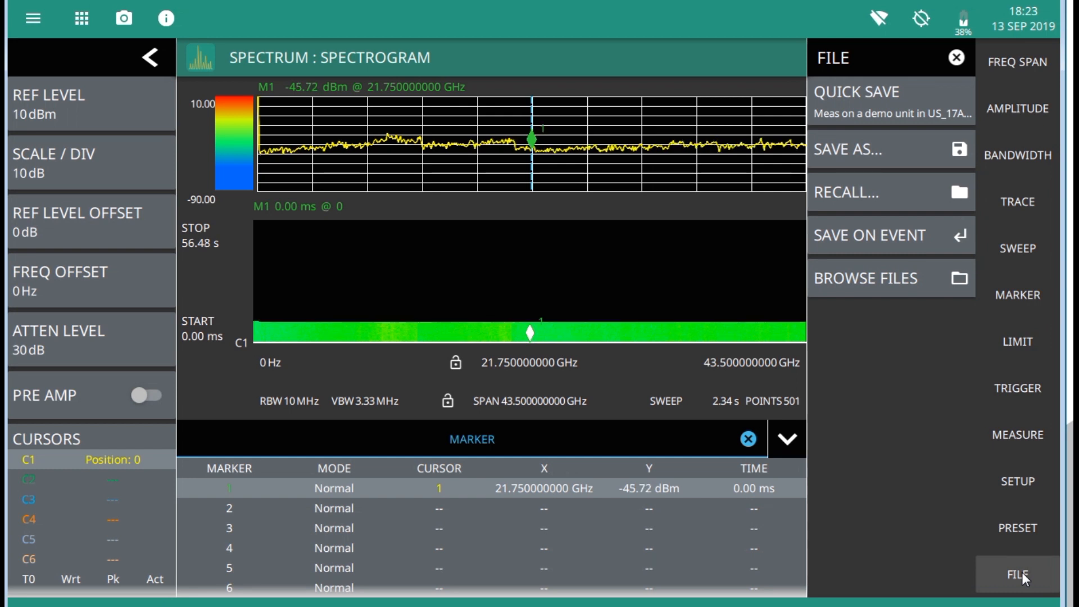
pyautogui.moveTo(885, 235)
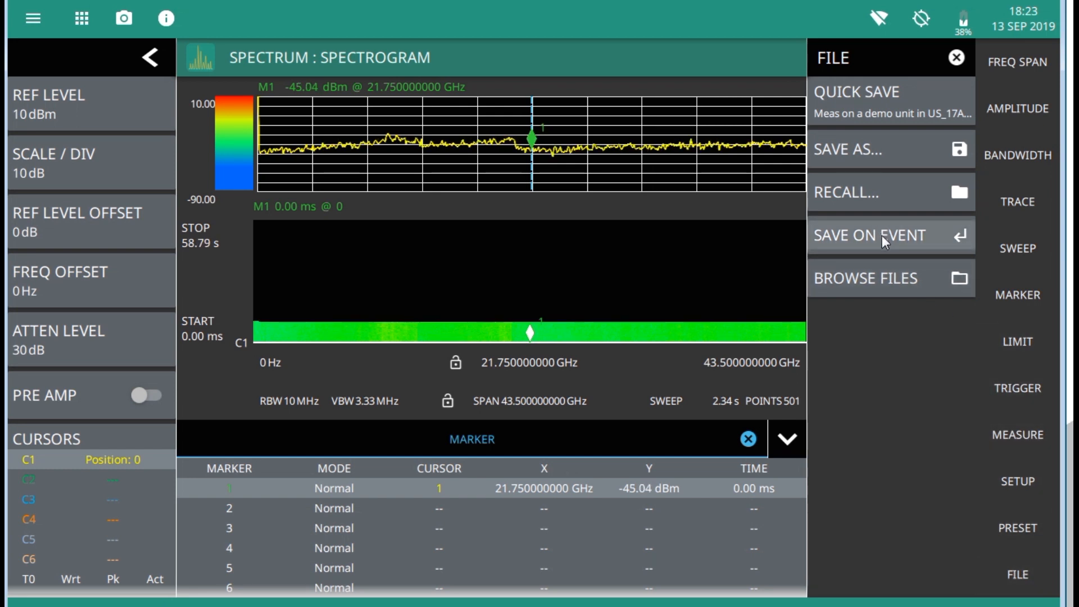
pyautogui.click(871, 235)
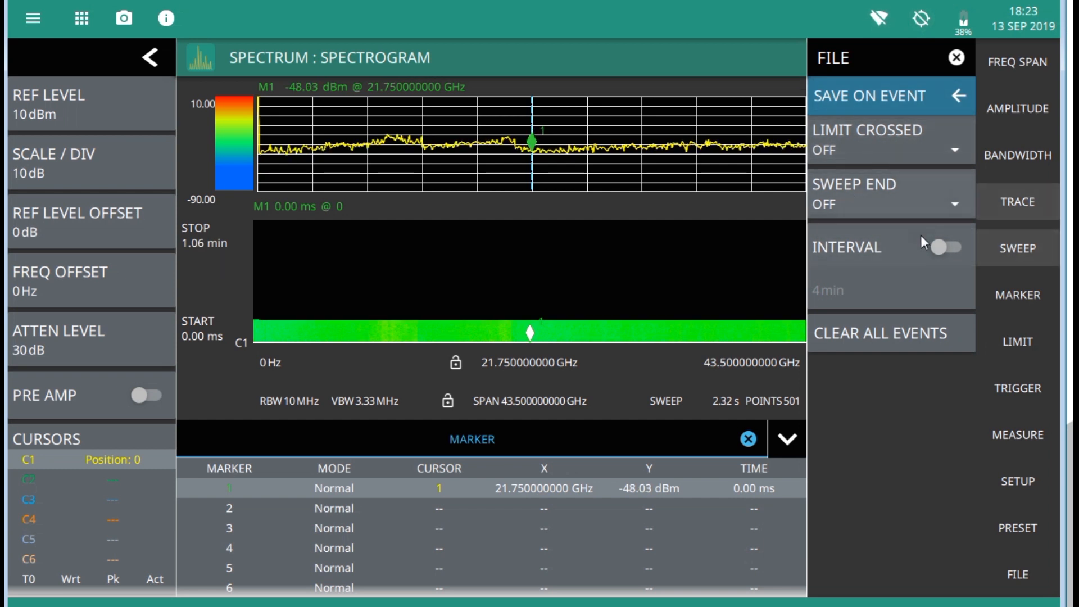
pyautogui.click(1018, 434)
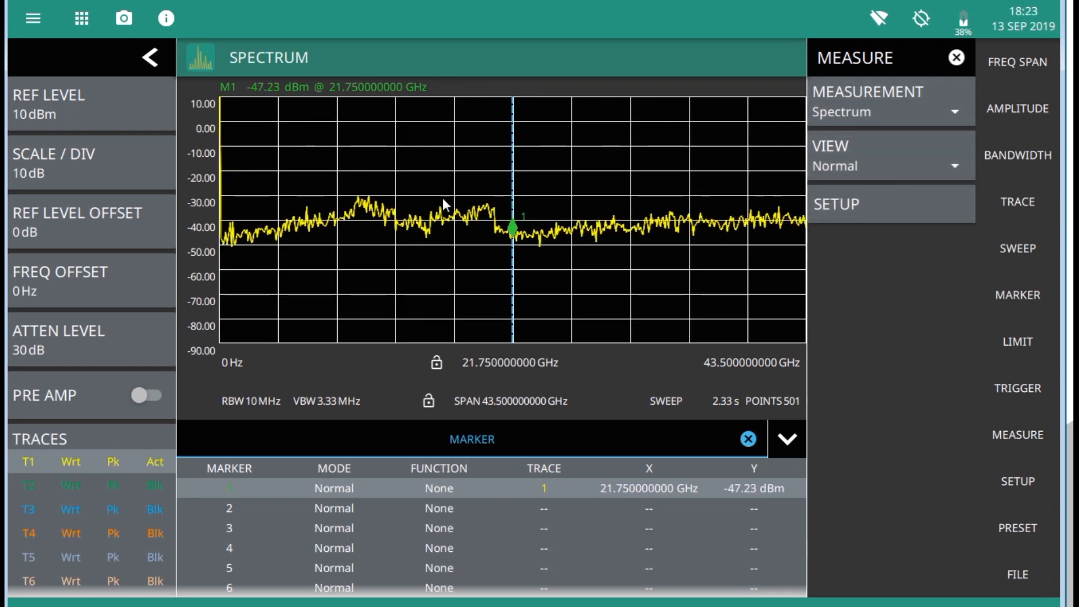
# Zoom the spectrum to a ~22 GHz span around 26.89 GHz and bring up the marker settings
pyautogui.click(512, 220)
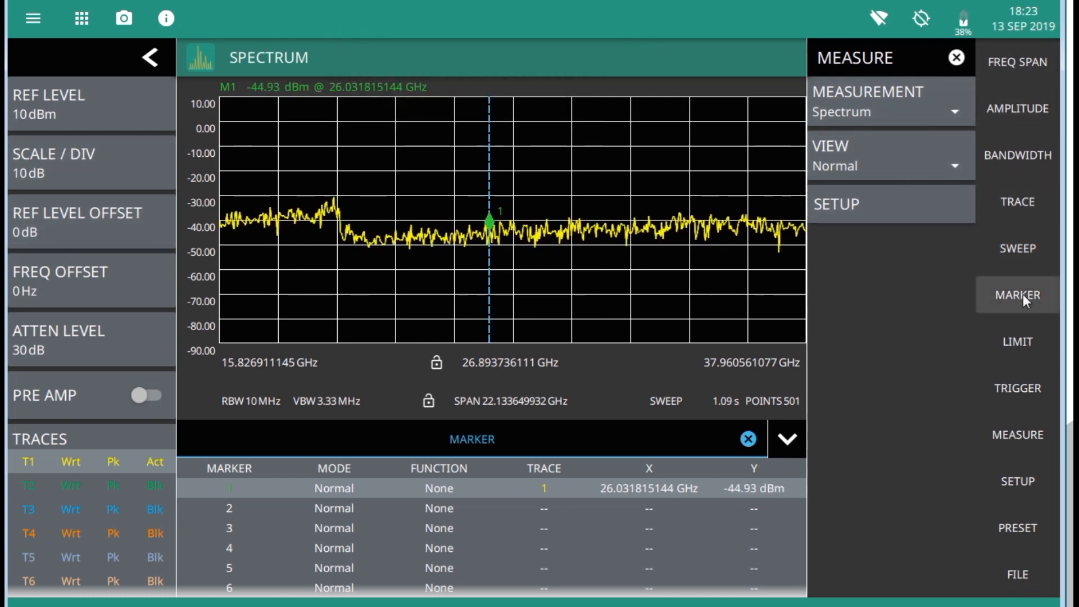
pyautogui.click(1018, 295)
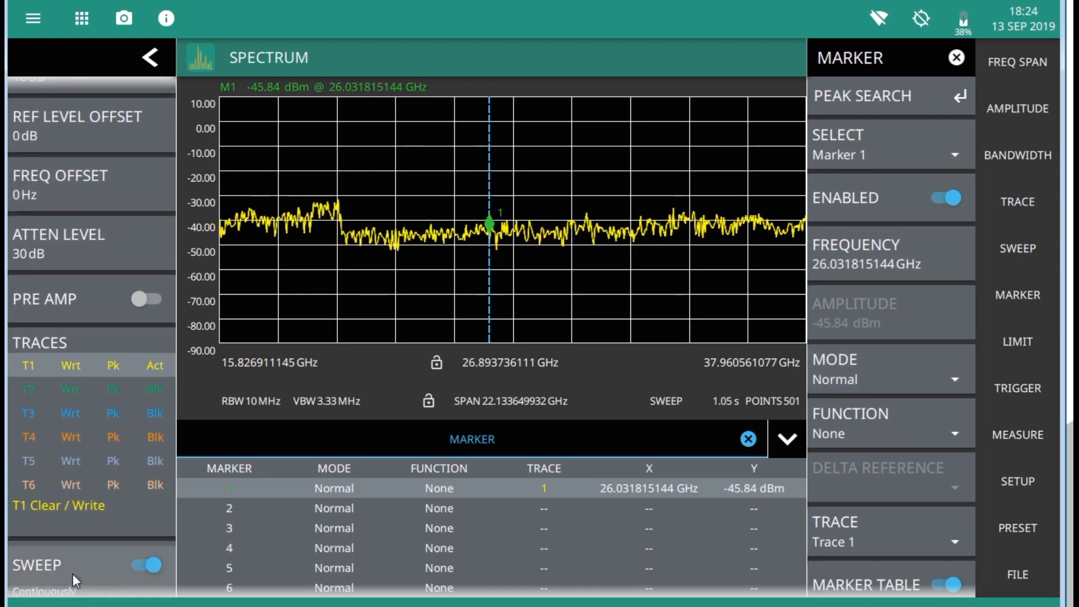
# Open the instrument's main menu and start editing the Hostname / IP Address field
pyautogui.scroll(-3)
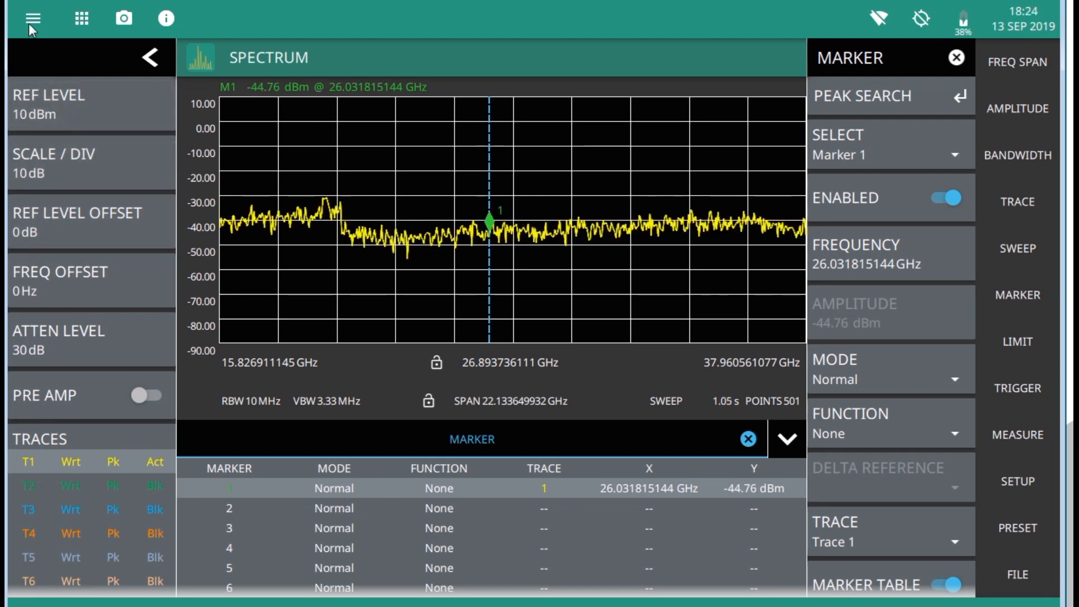
pyautogui.click(30, 19)
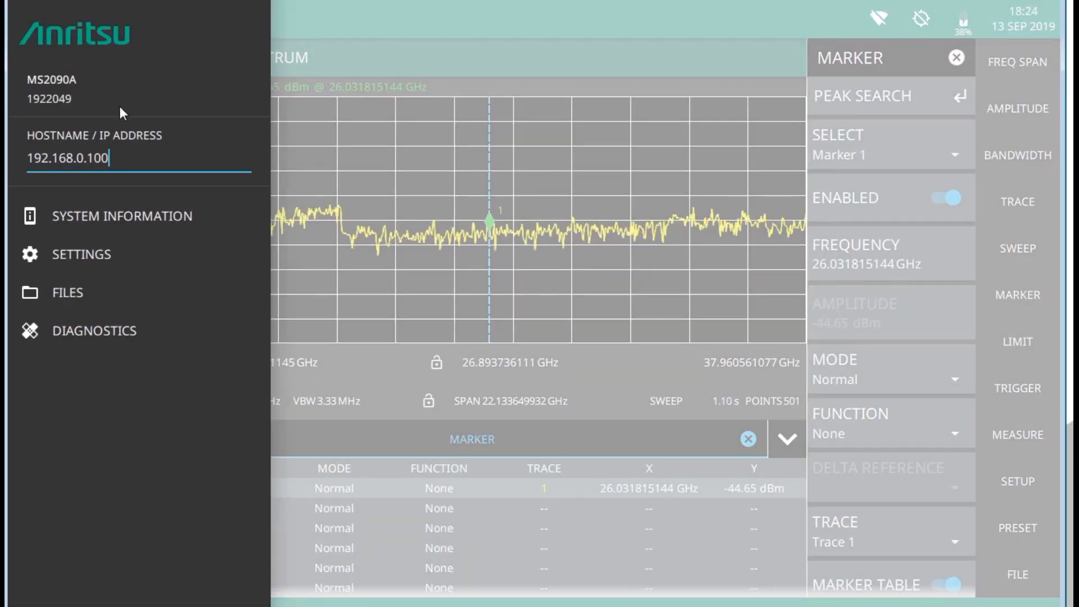
pyautogui.click(137, 158)
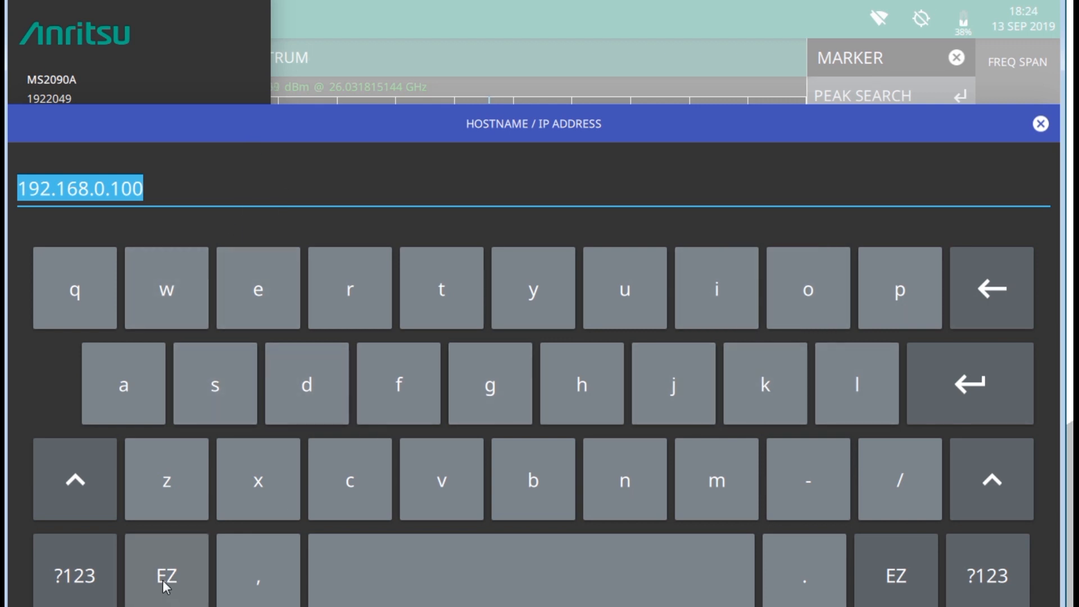
# Build the hostname 'Site AAntenna2100CL-Load-Antenna-850-' from quick-name words joined with dashes
pyautogui.click(167, 575)
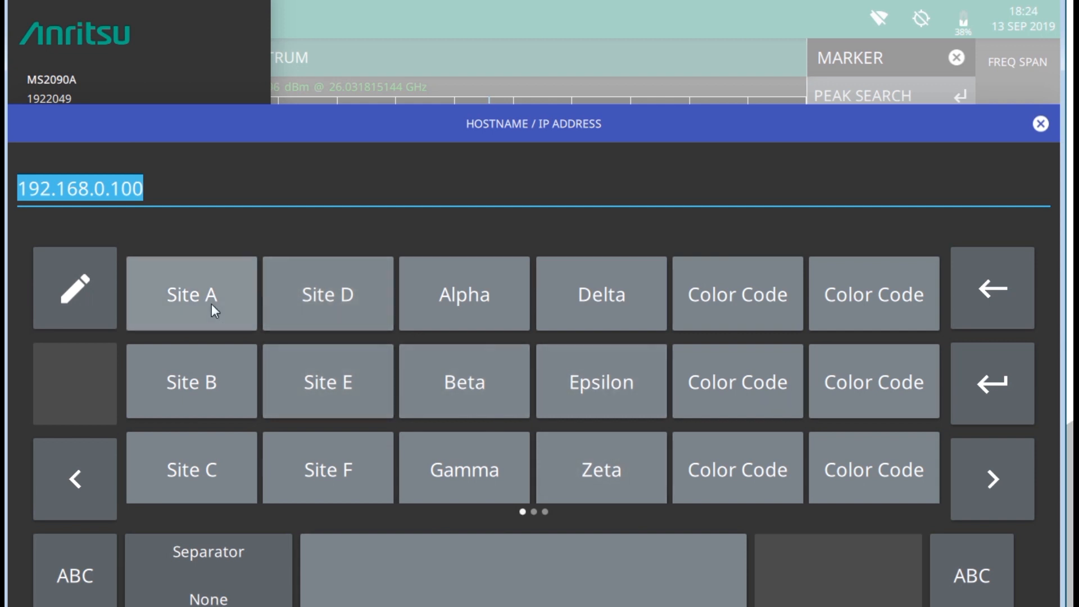
pyautogui.click(191, 293)
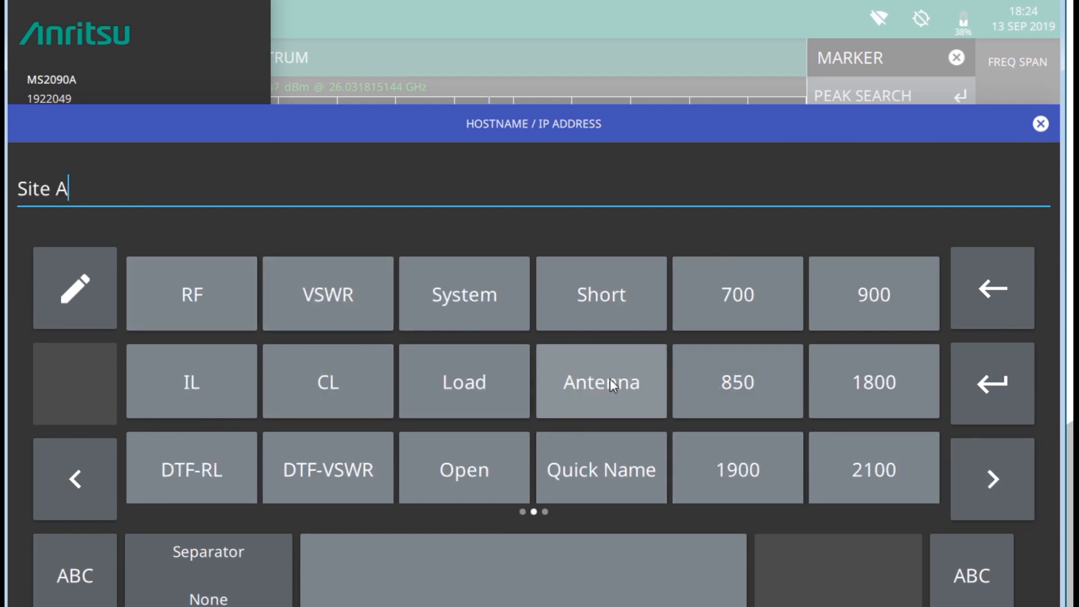
pyautogui.click(600, 381)
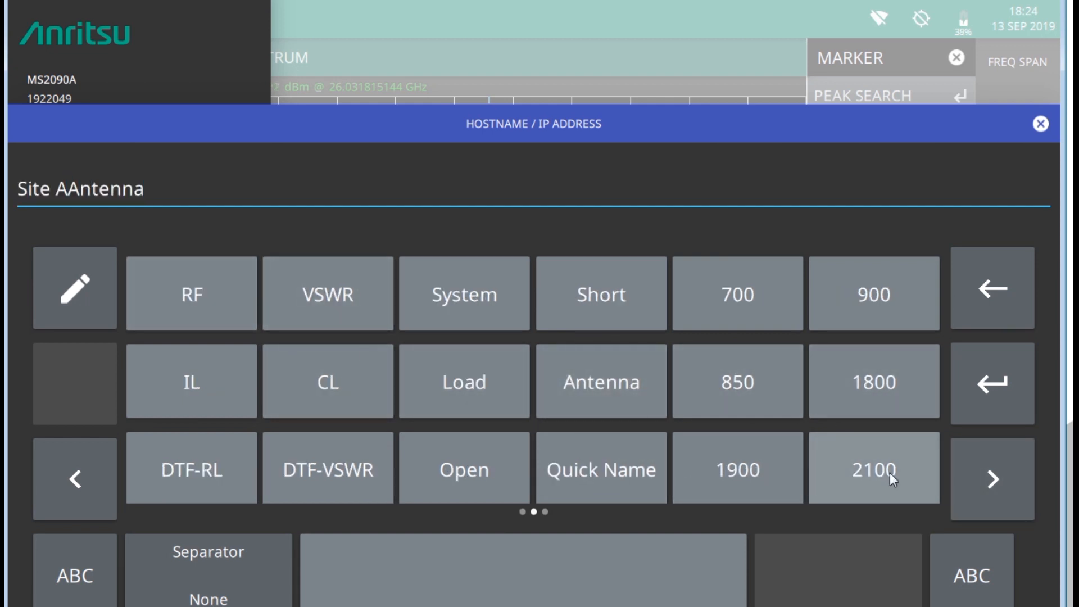
pyautogui.click(873, 467)
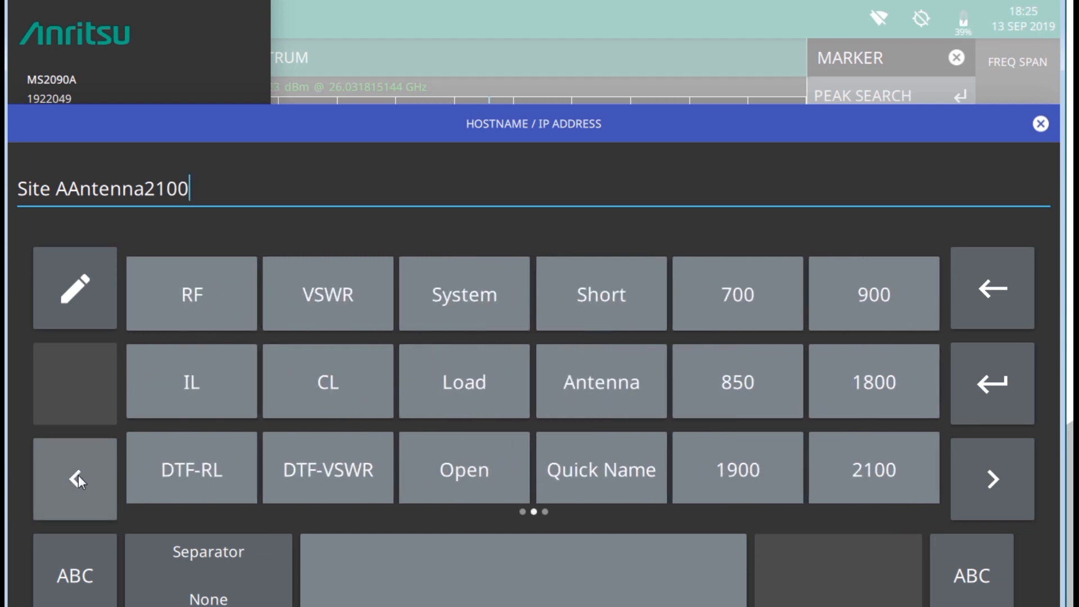
pyautogui.click(209, 570)
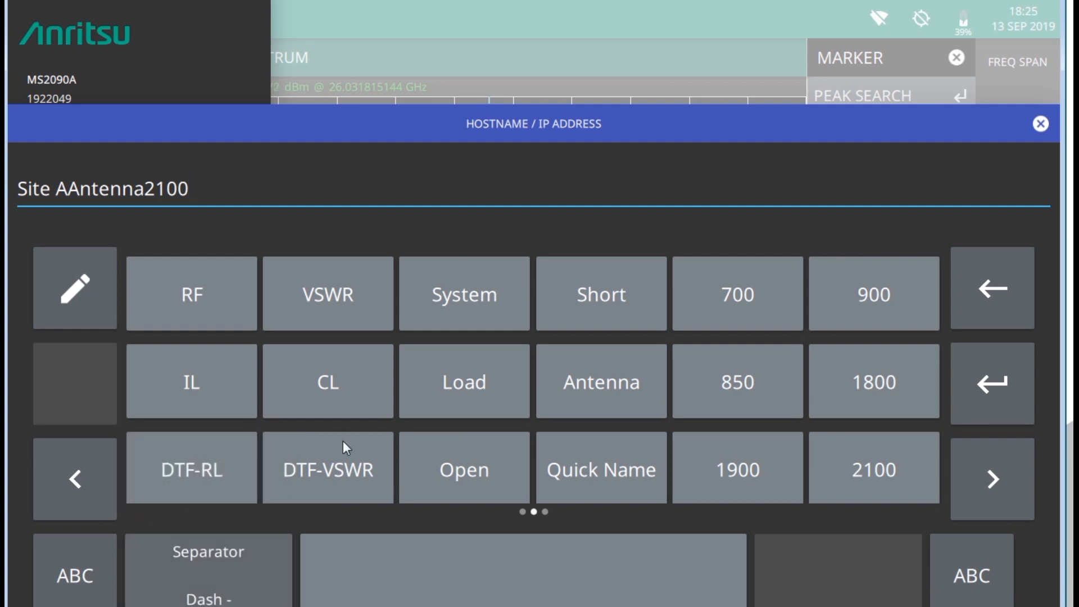
pyautogui.click(327, 382)
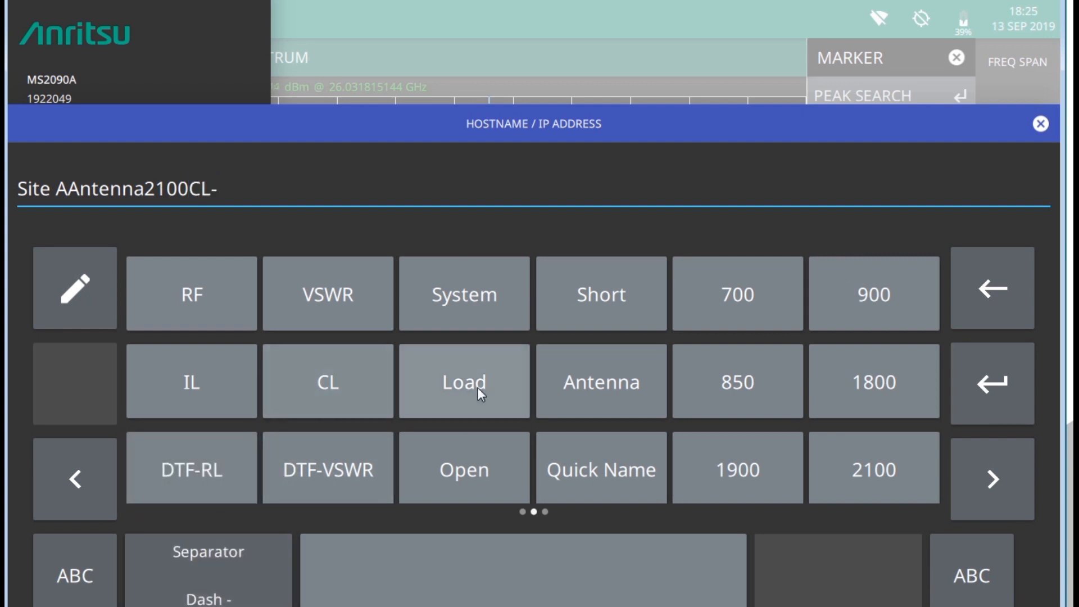
pyautogui.click(464, 381)
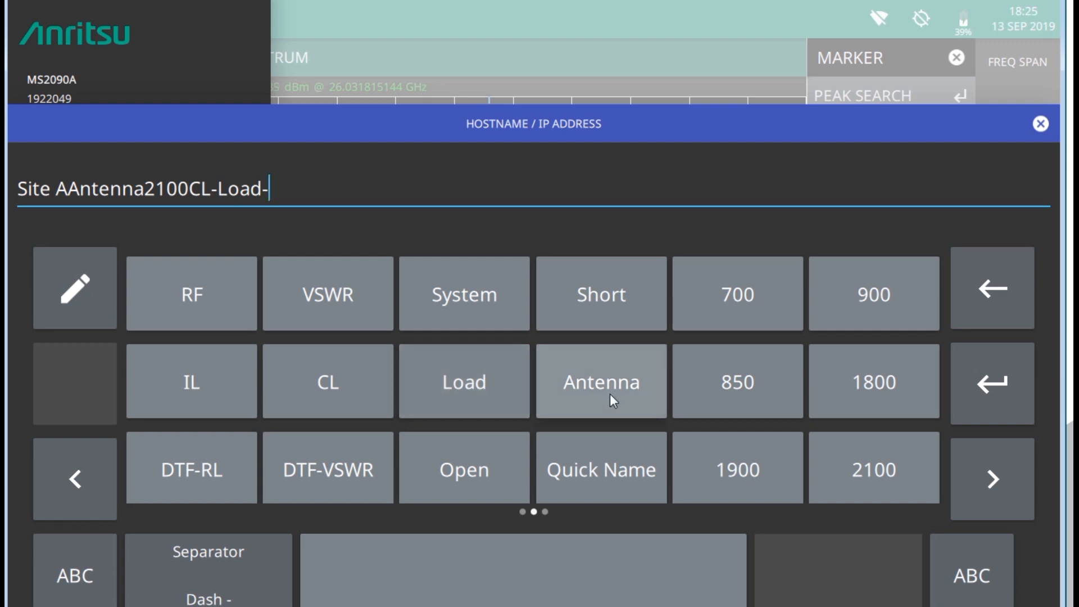
pyautogui.click(736, 381)
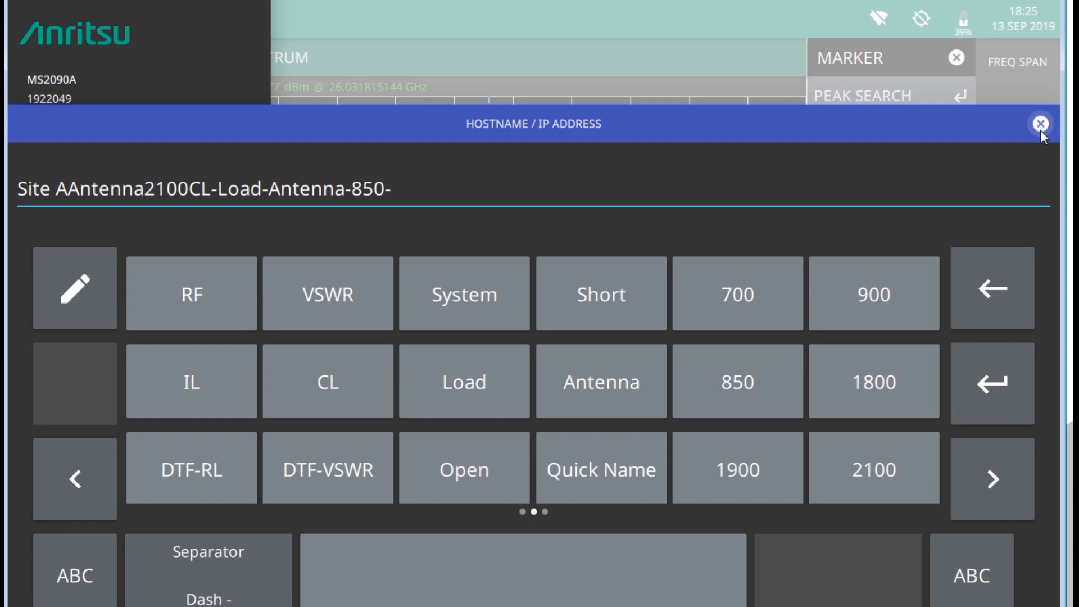
# Dismiss the hostname entry and set the frequency span to 20 MHz
pyautogui.click(1040, 125)
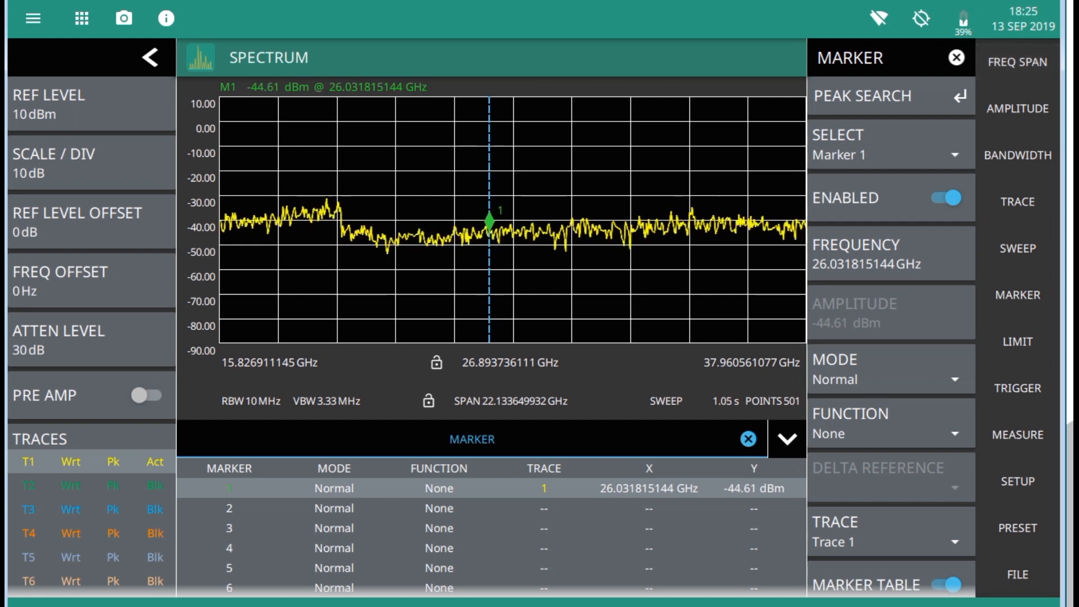
pyautogui.click(1017, 62)
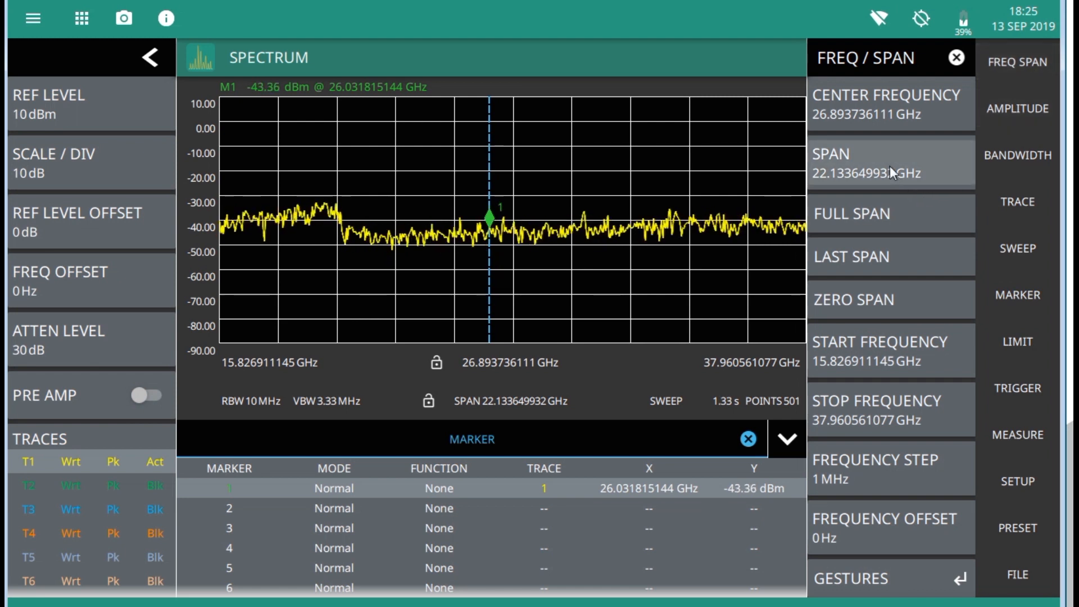
pyautogui.click(890, 163)
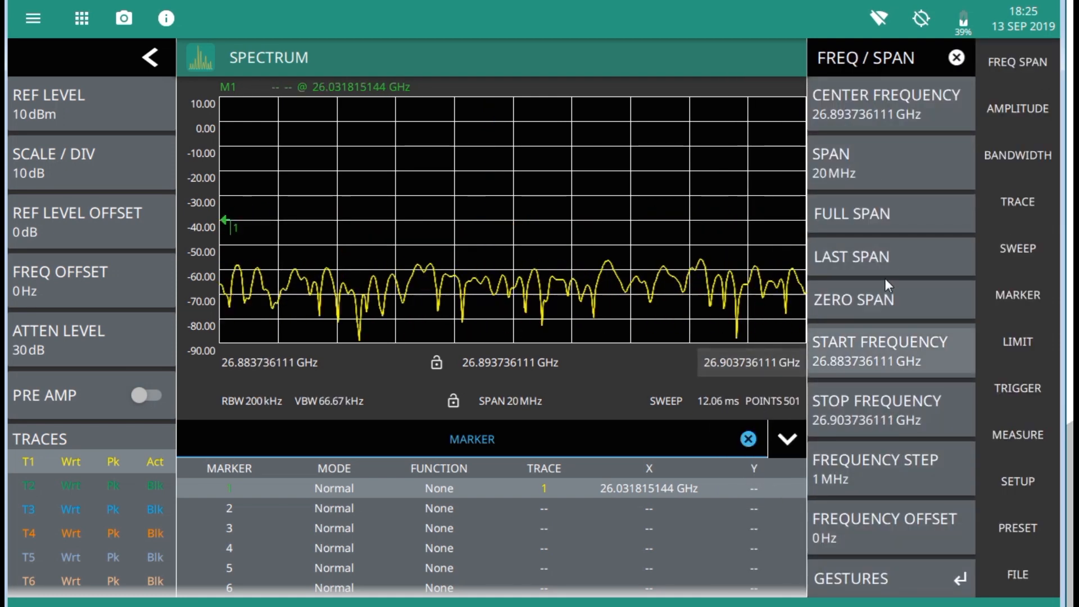
# Try the span and centre-frequency steppers, ending on a 20 MHz span covering 88–108 MHz
pyautogui.click(787, 440)
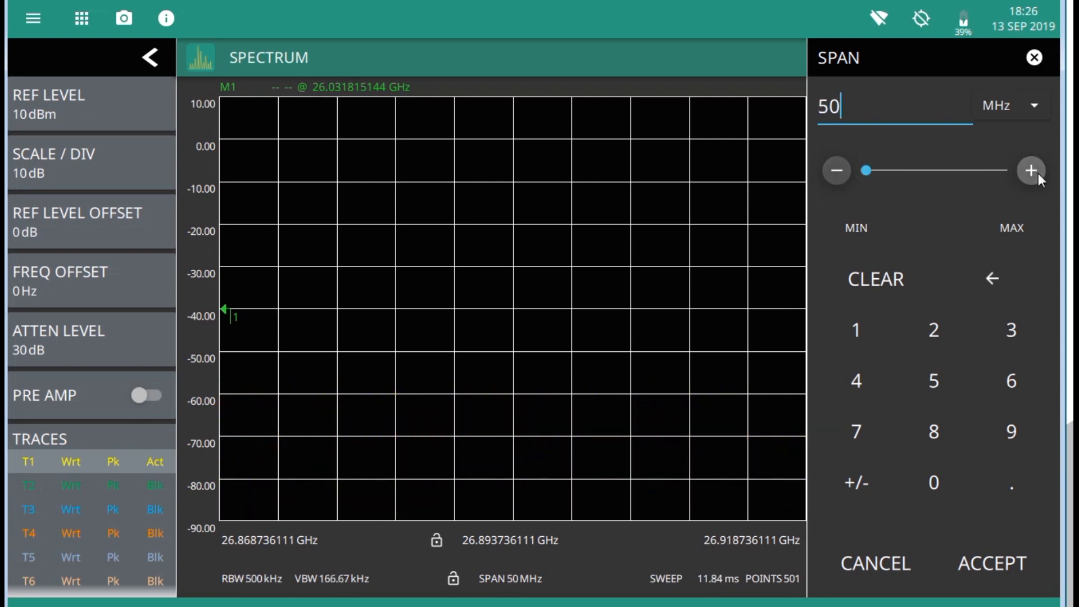
pyautogui.click(1032, 170)
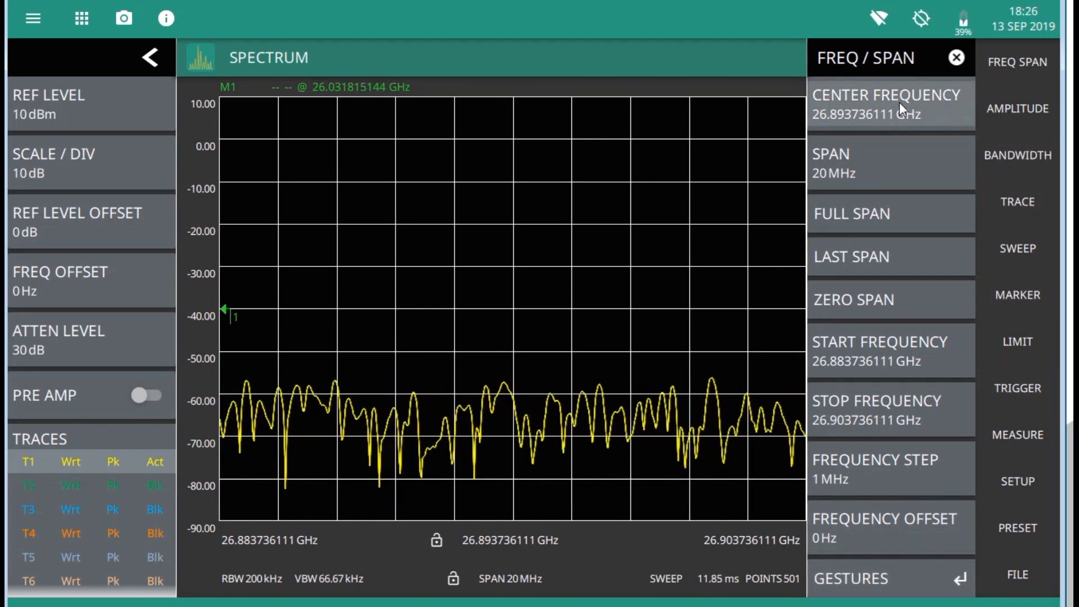
pyautogui.click(888, 104)
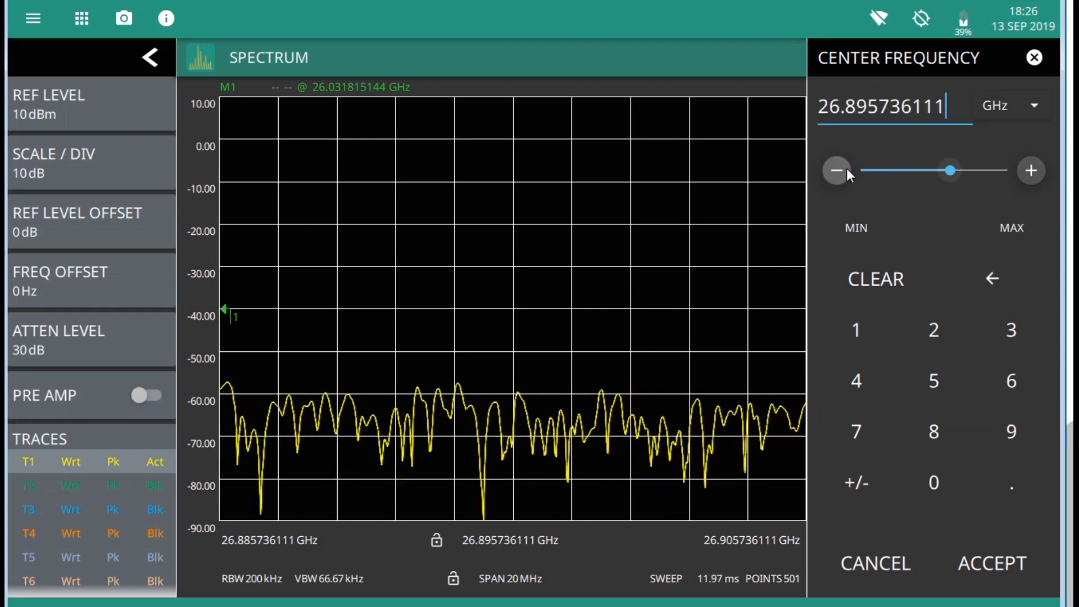
pyautogui.click(992, 564)
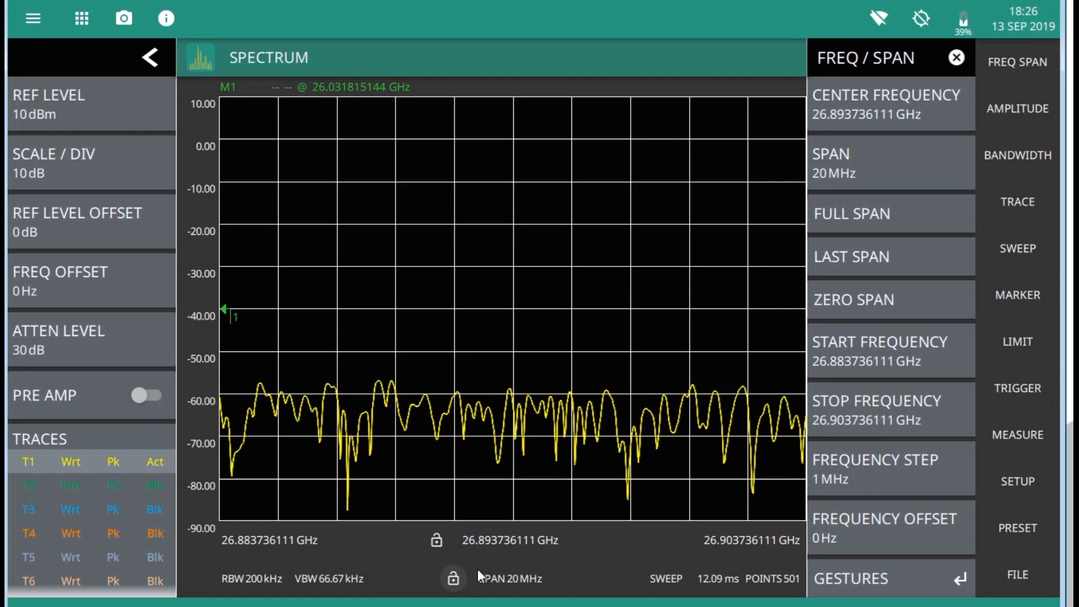
pyautogui.click(509, 540)
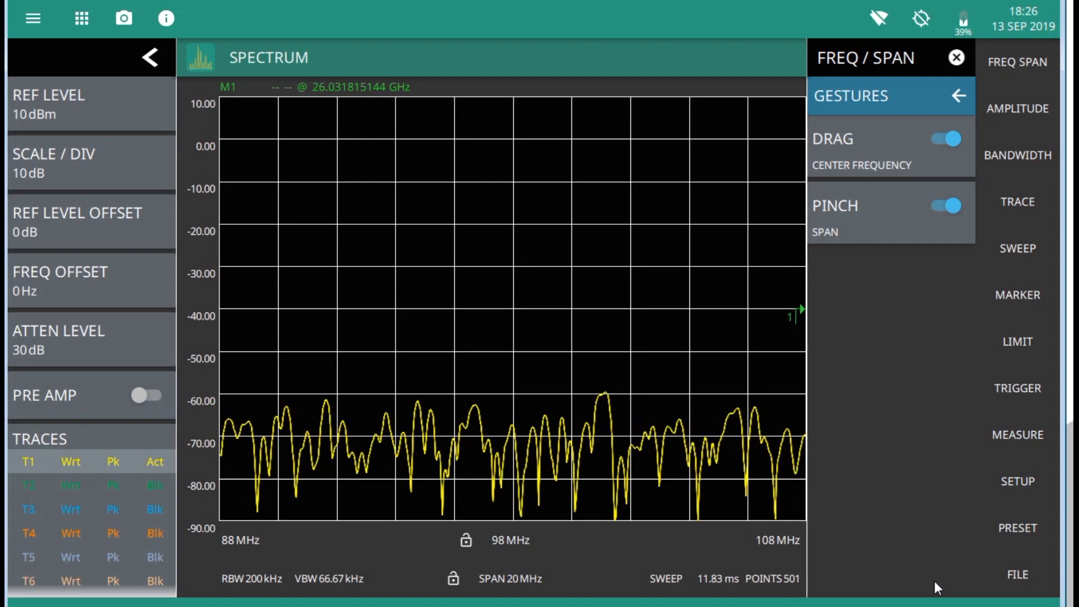
# Toggle the drag gesture off and back on, dragging the centre to 99.926731 MHz
pyautogui.click(943, 138)
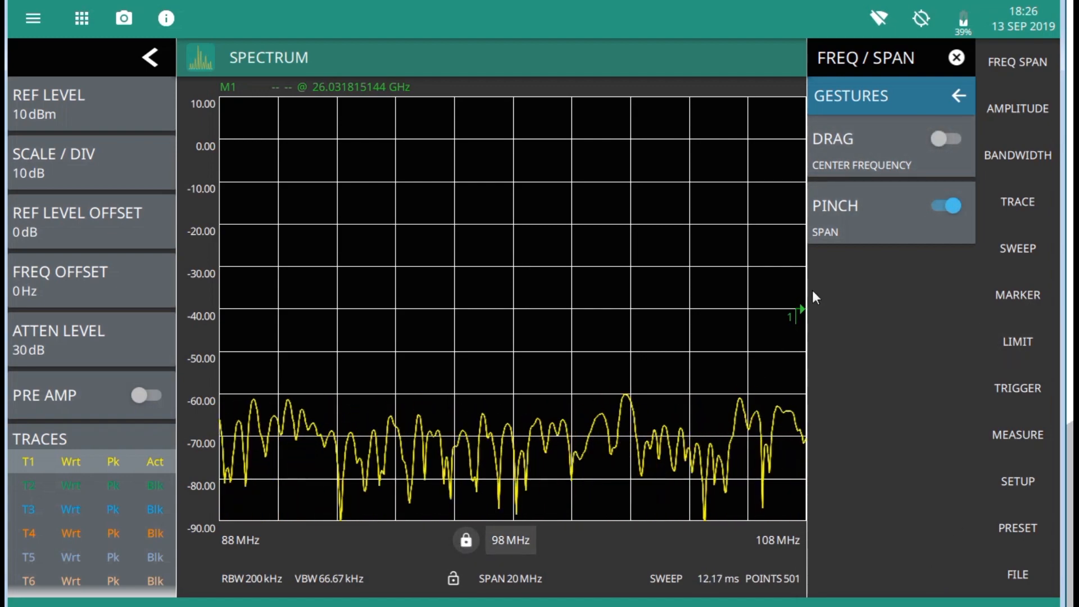
pyautogui.click(947, 205)
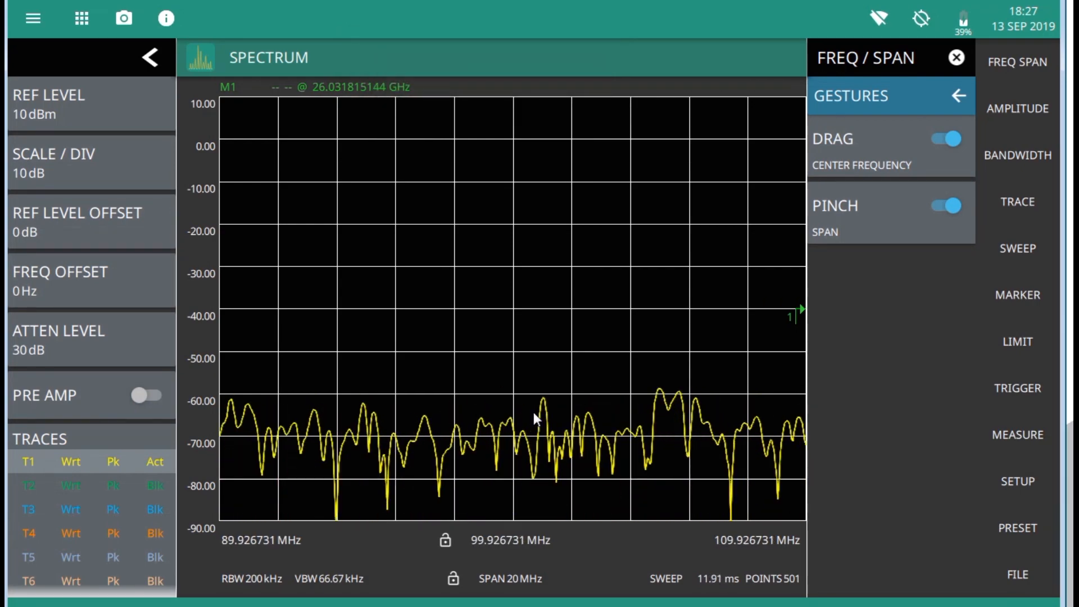
pyautogui.click(1017, 108)
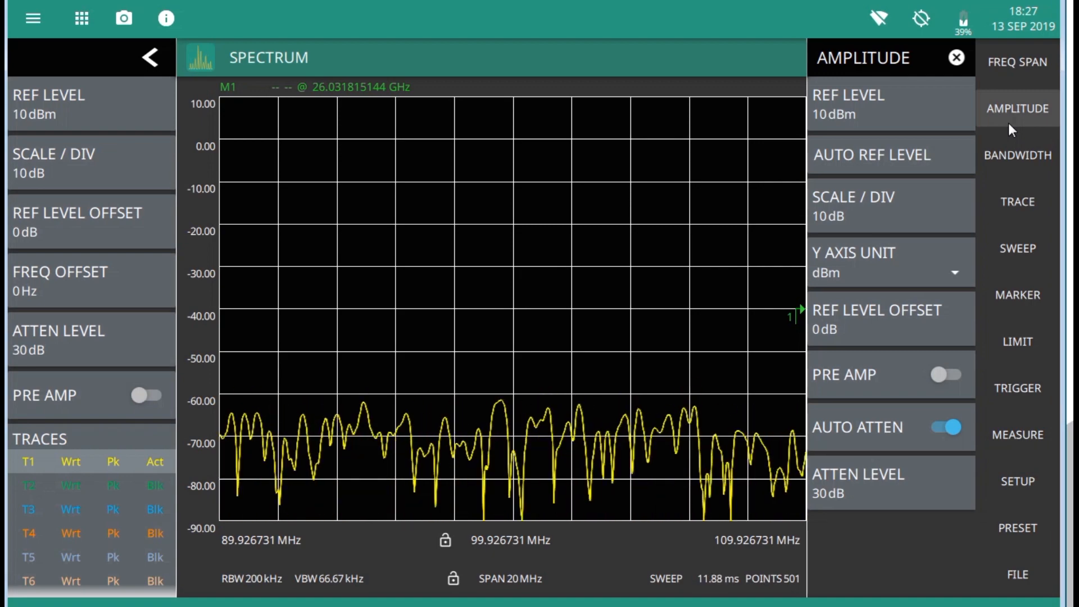
# Set the reference level to -40 dBm
pyautogui.click(848, 105)
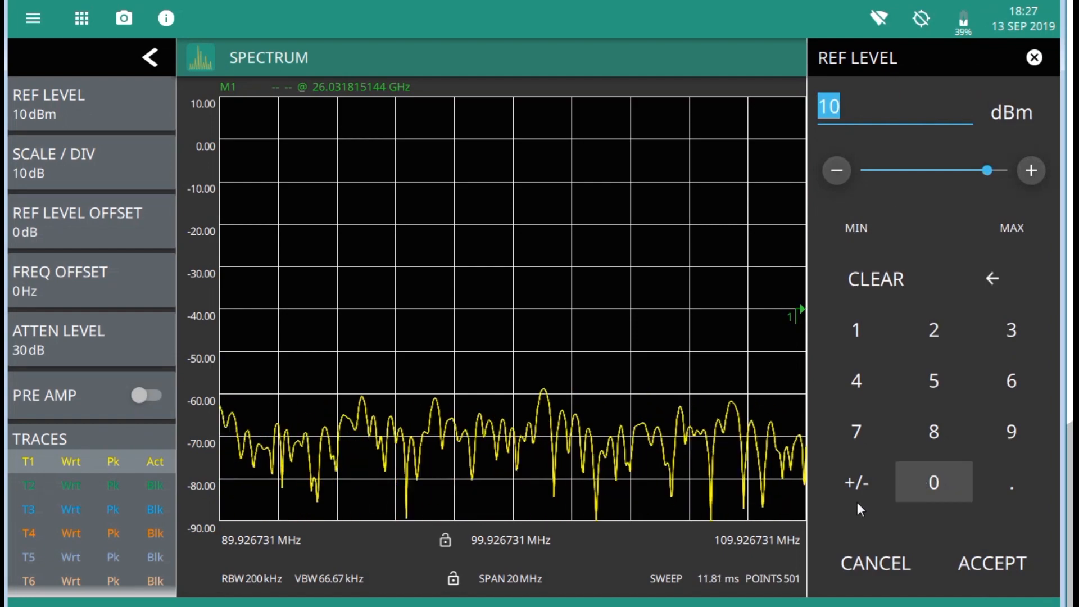
pyautogui.click(934, 482)
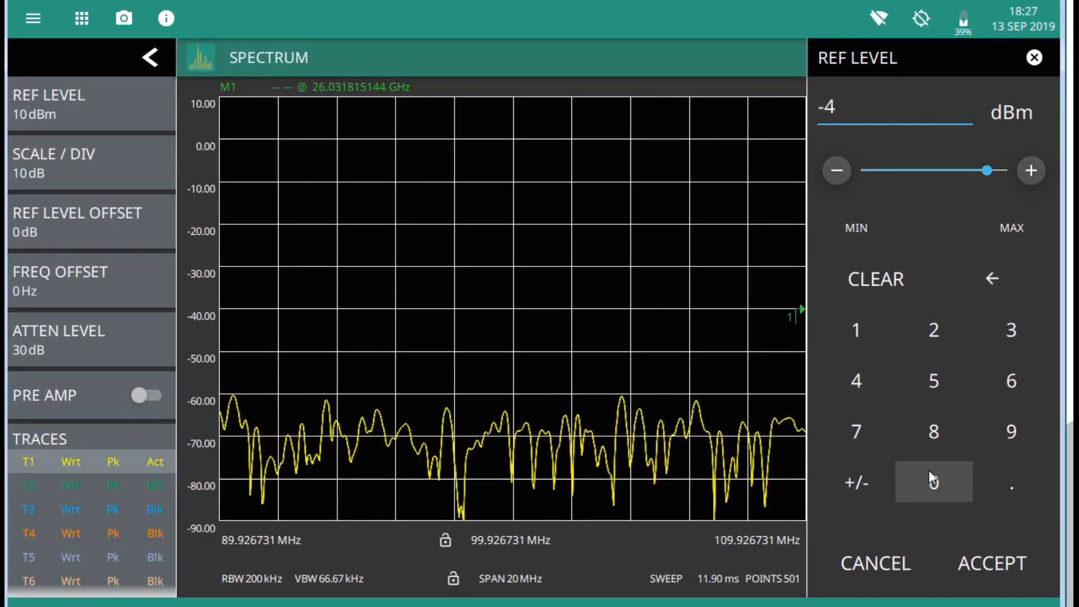
pyautogui.click(992, 563)
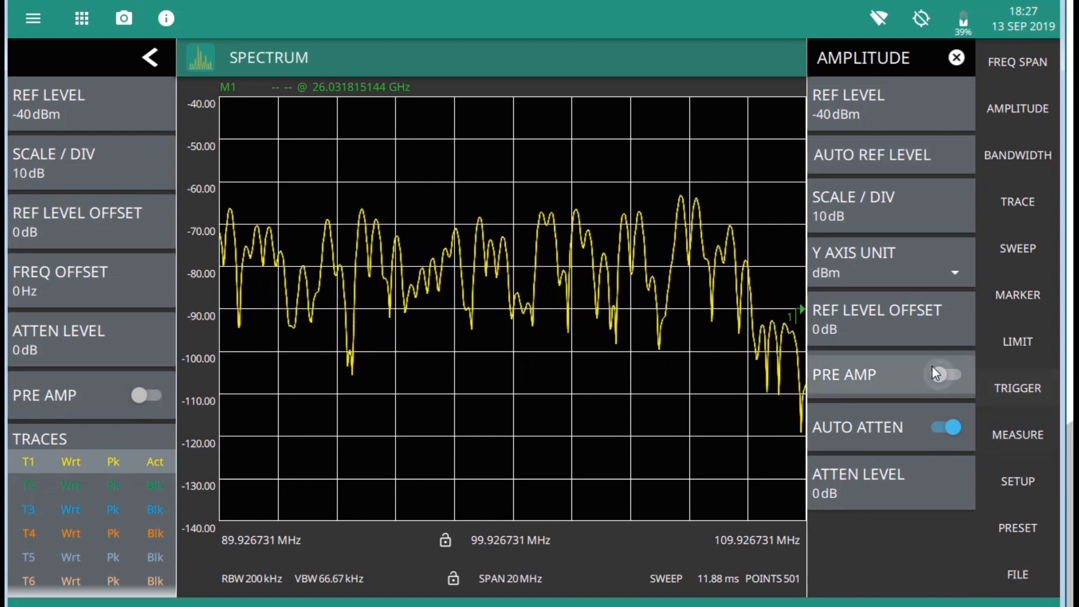
# Turn the preamplifier on and cancel the -10 dB reference level offset, leaving 0 dB
pyautogui.click(943, 374)
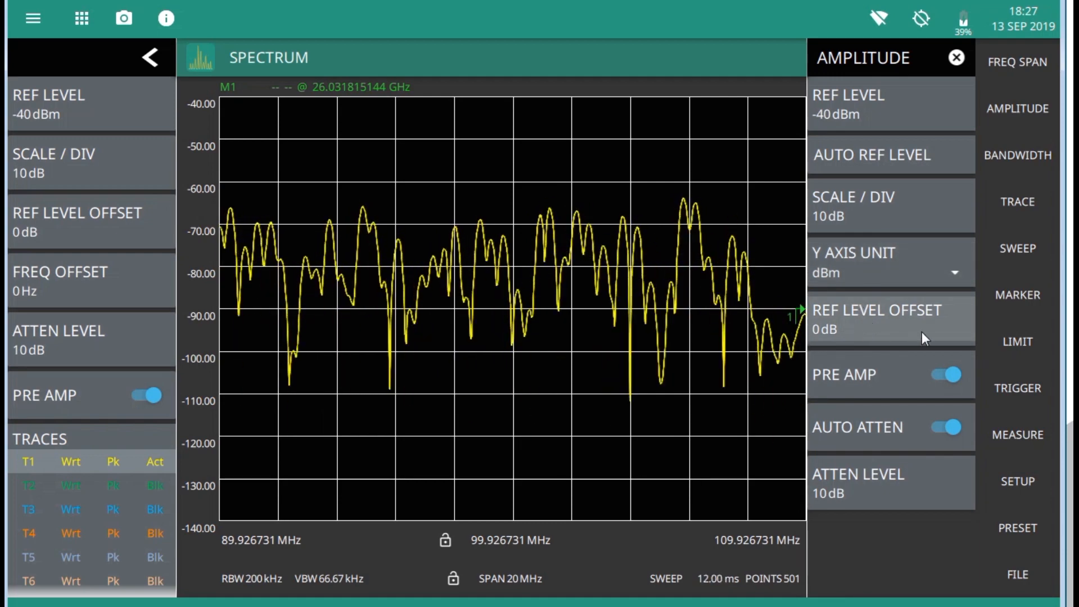
pyautogui.click(891, 318)
pyautogui.write('-10')
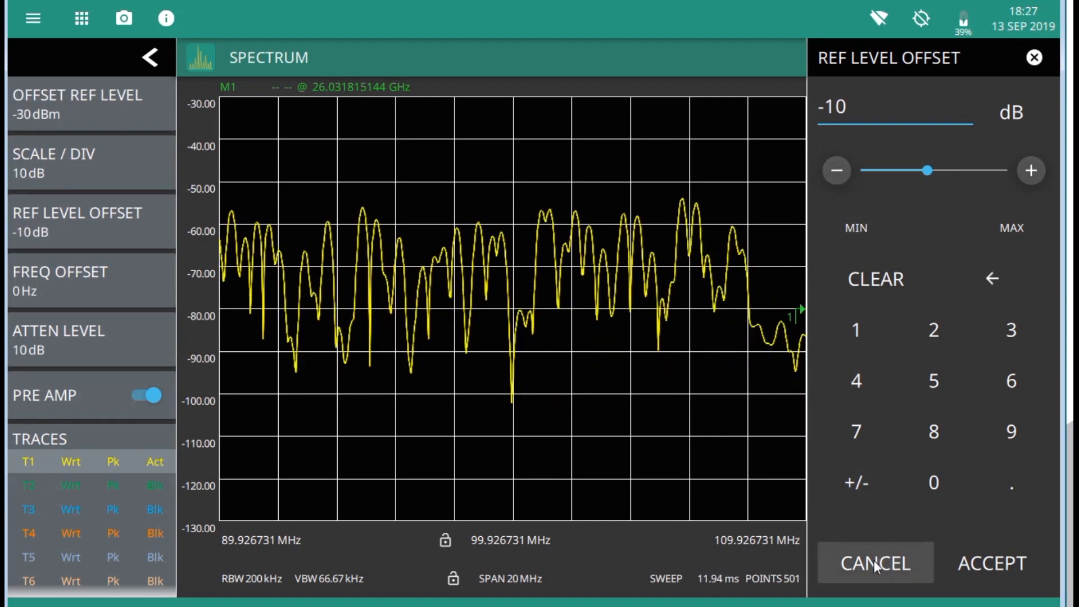
pyautogui.click(874, 563)
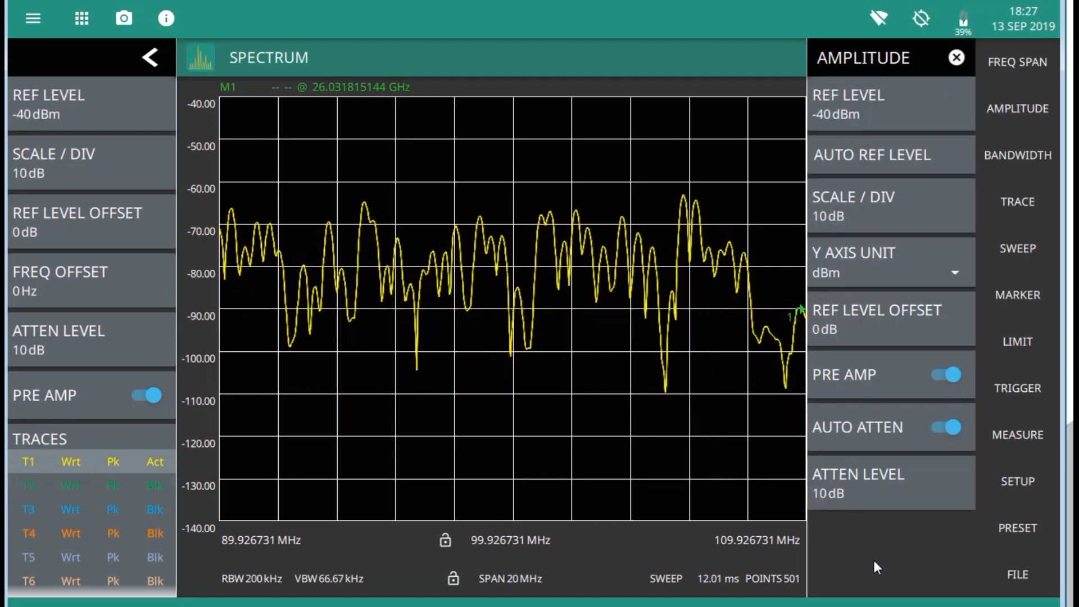
# Try a manual 30 kHz resolution bandwidth, revert to auto, then go manual again
pyautogui.click(1018, 155)
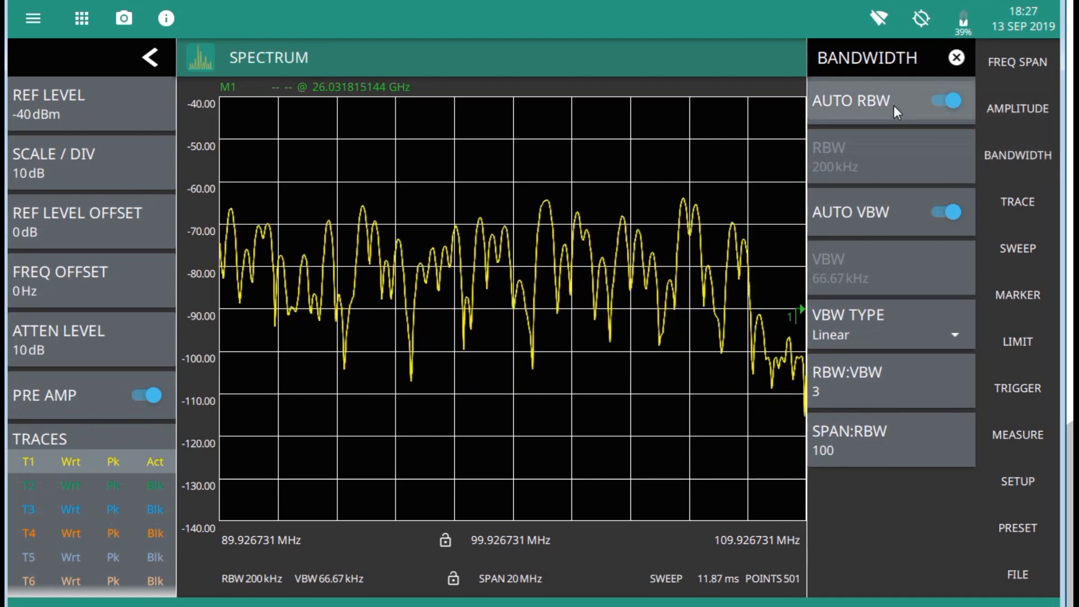
pyautogui.click(945, 100)
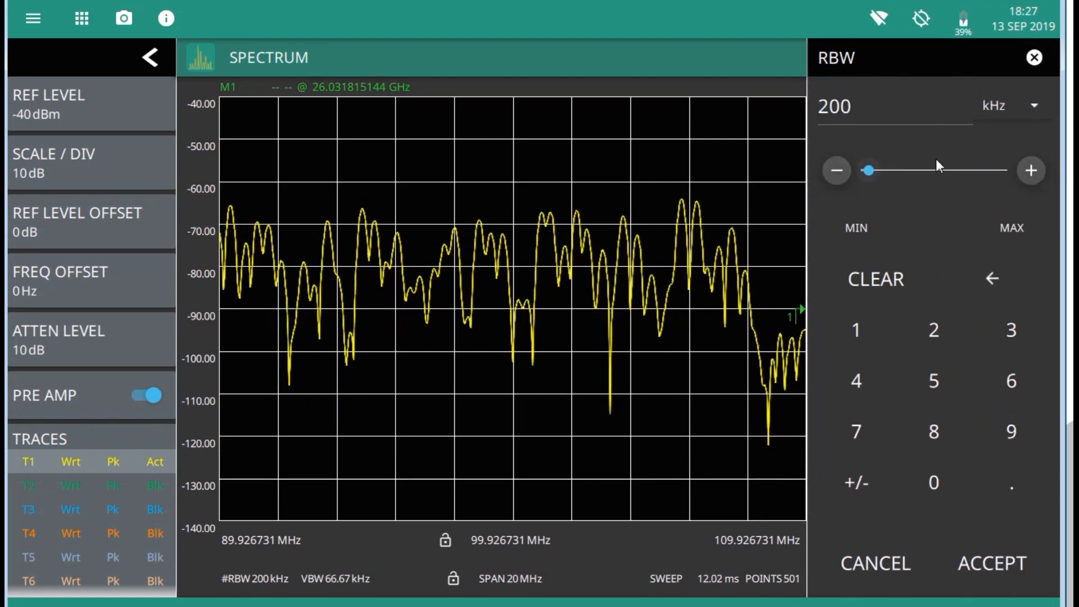
pyautogui.click(1031, 170)
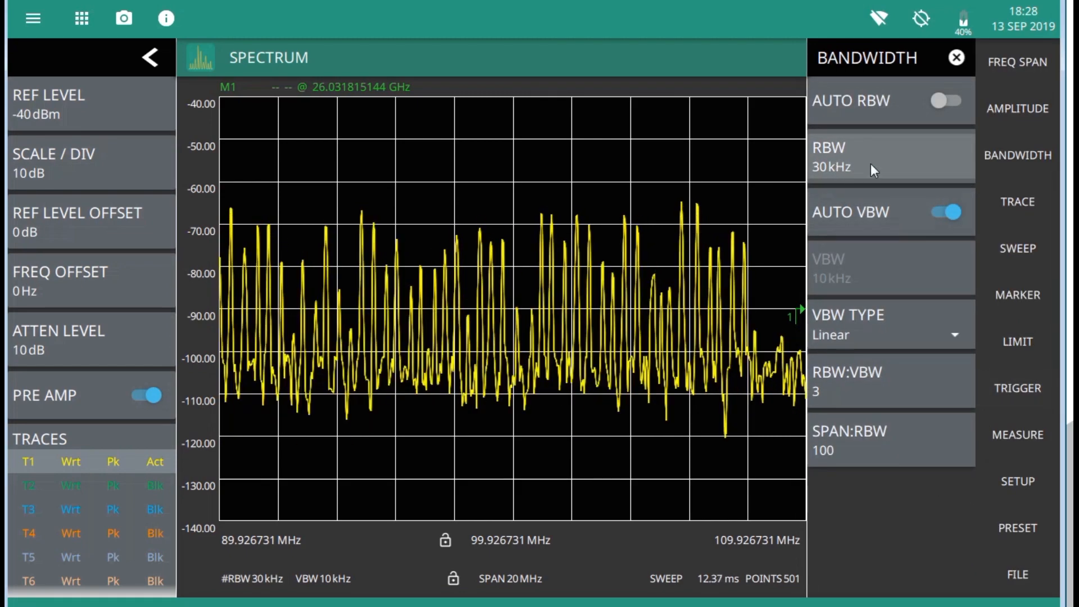
pyautogui.click(947, 100)
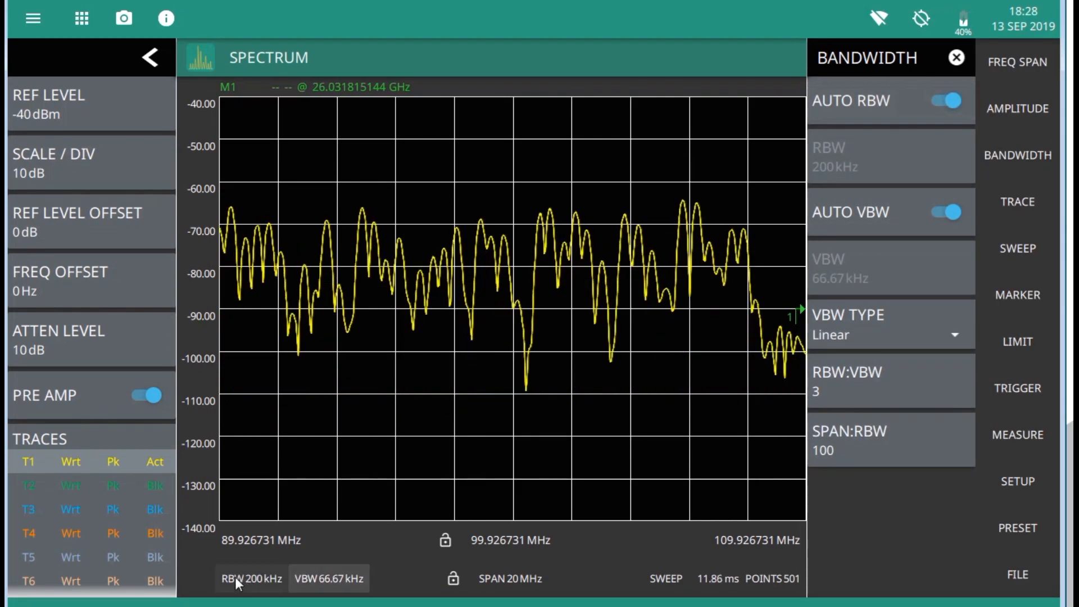
pyautogui.click(945, 101)
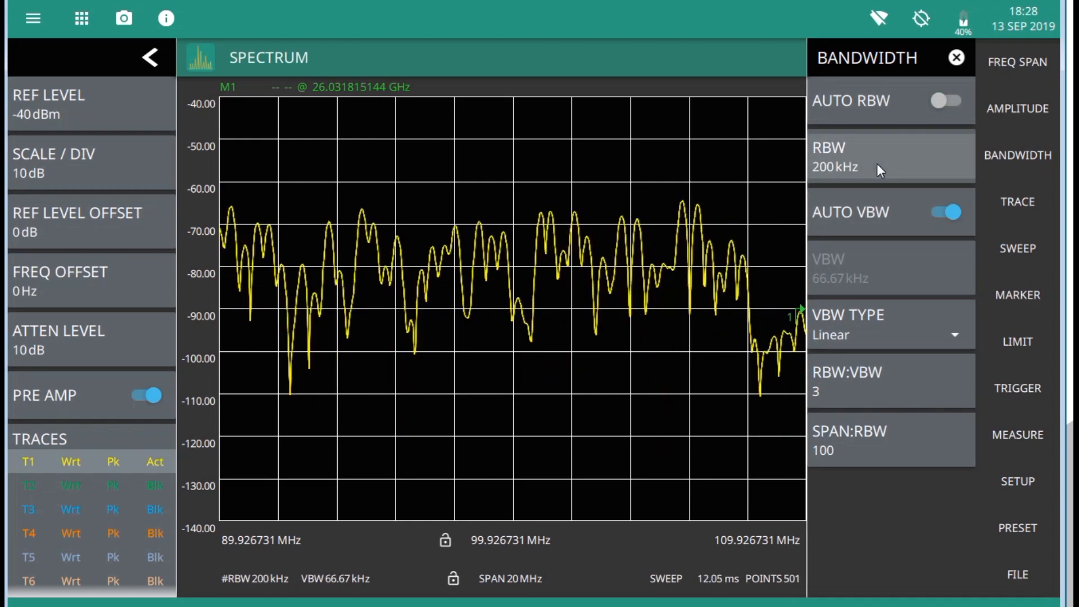
# Set RBW to 1.25 kHz and switch the video bandwidth to manual at 1.96 kHz
pyautogui.click(889, 158)
pyautogui.write('1.25')
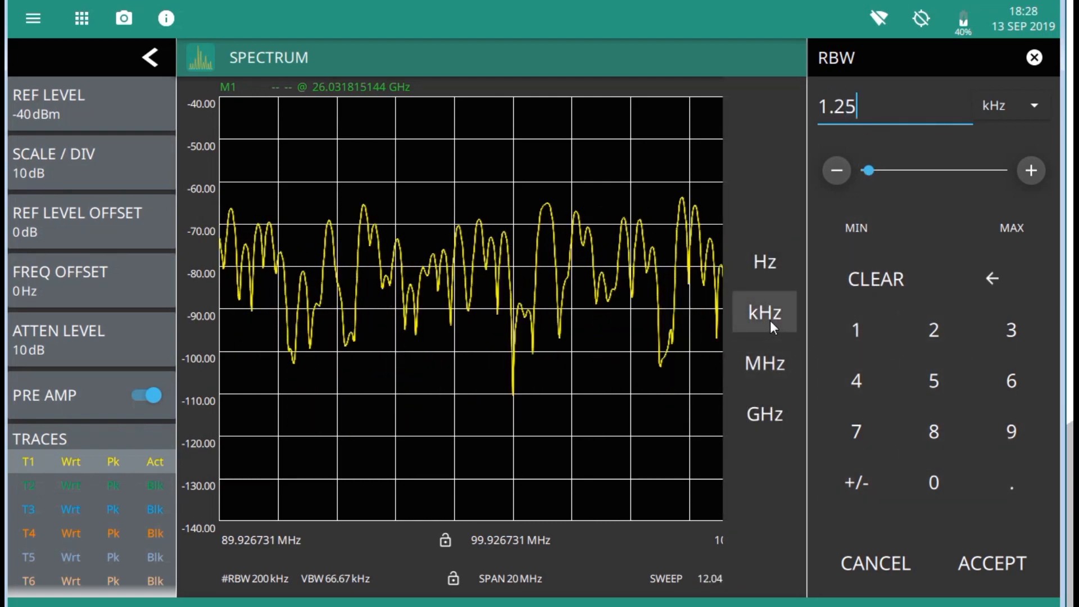
pyautogui.click(992, 564)
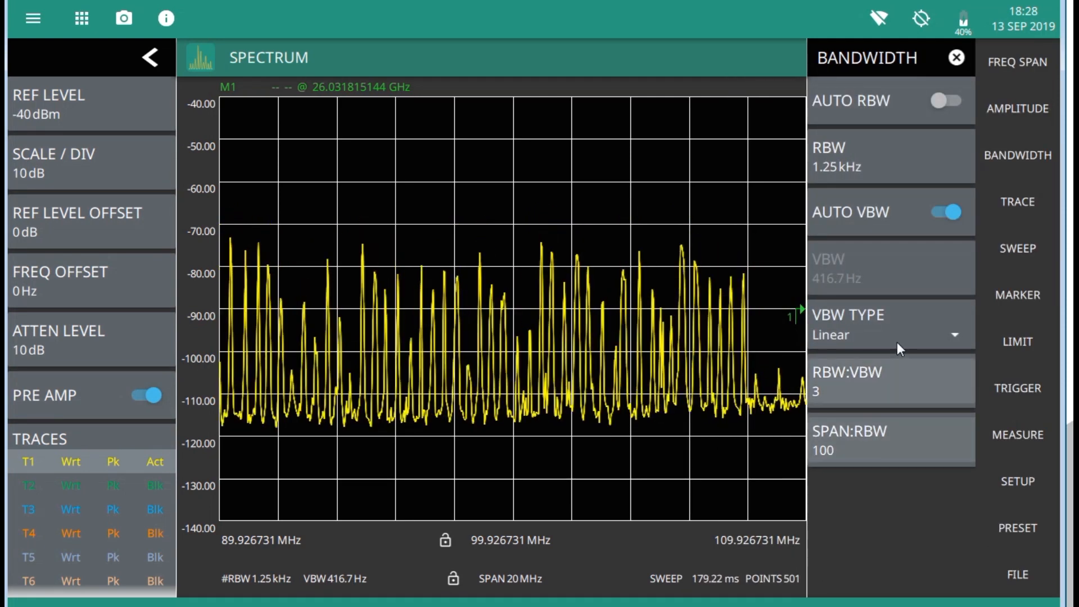
pyautogui.click(891, 269)
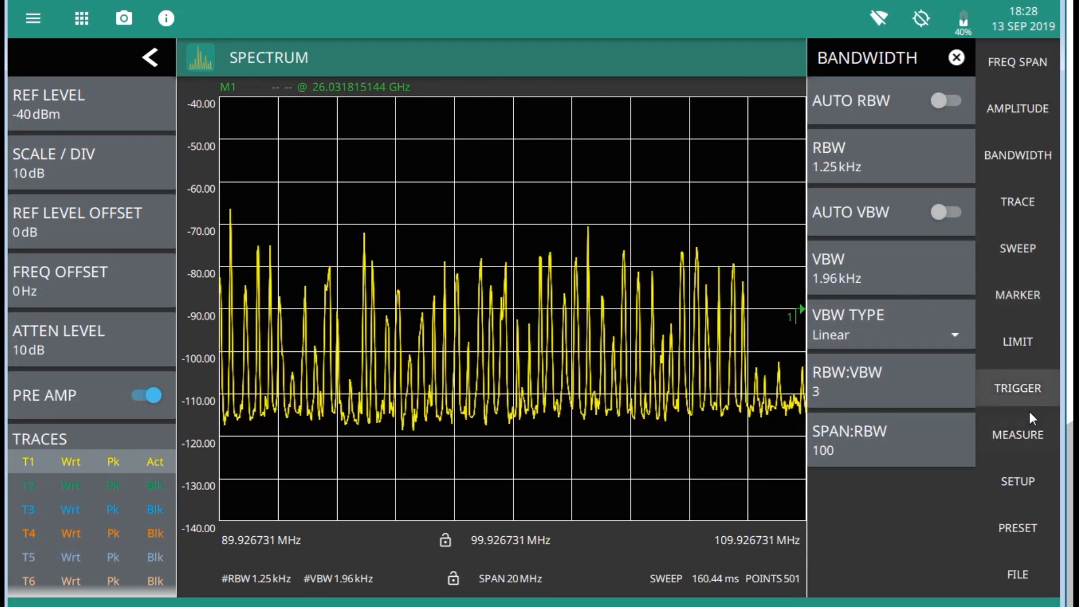
# Switch the view to Spectrogram and lower the top of its colour scale
pyautogui.click(1017, 434)
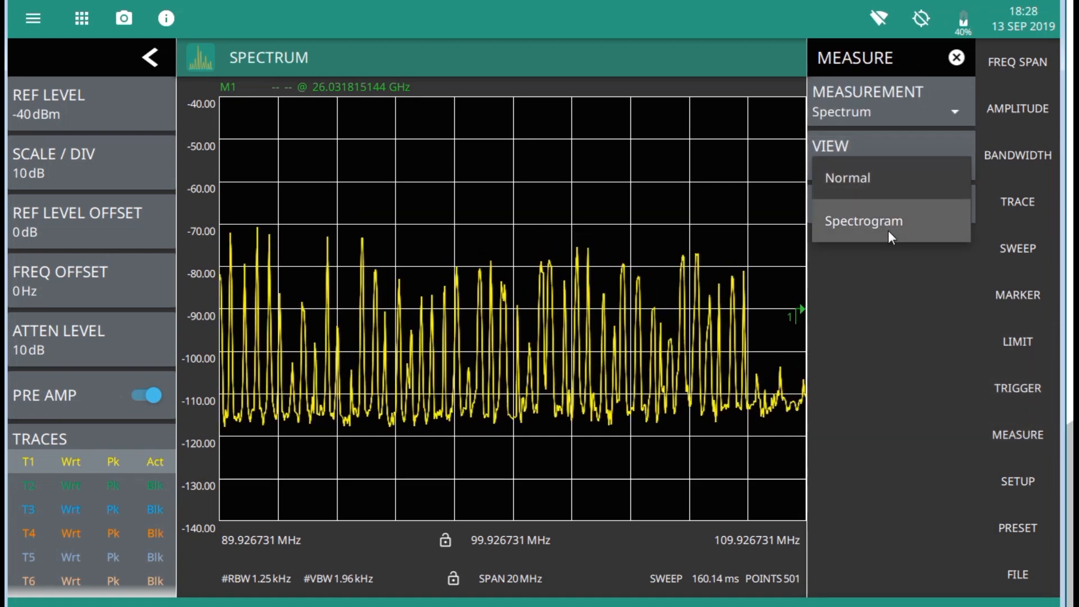
pyautogui.click(864, 220)
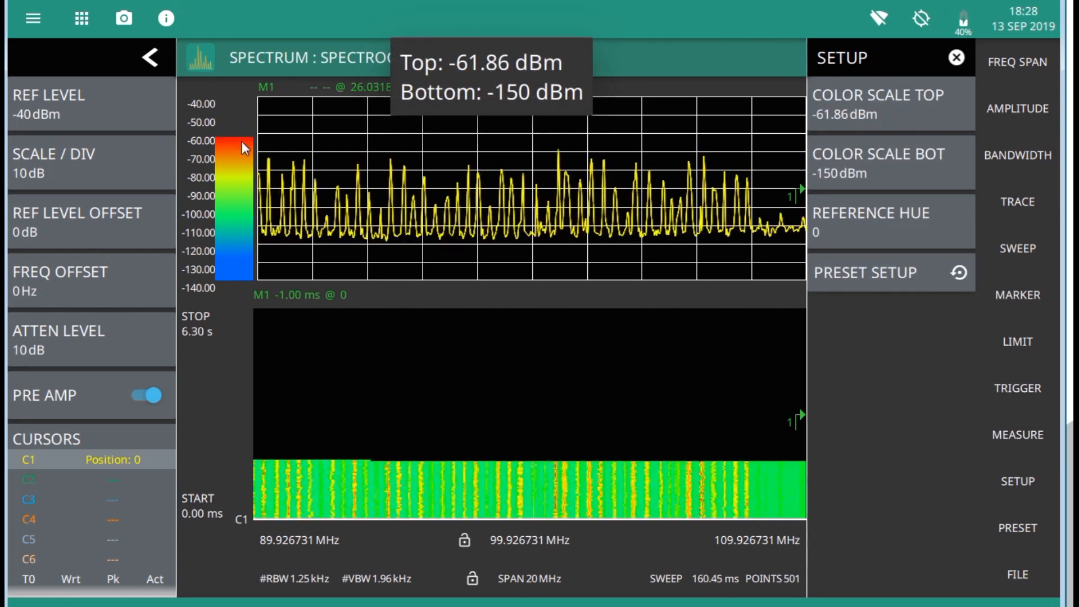
pyautogui.moveTo(240, 146); pyautogui.dragTo(237, 213)
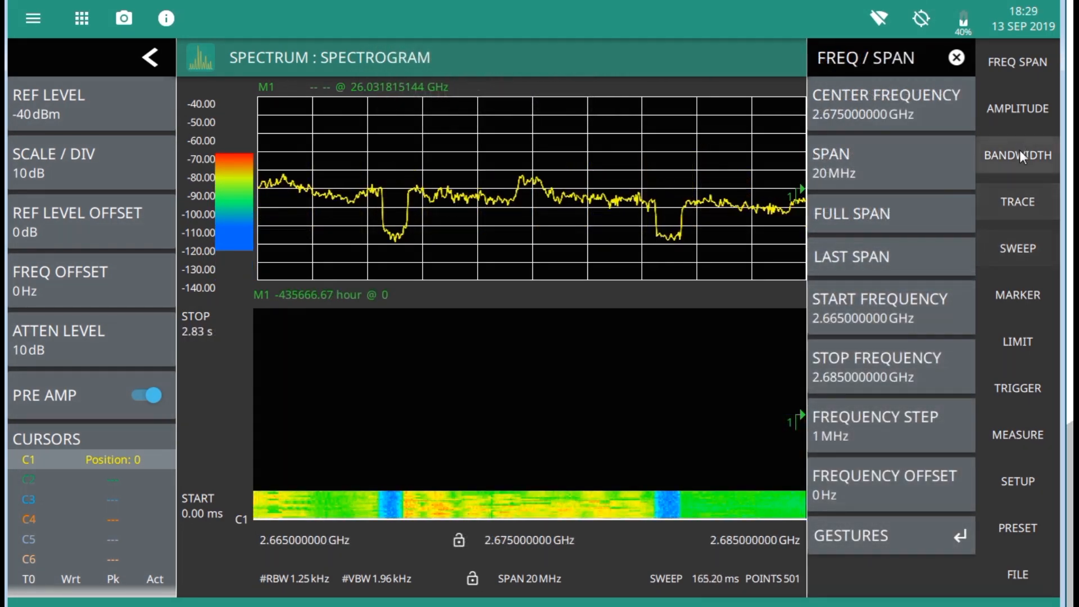
pyautogui.click(1017, 435)
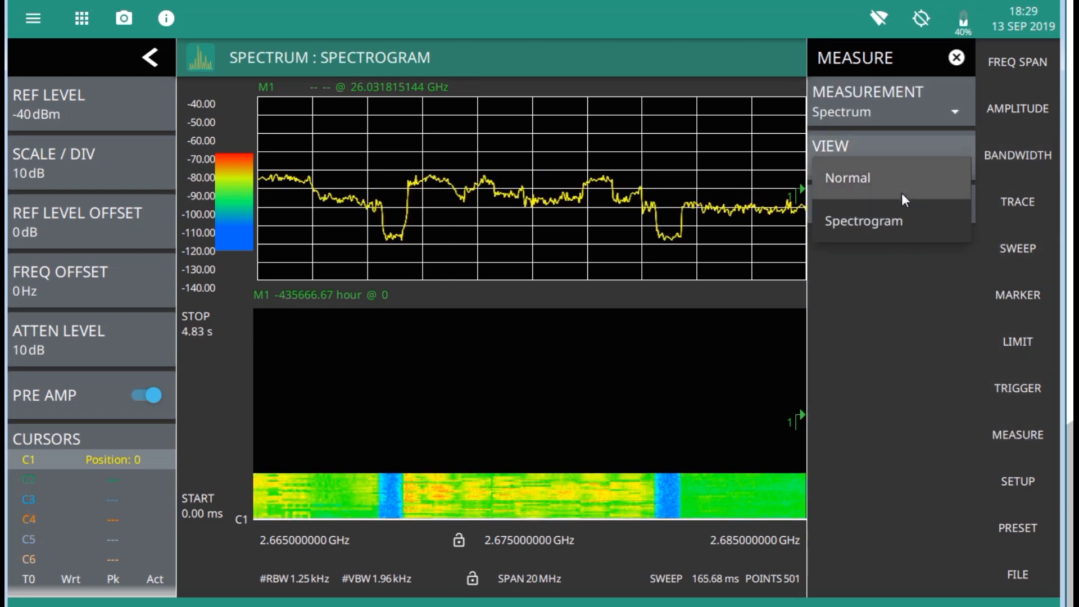
# Return to the Normal view and set RBW and VBW back to automatic
pyautogui.click(848, 178)
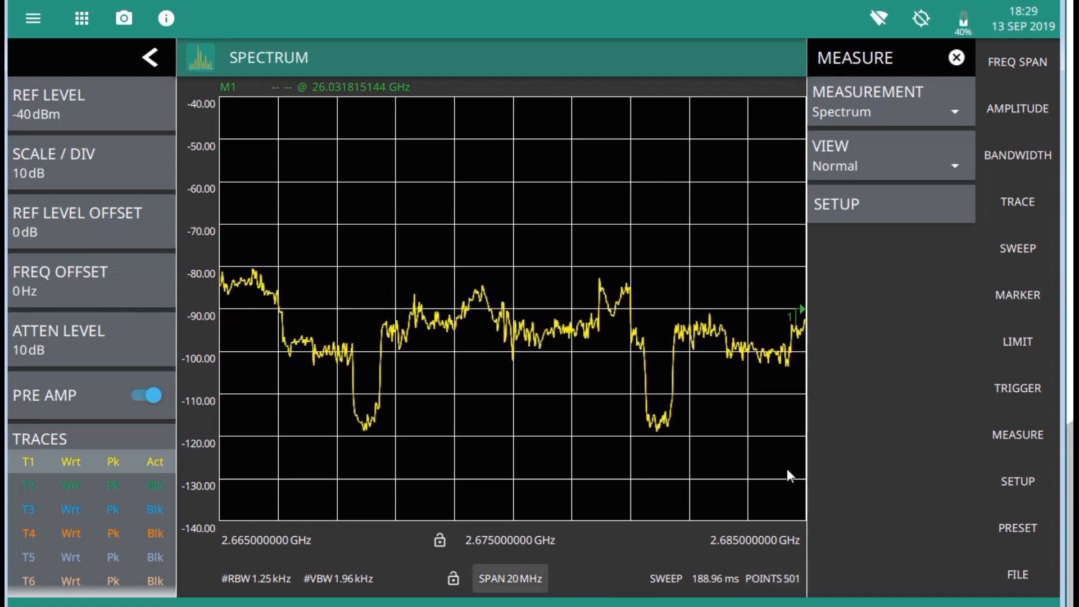
pyautogui.click(1018, 155)
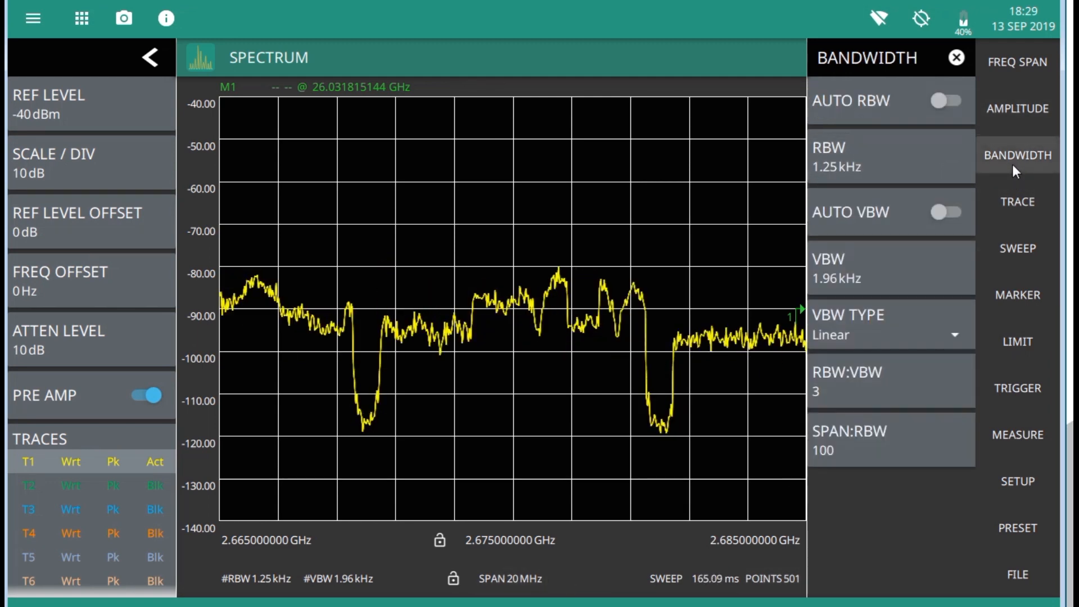
pyautogui.click(945, 100)
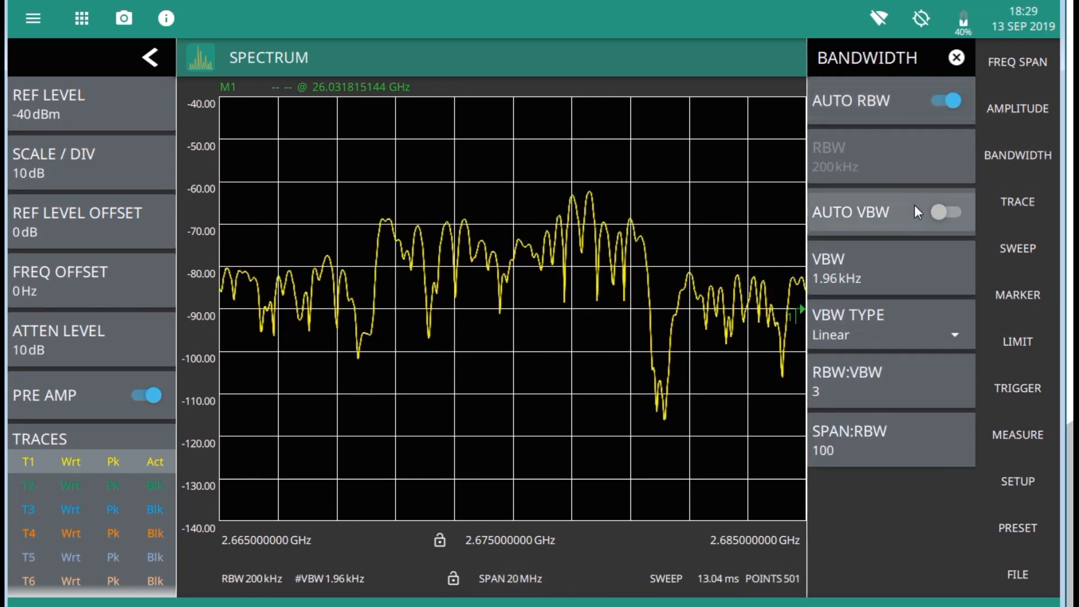
pyautogui.click(948, 213)
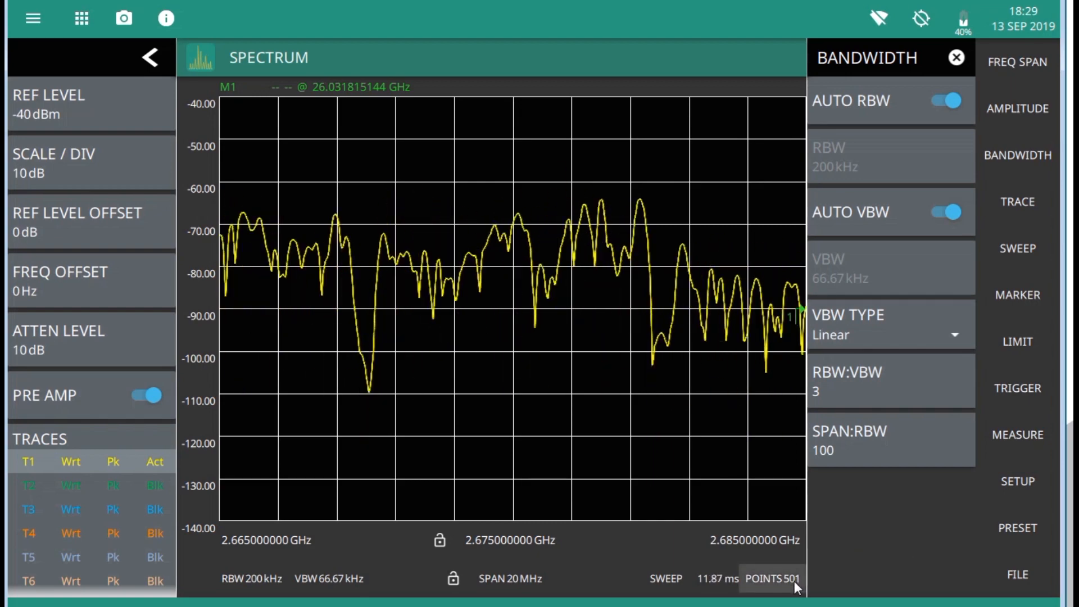
# Set the sweep points to the maximum 4001
pyautogui.click(768, 578)
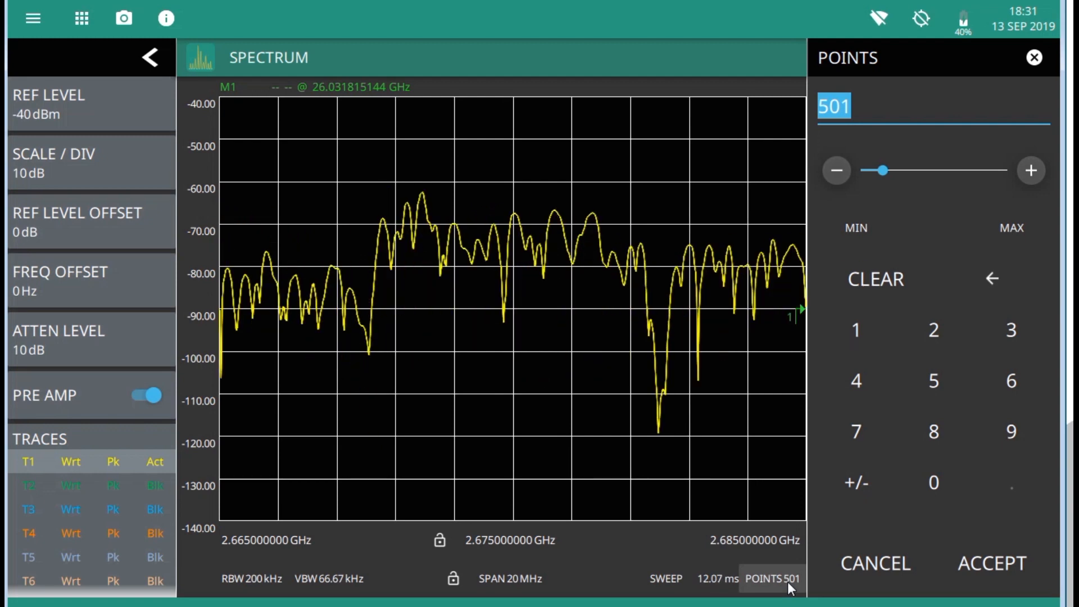
pyautogui.click(1011, 228)
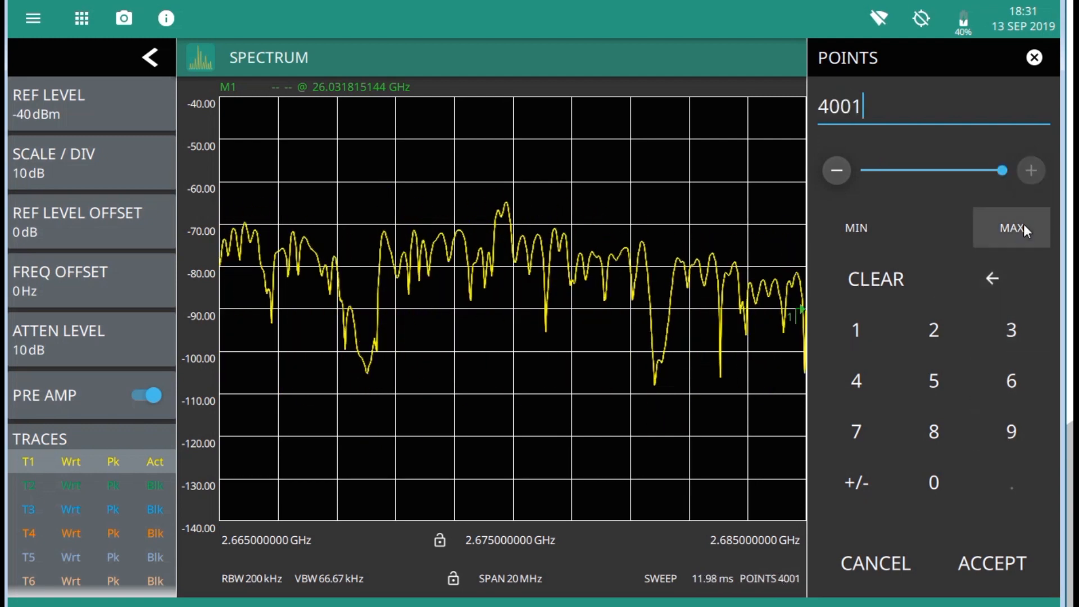
pyautogui.click(992, 563)
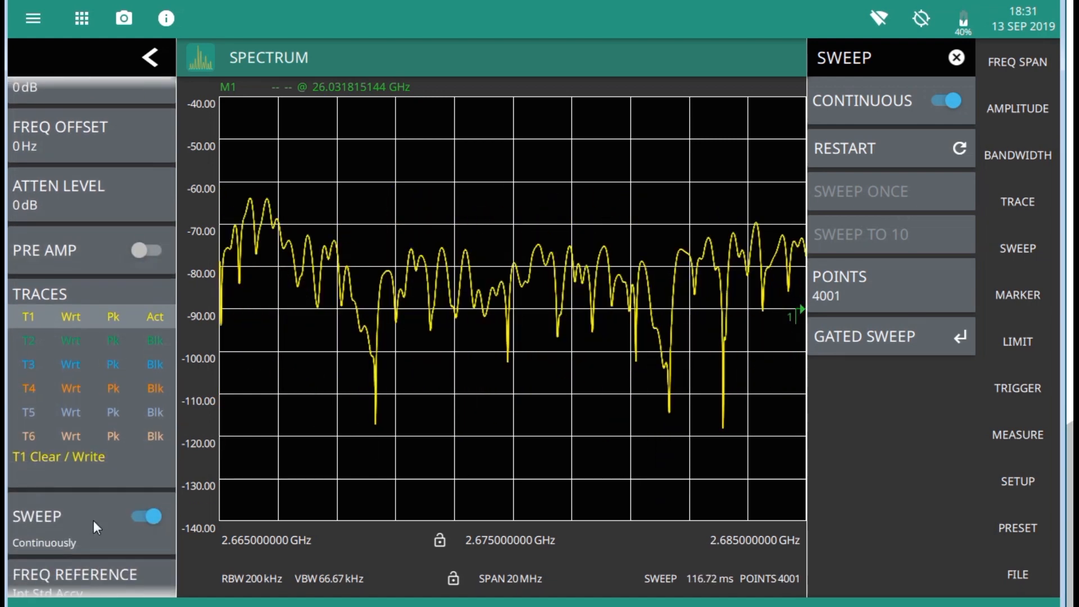
# Stop continuous sweeping, run single sweeps, then turn continuous sweeping back on
pyautogui.click(145, 516)
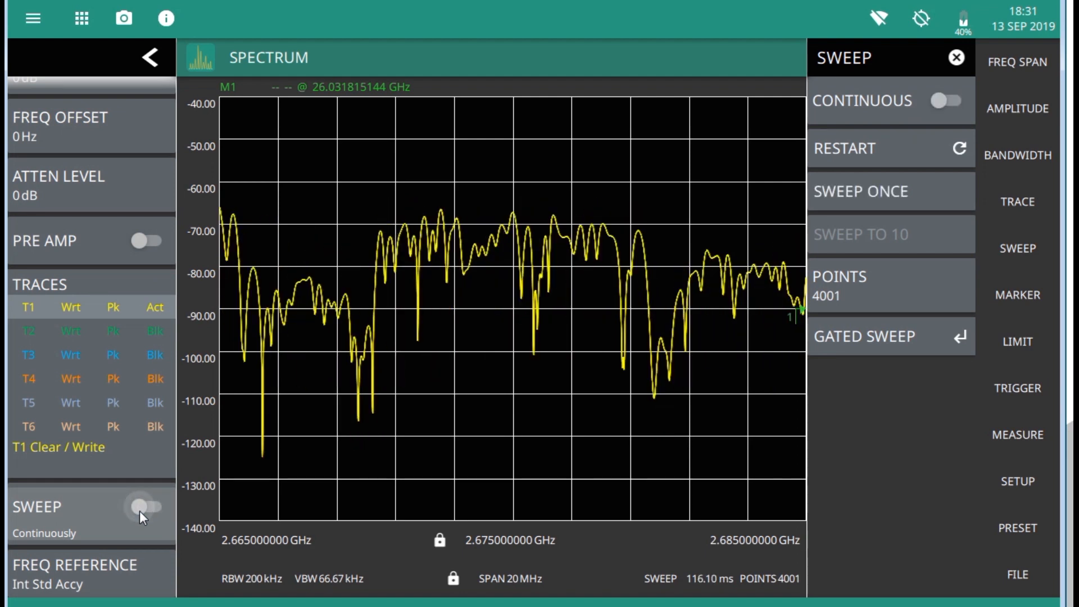
pyautogui.click(145, 507)
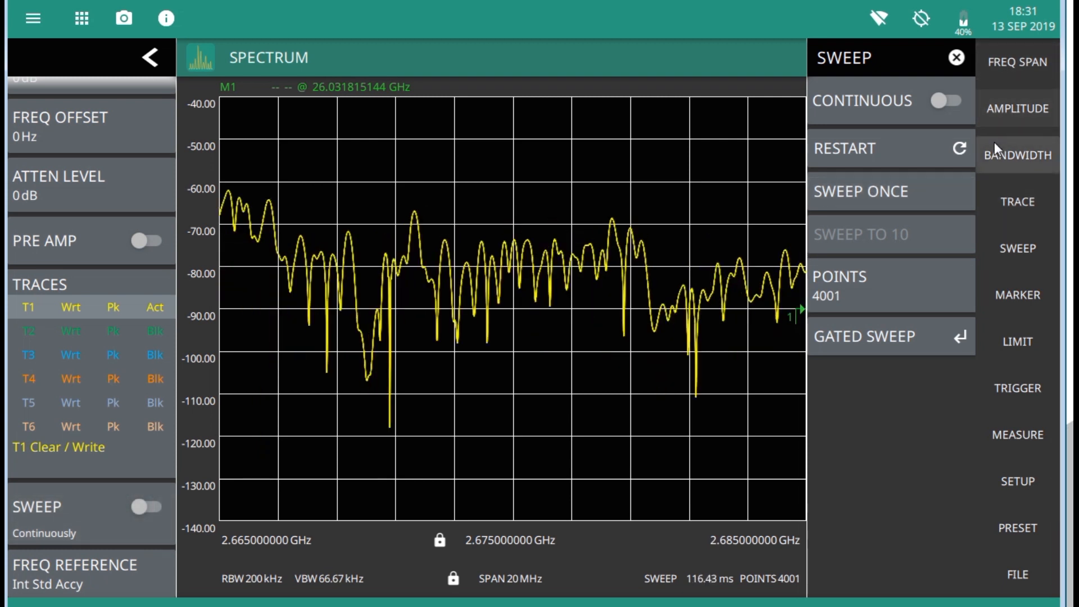
pyautogui.click(891, 191)
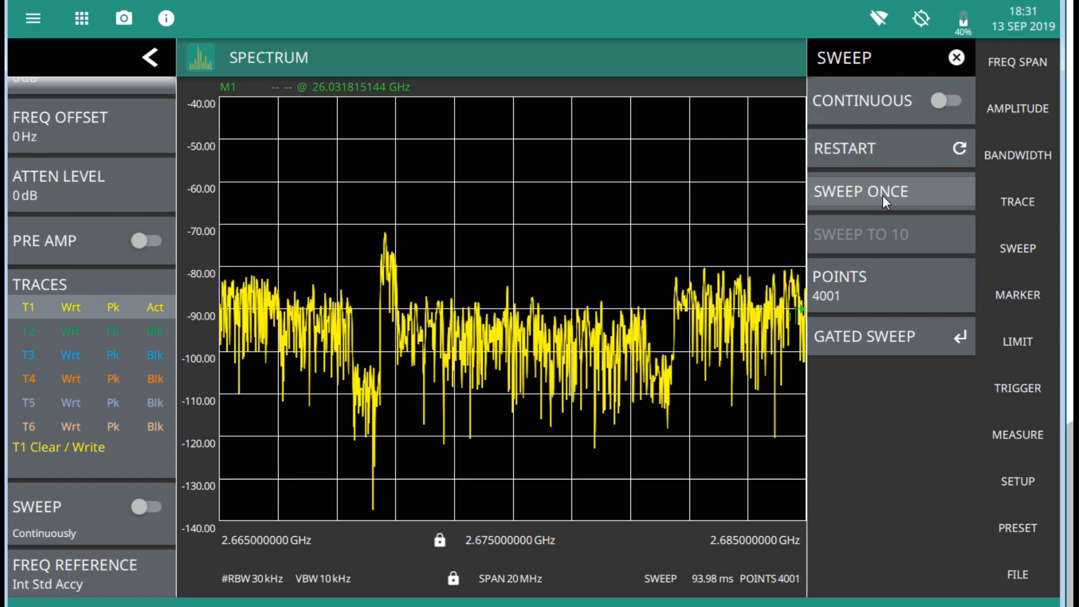
pyautogui.click(891, 191)
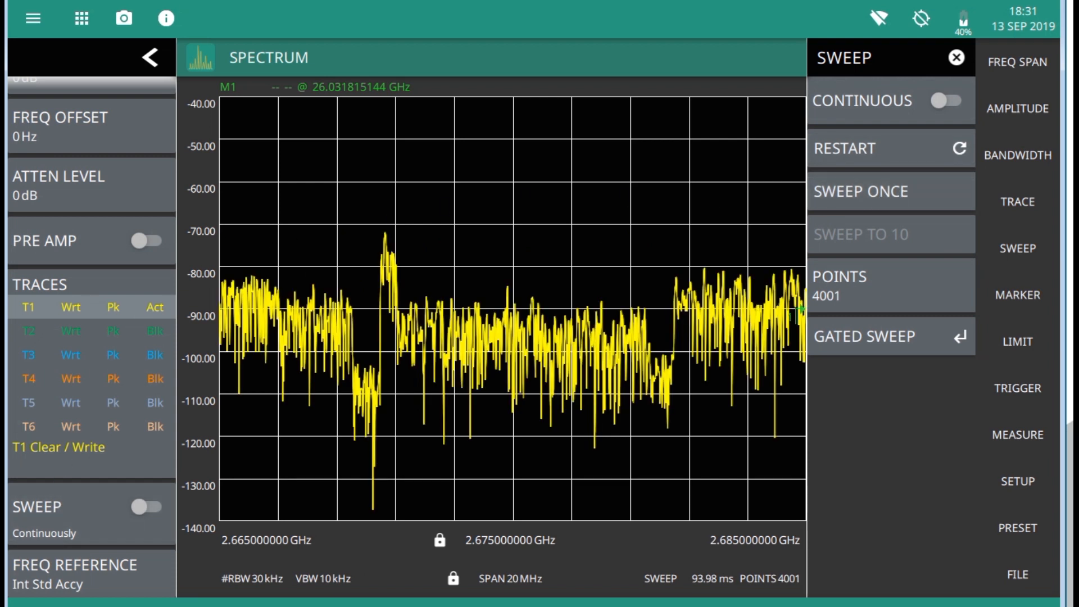
pyautogui.moveTo(44, 326)
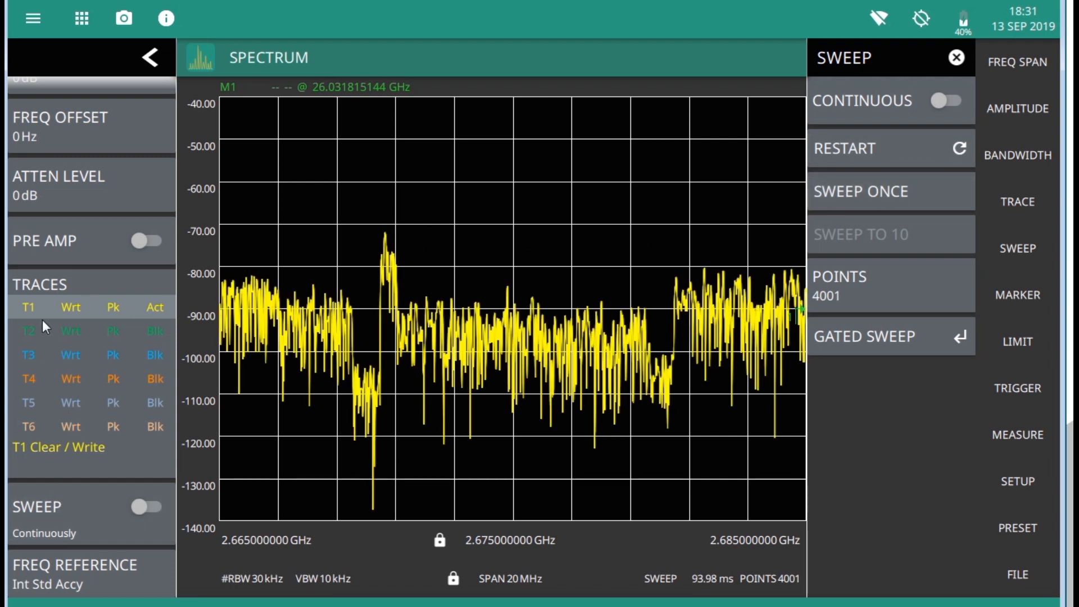
pyautogui.moveTo(137, 315)
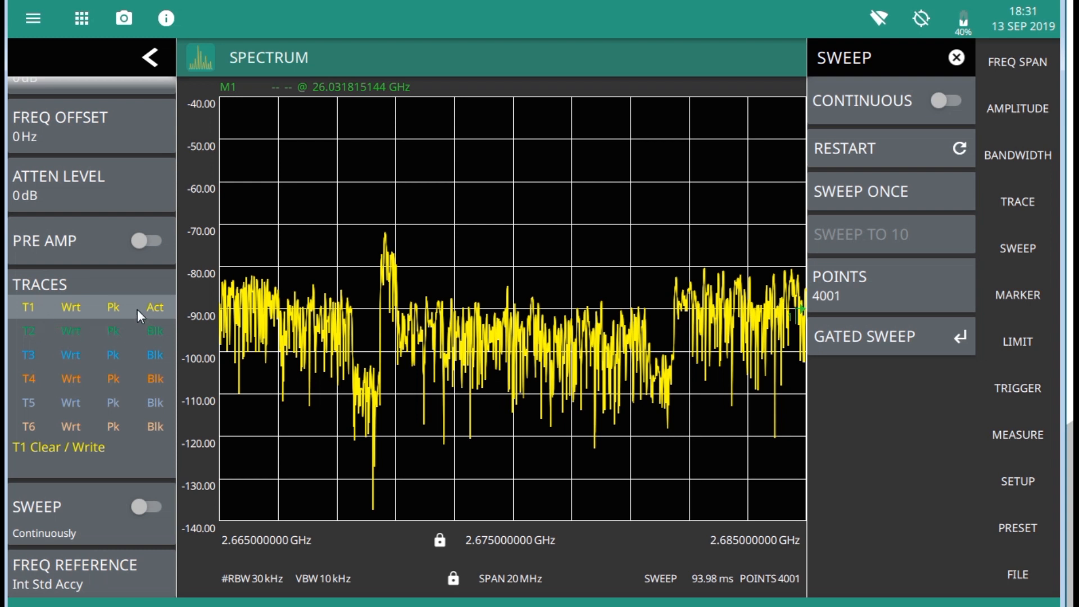
pyautogui.moveTo(99, 325)
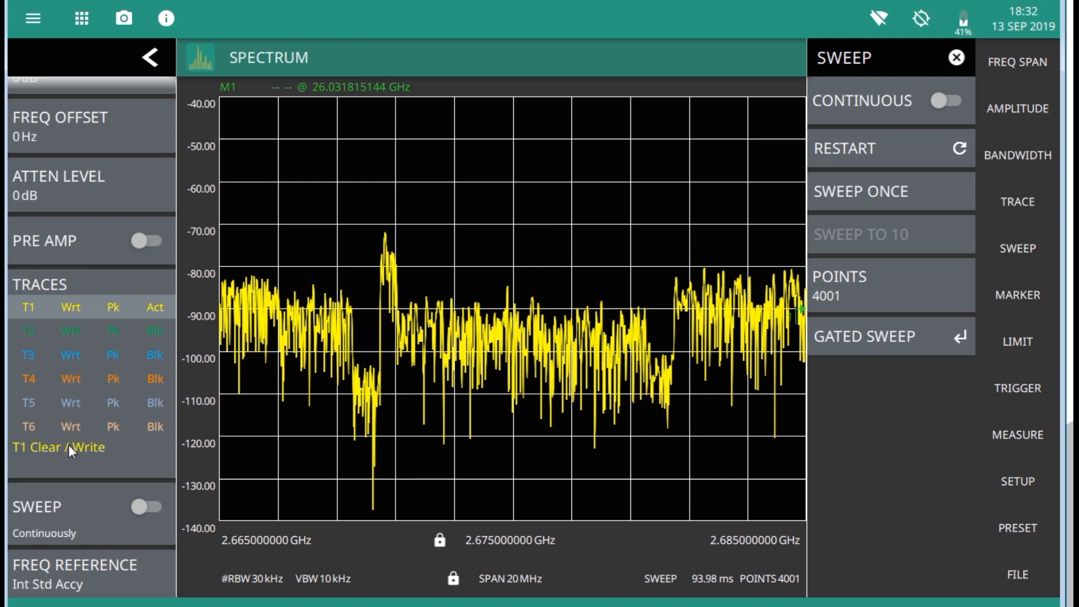
pyautogui.moveTo(85, 448)
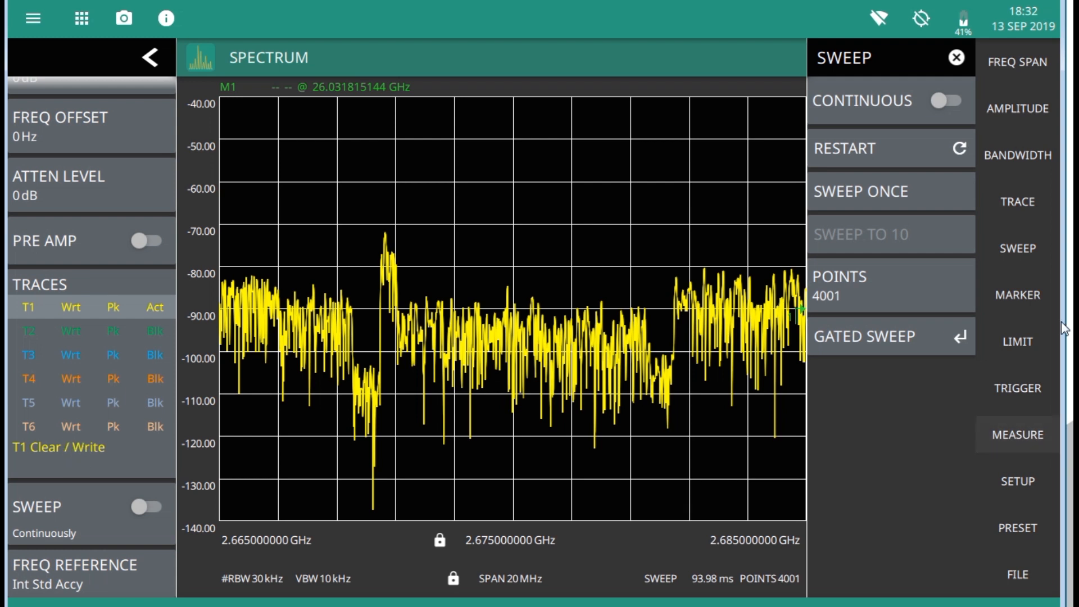
pyautogui.click(946, 101)
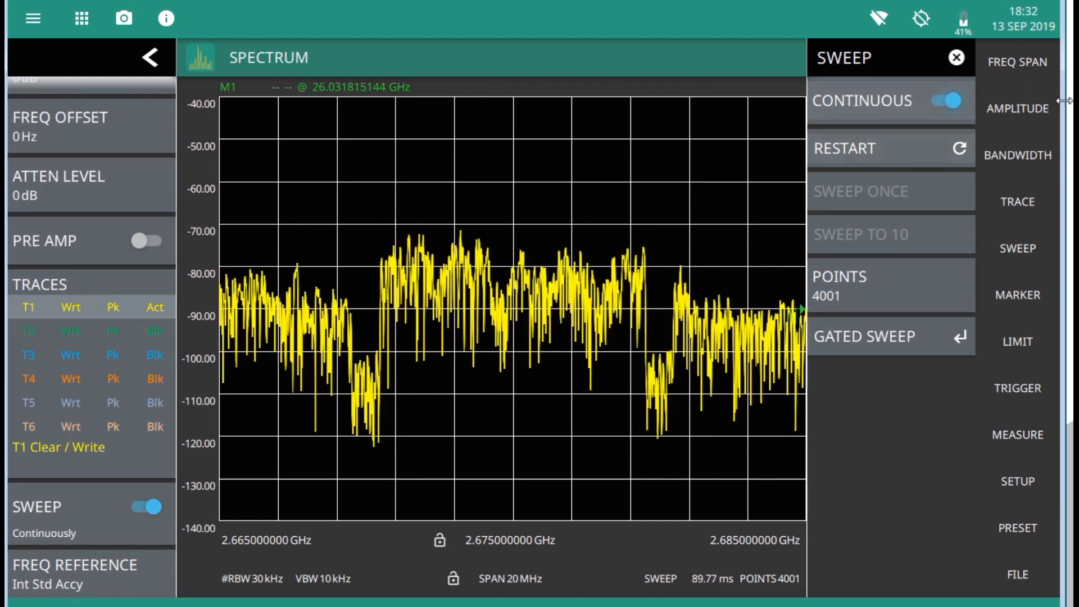
# Set trace 2 to Average type and blank trace 1
pyautogui.click(1018, 202)
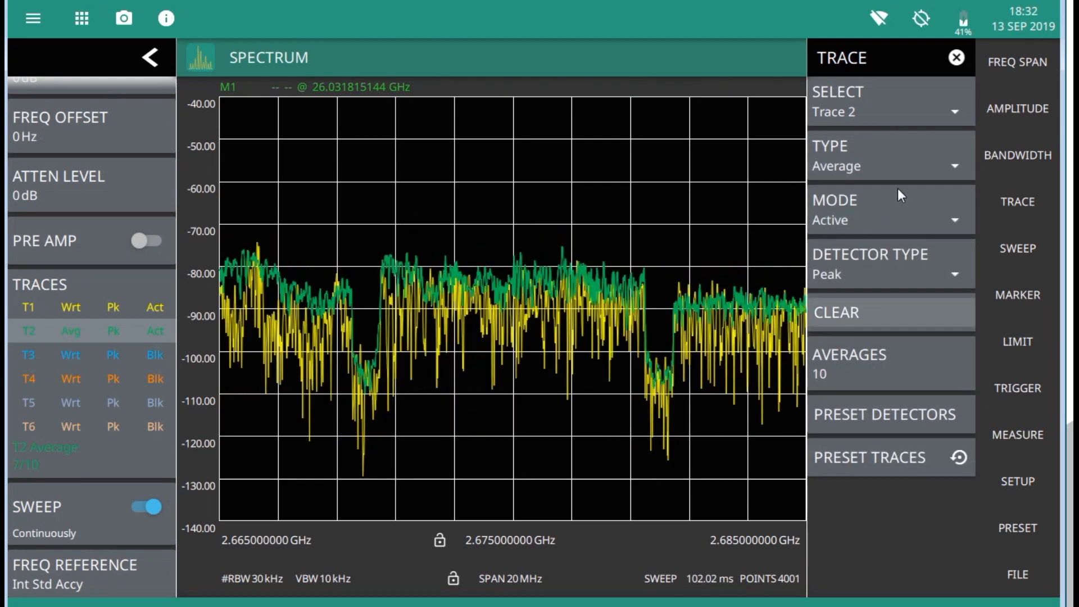
pyautogui.click(889, 111)
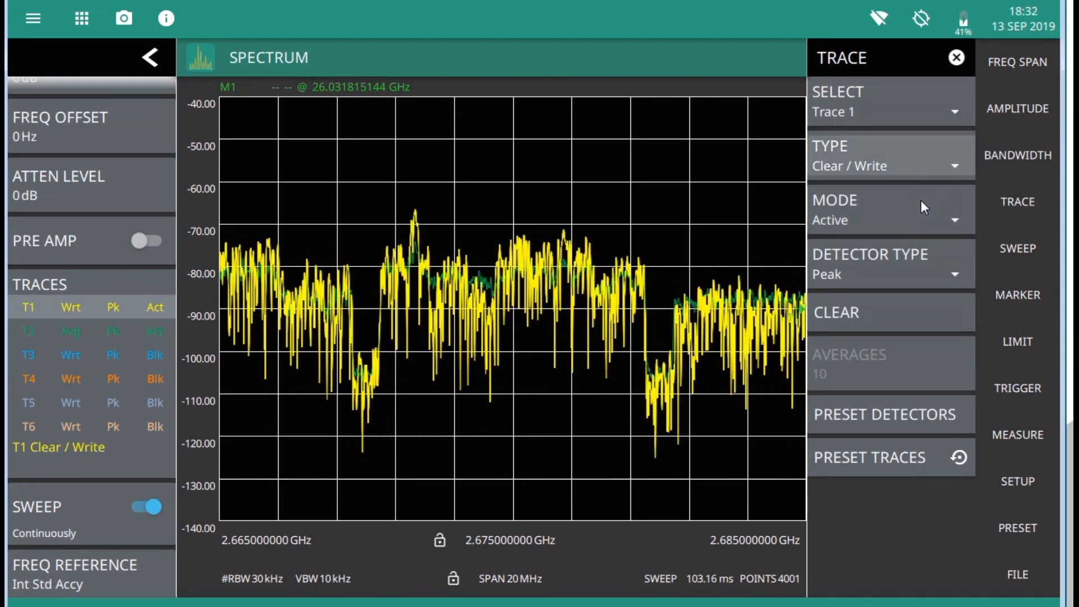
pyautogui.click(890, 210)
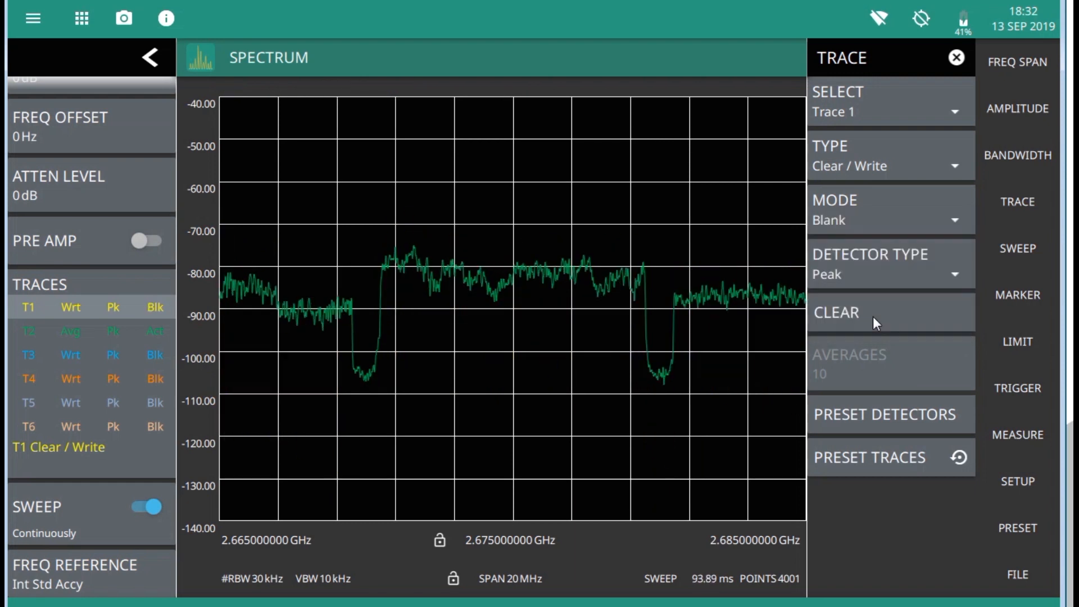
# In Sweep, toggle continuous sweeping on and then off again
pyautogui.click(891, 103)
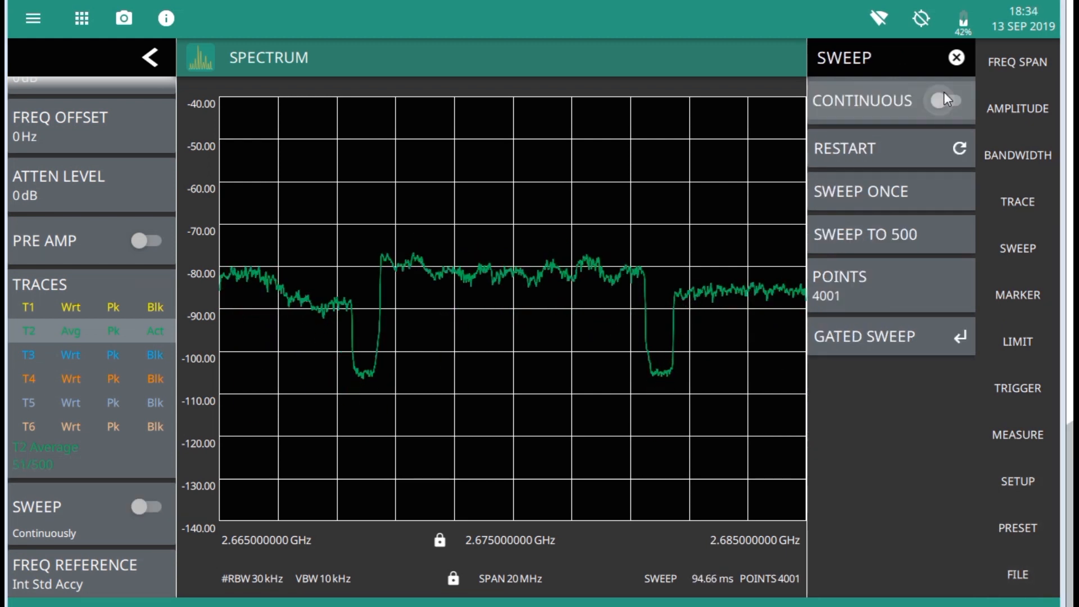
pyautogui.click(946, 100)
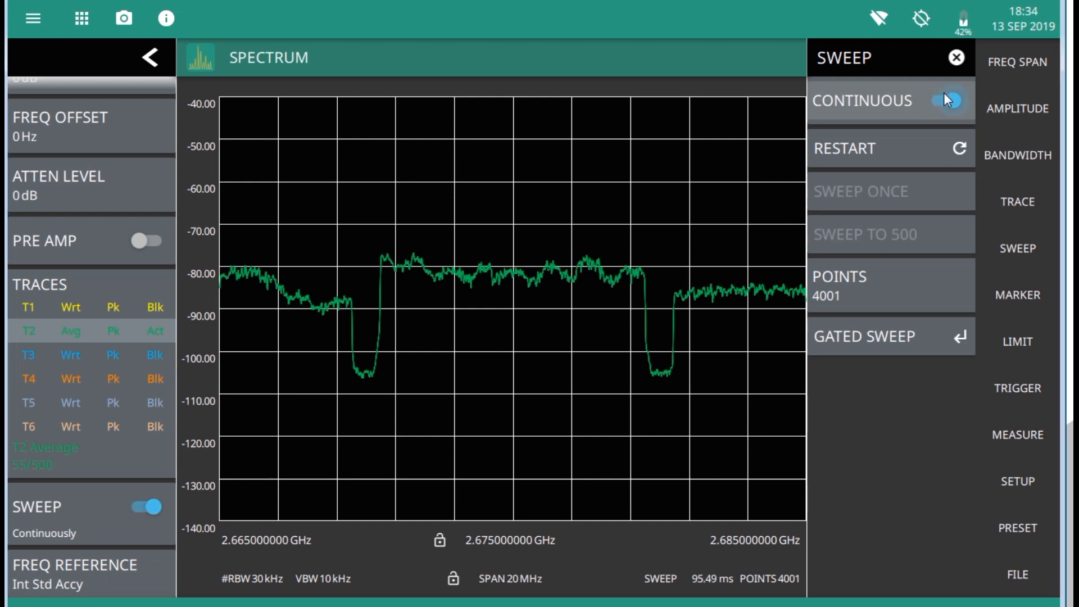
pyautogui.click(947, 100)
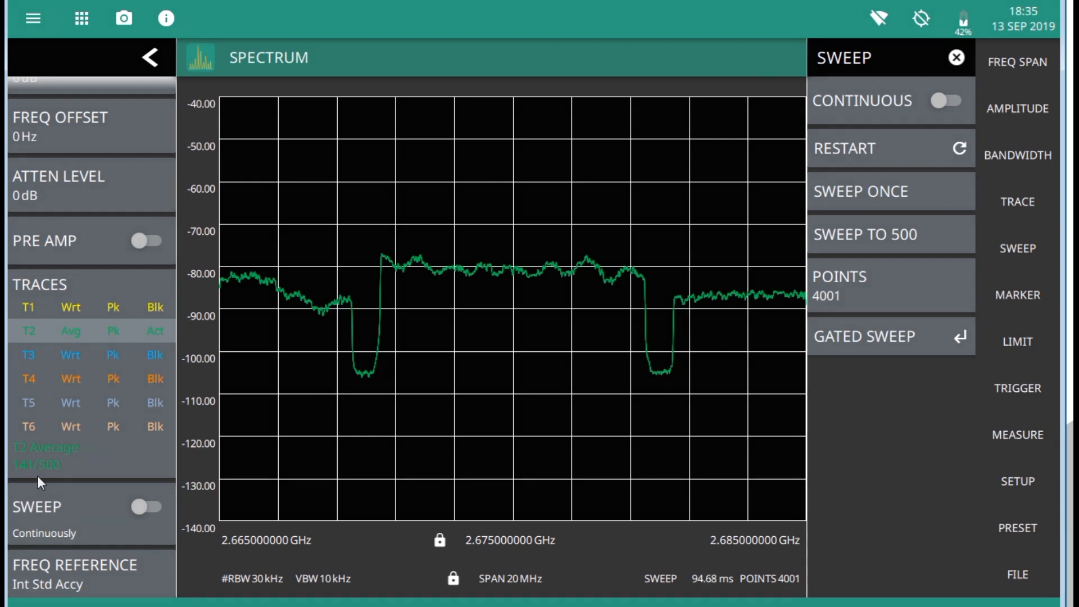
# Set trace 2 to Min Hold and trace 3 to Max Hold
pyautogui.click(1018, 201)
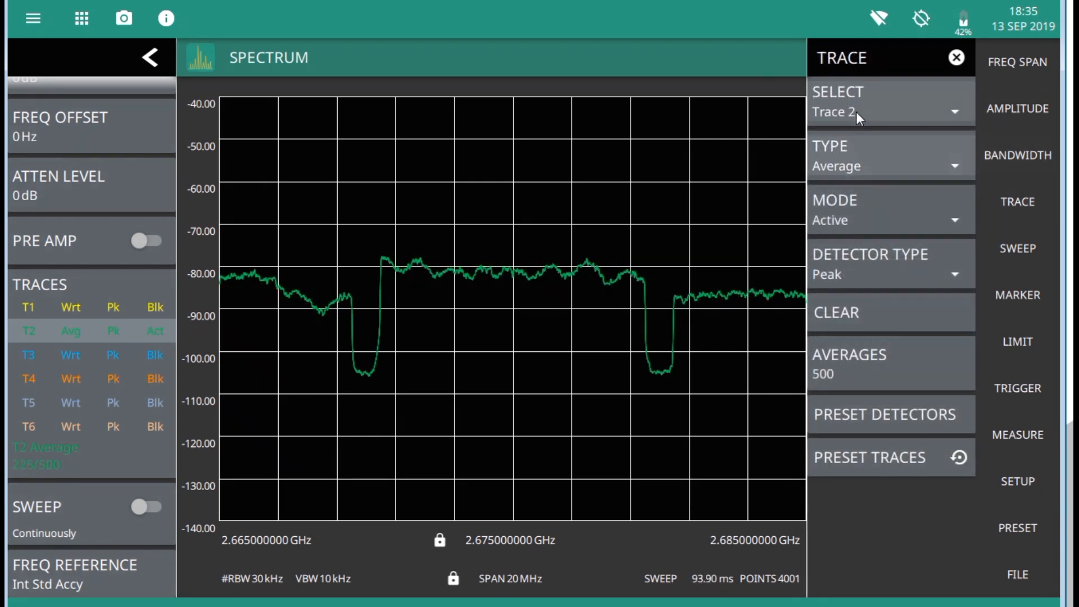
pyautogui.click(890, 112)
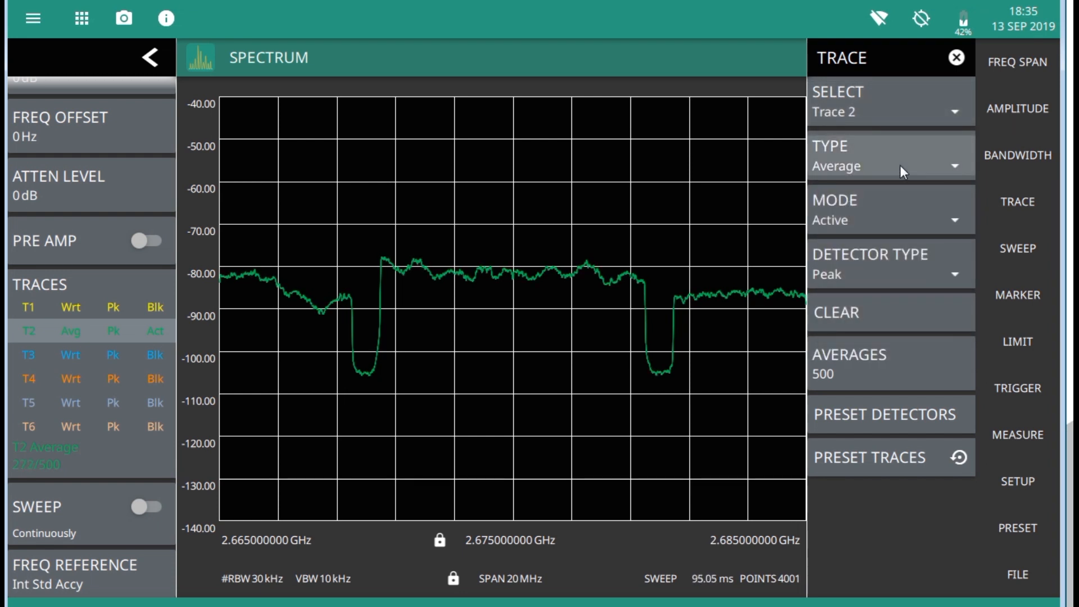
pyautogui.click(890, 165)
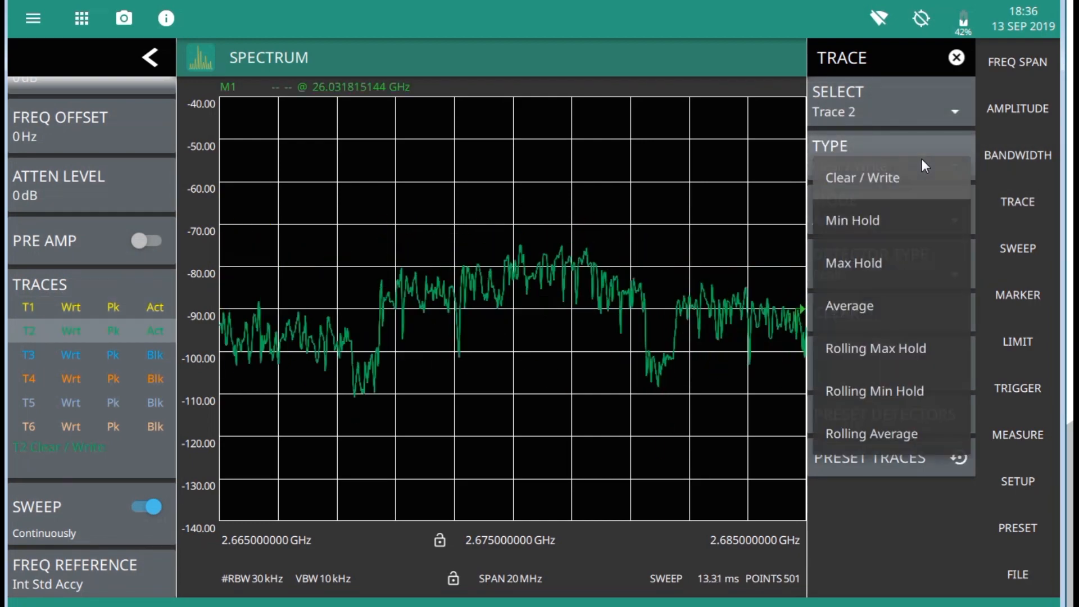
pyautogui.click(852, 221)
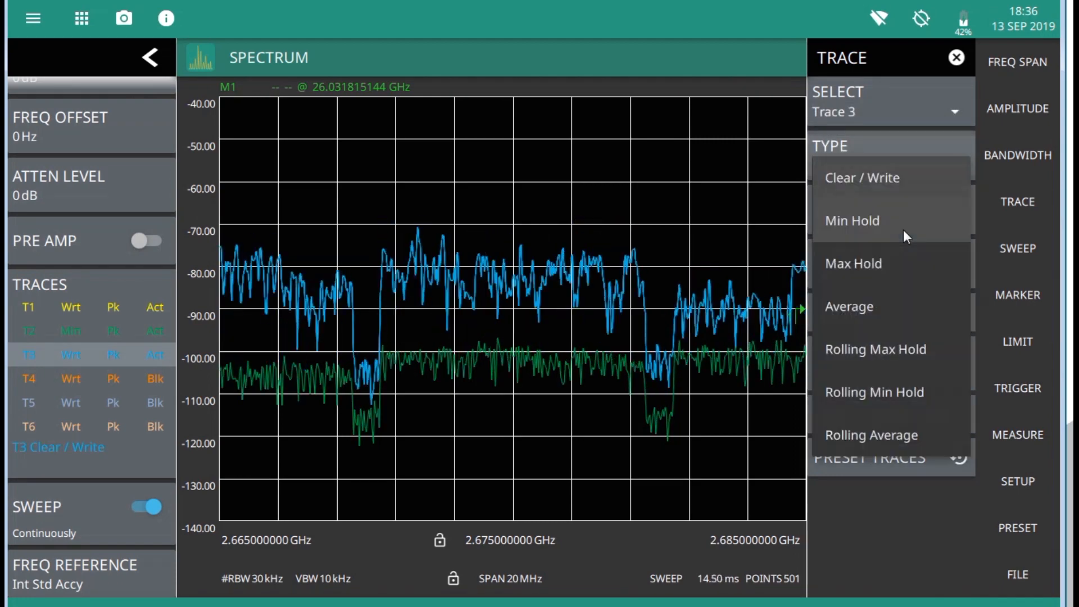
pyautogui.click(854, 263)
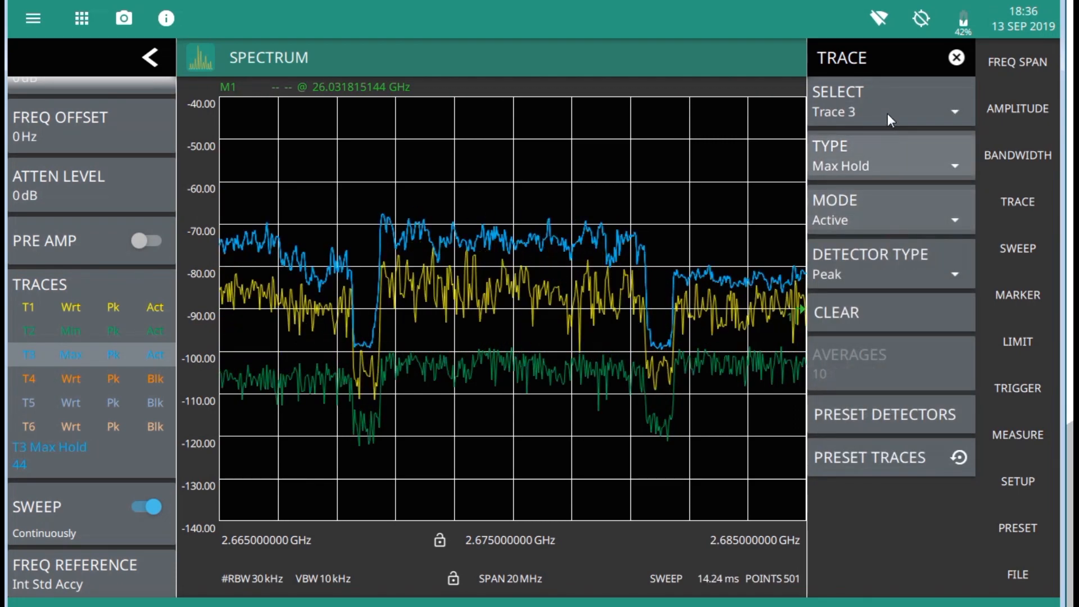
# Make trace 4 an averaging trace and blank it, then set trace 3 to averaging
pyautogui.click(891, 111)
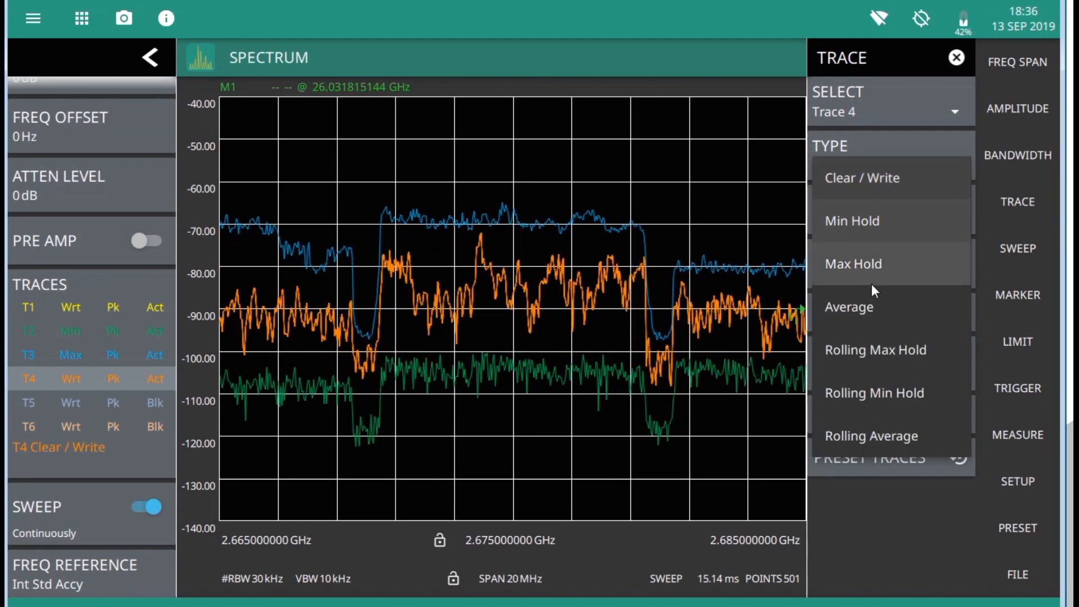
pyautogui.click(850, 307)
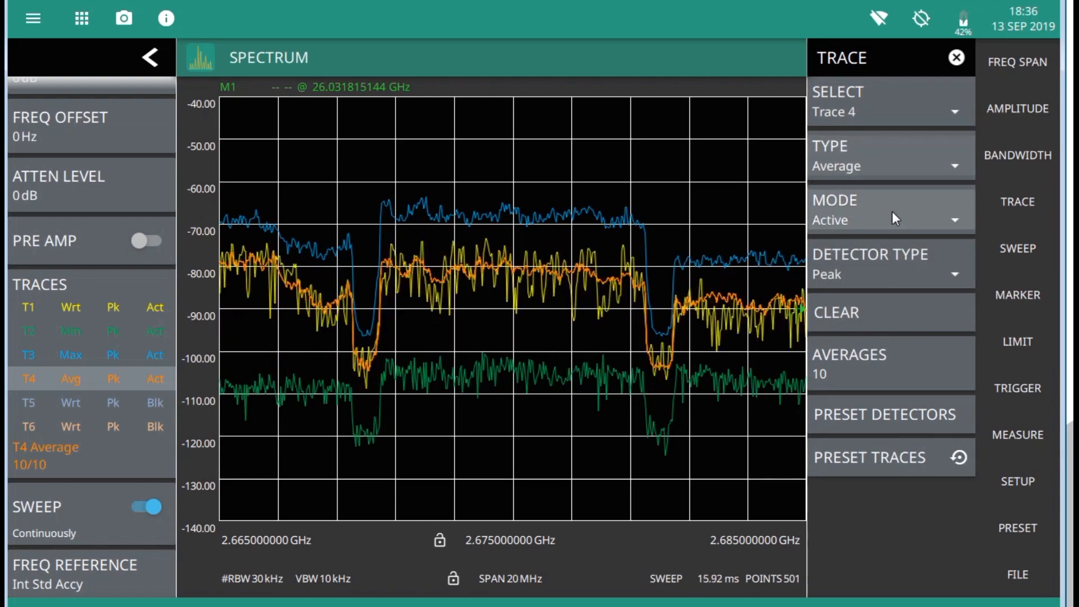
pyautogui.click(888, 210)
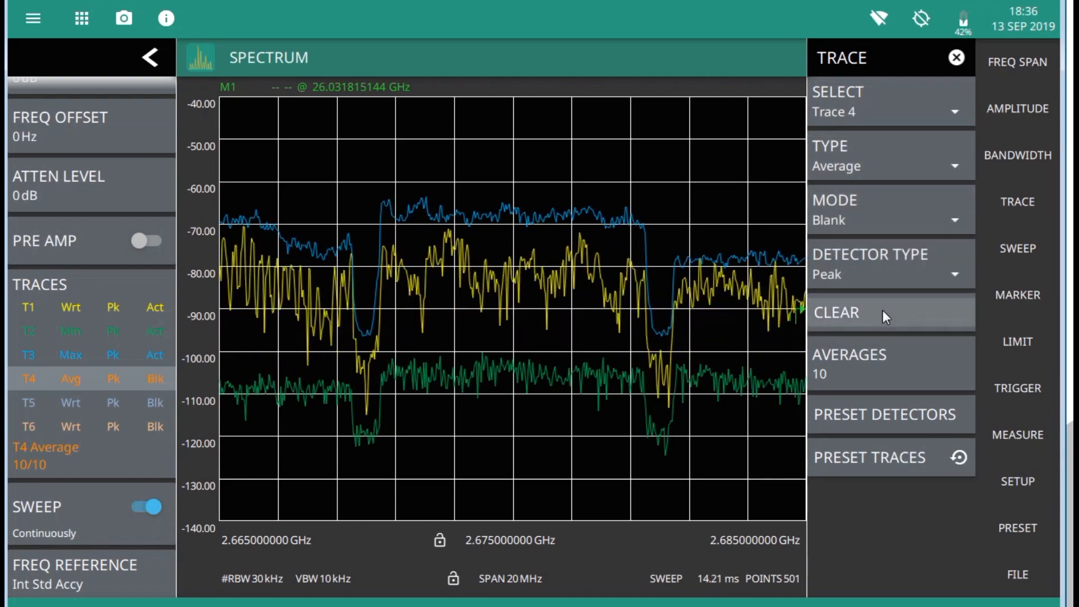
pyautogui.click(890, 111)
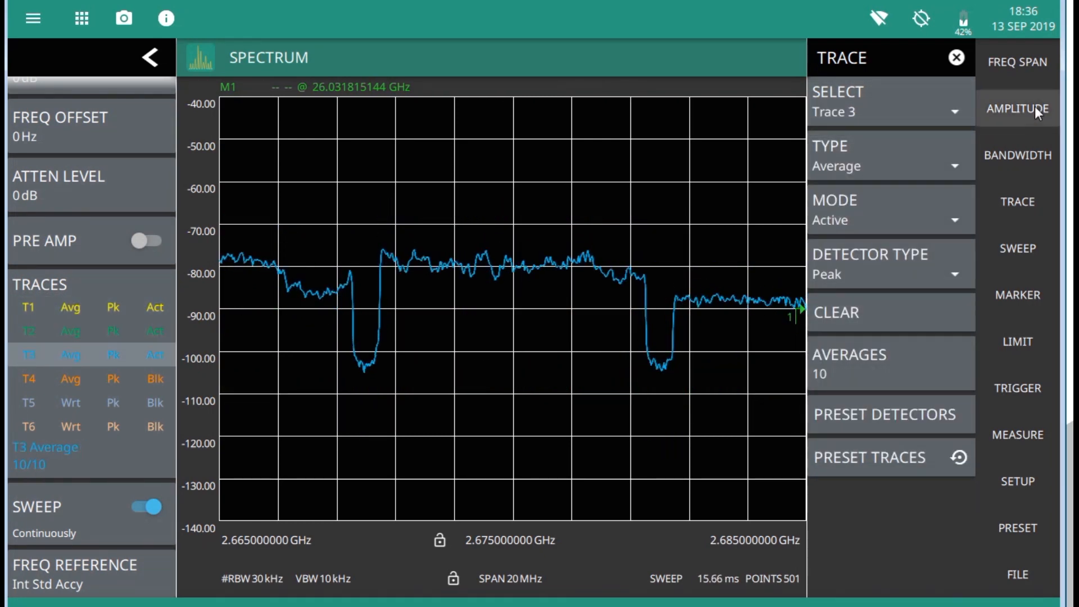
# Set the scale to 2 dB per division and adjust the reference level to -80 dBm
pyautogui.click(1018, 109)
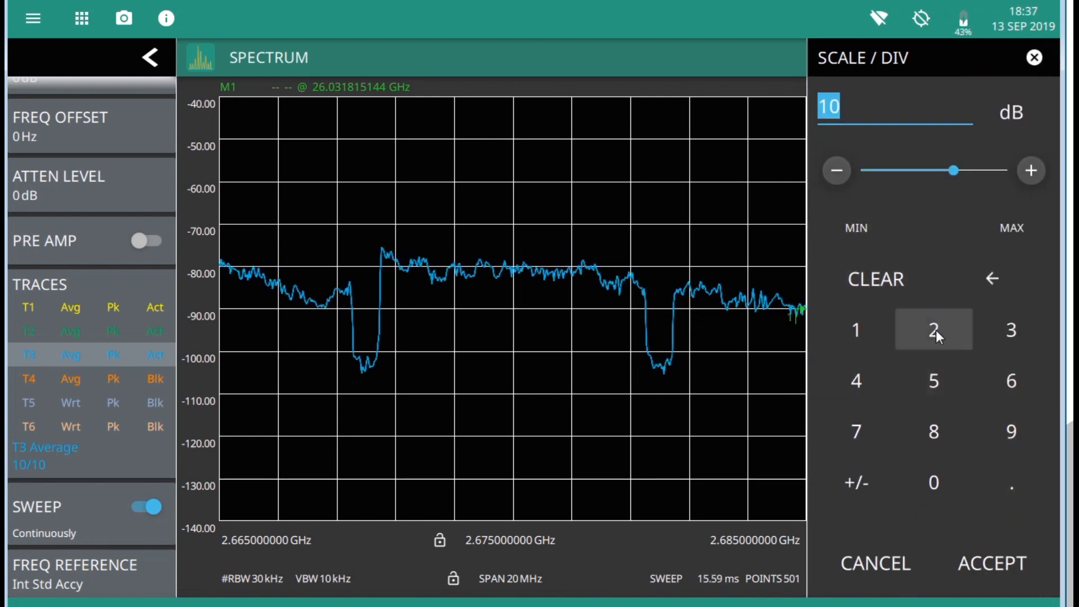
pyautogui.click(991, 563)
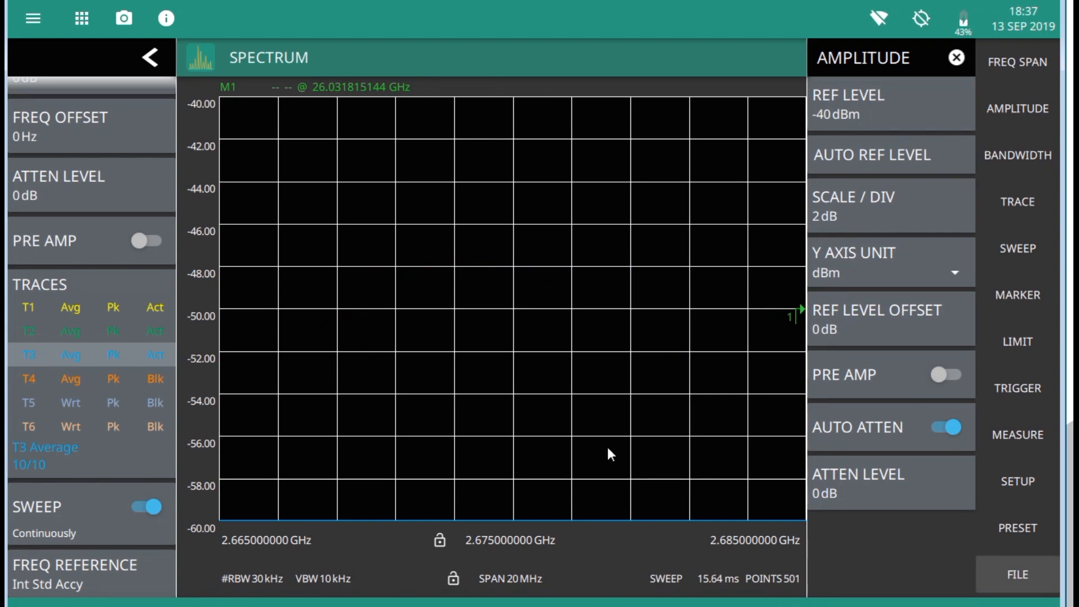
pyautogui.click(848, 104)
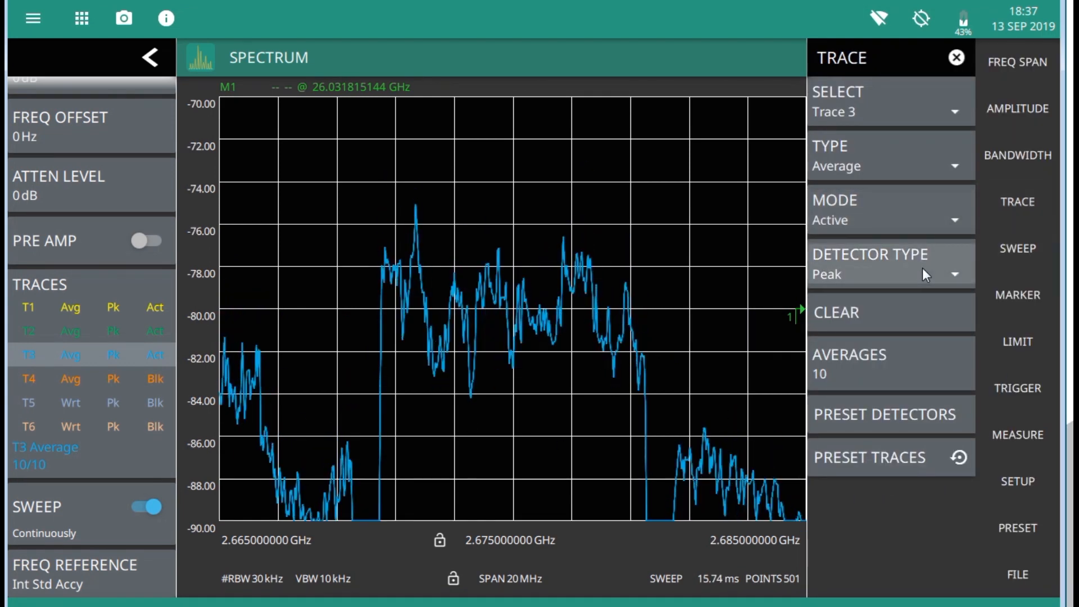
# Give trace 3 the Negative detector and trace 2 the RMS/Average detector
pyautogui.click(888, 274)
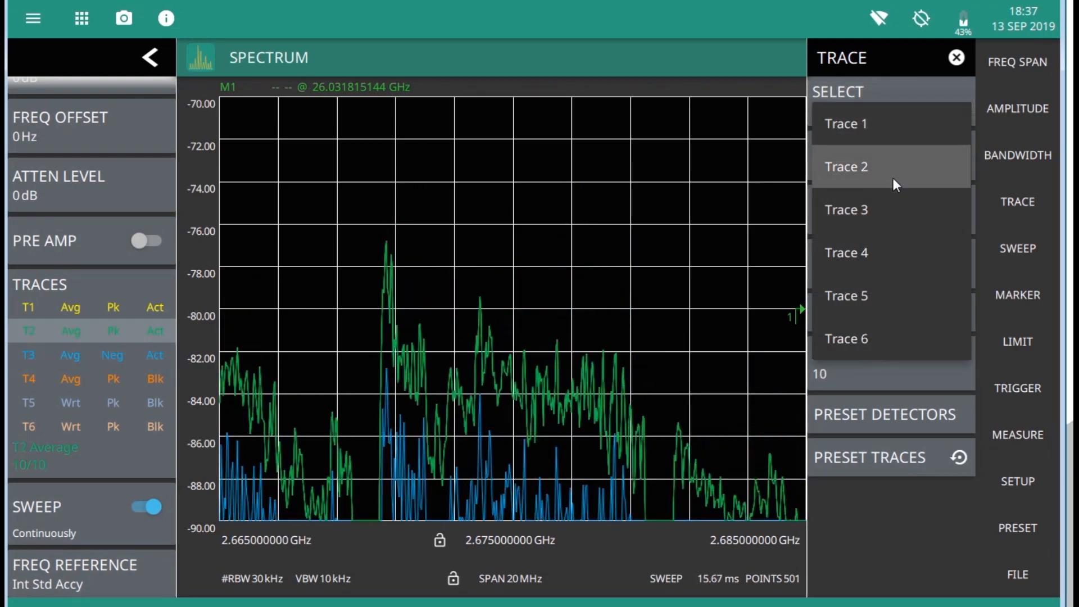
pyautogui.click(845, 167)
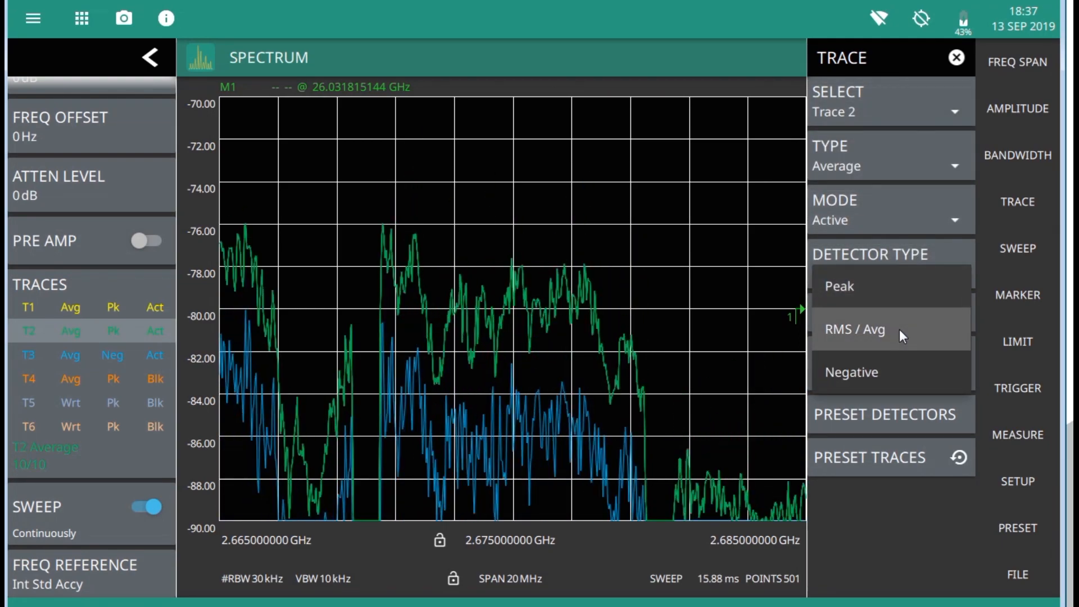
pyautogui.click(855, 329)
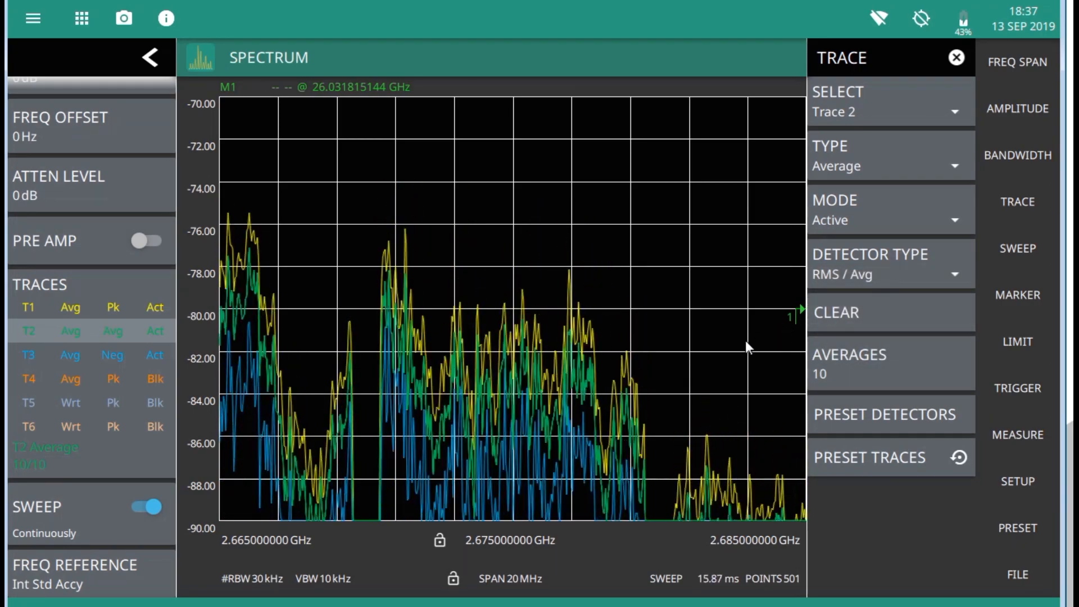
# Preset all detectors to peak and reset all traces to defaults
pyautogui.click(1017, 108)
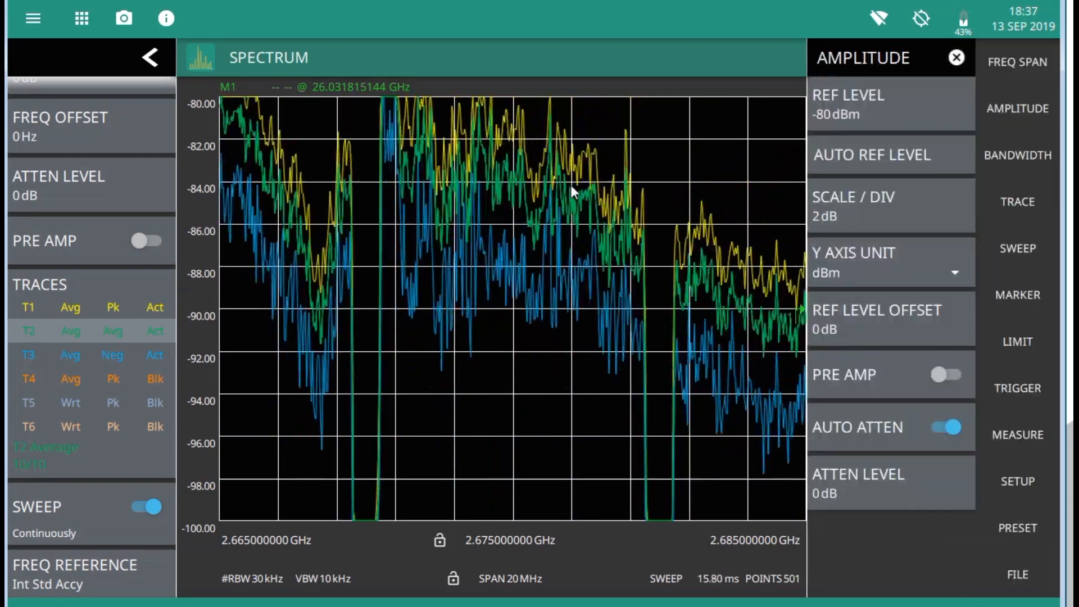
pyautogui.click(1018, 201)
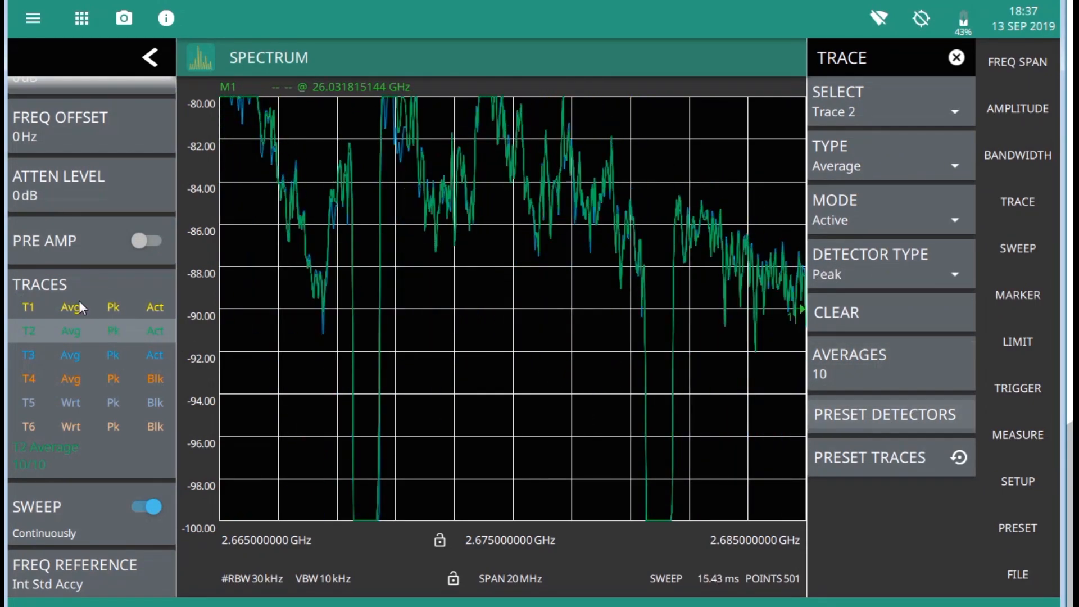
pyautogui.click(869, 458)
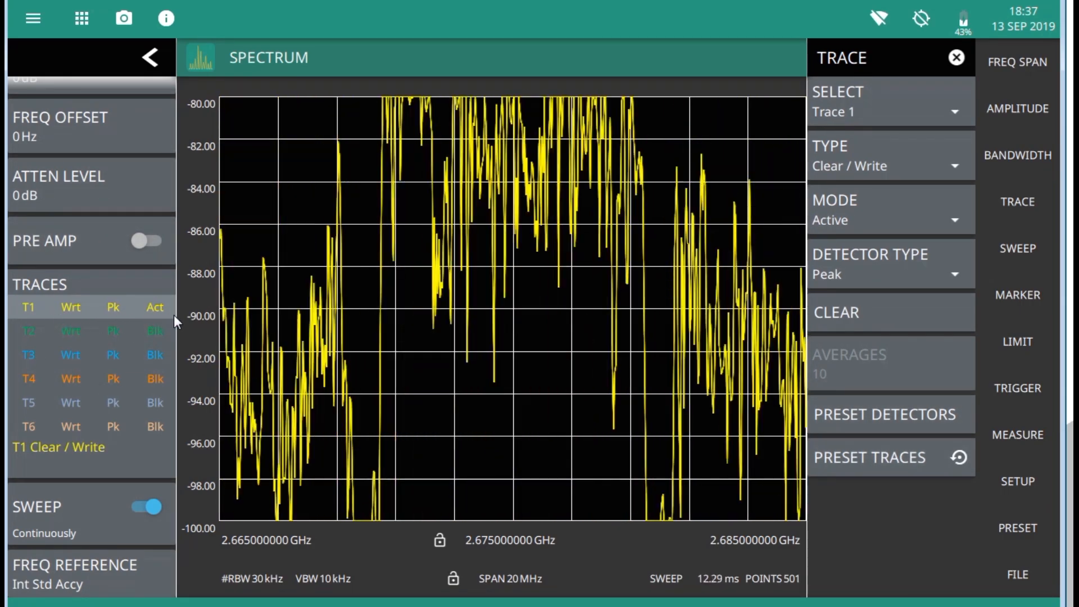
# Close the Trace panel and preset the analyzer to the default full 0–43.5 GHz span
pyautogui.click(1017, 528)
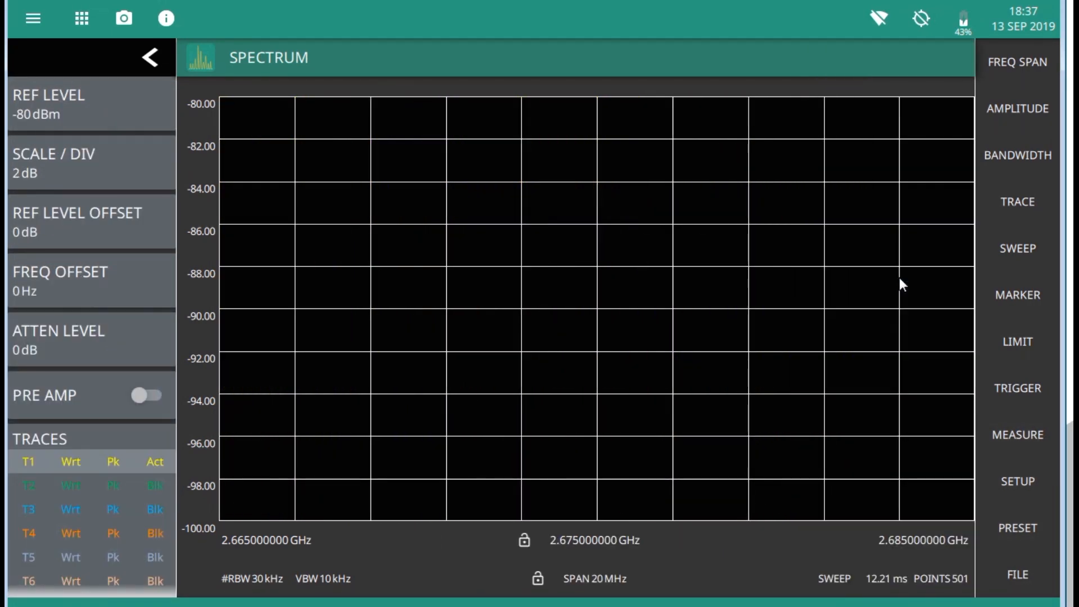
pyautogui.click(1018, 528)
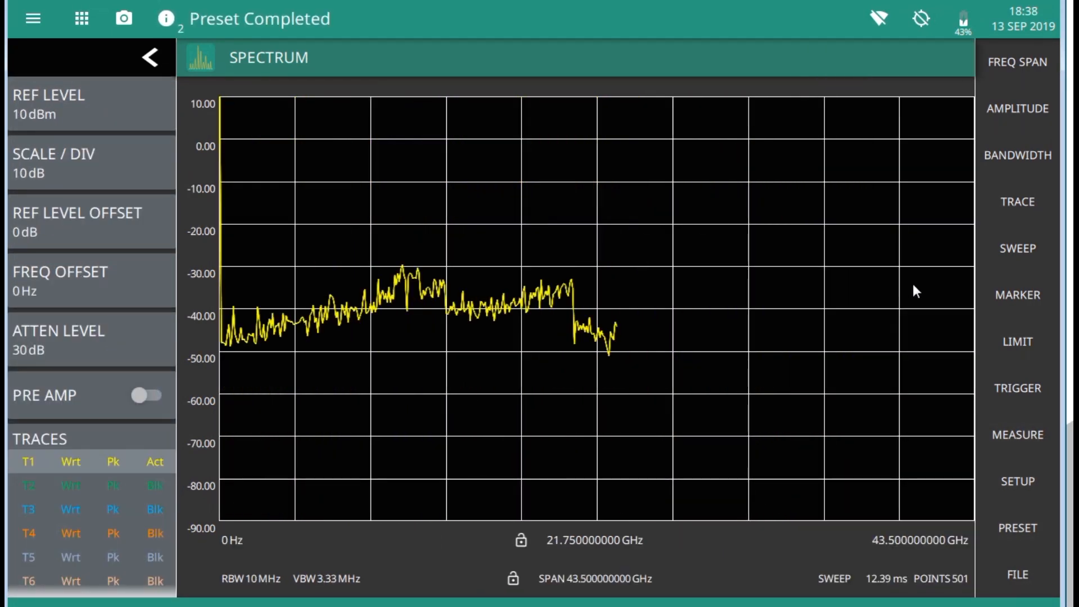